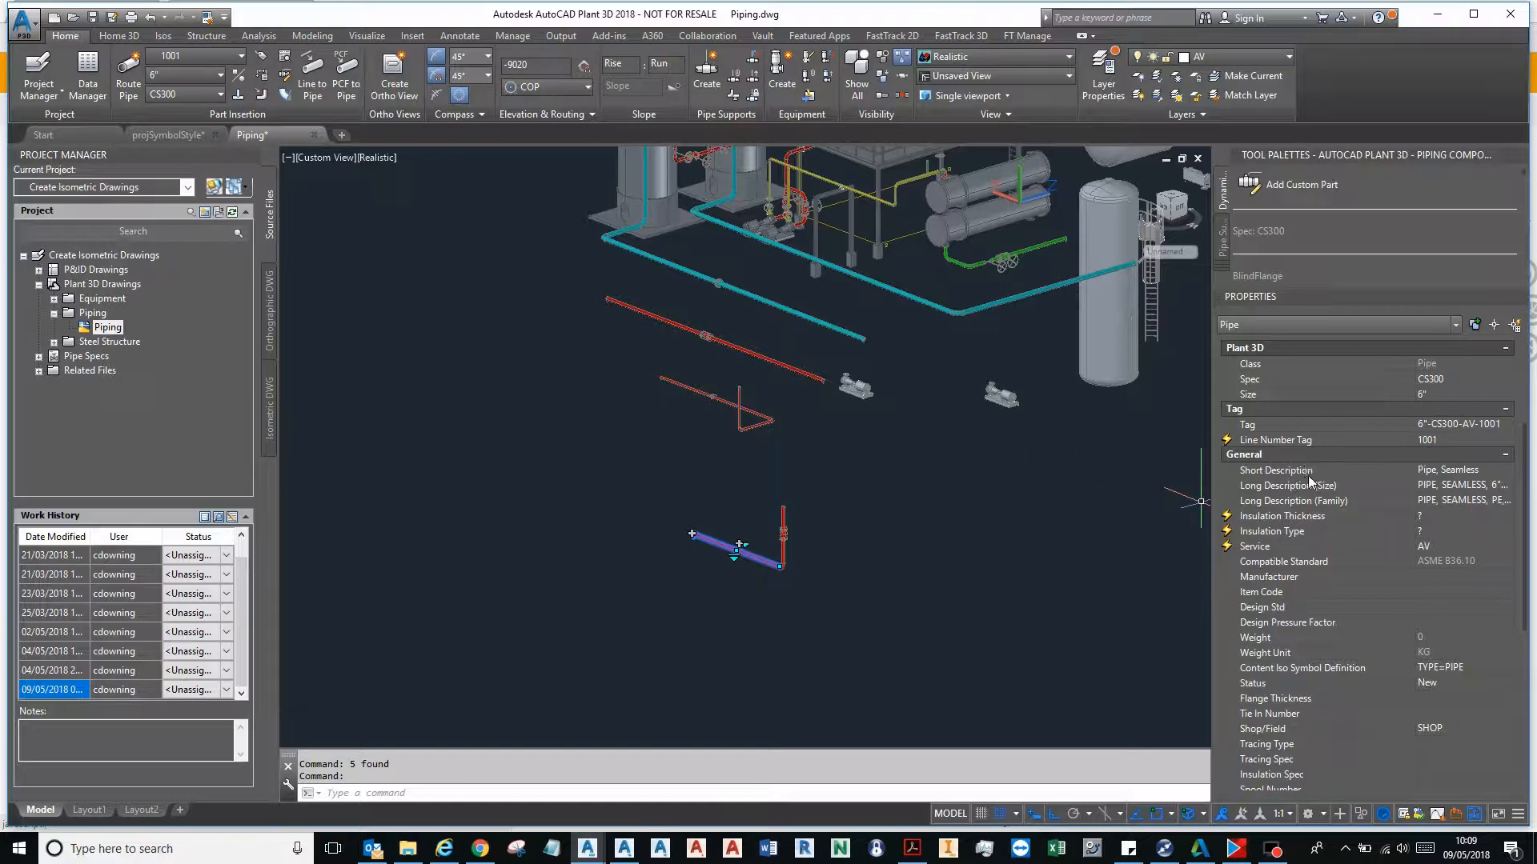
- Review the Size and P3dLineGroup ISO Line Number calculated property expressions
{"action": "scroll", "scroll_direction": "down", "scroll_amount": 3}
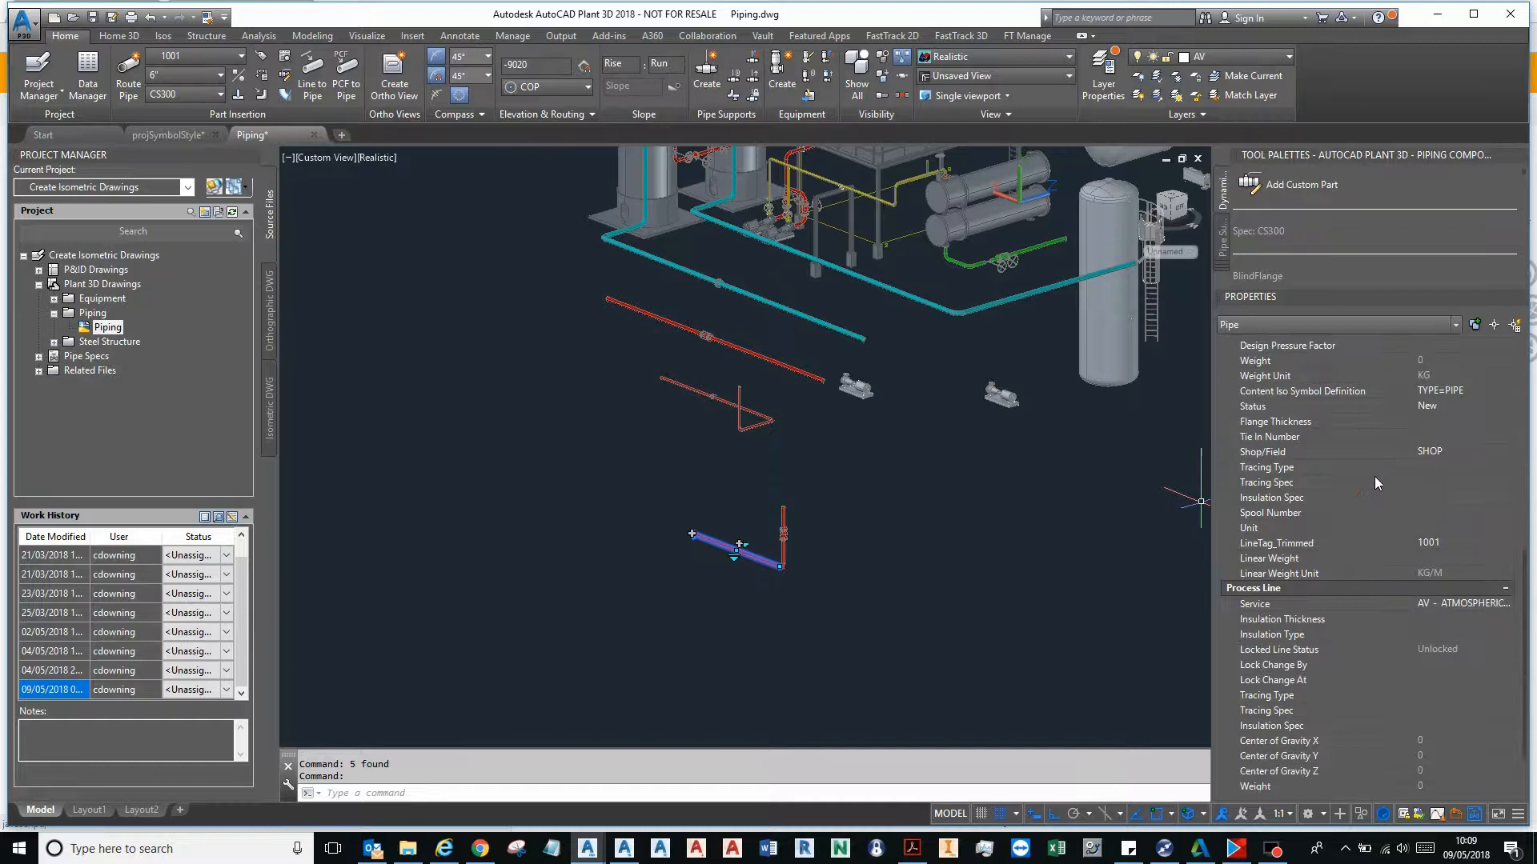
{"action": "scroll", "scroll_direction": "down", "scroll_amount": 3}
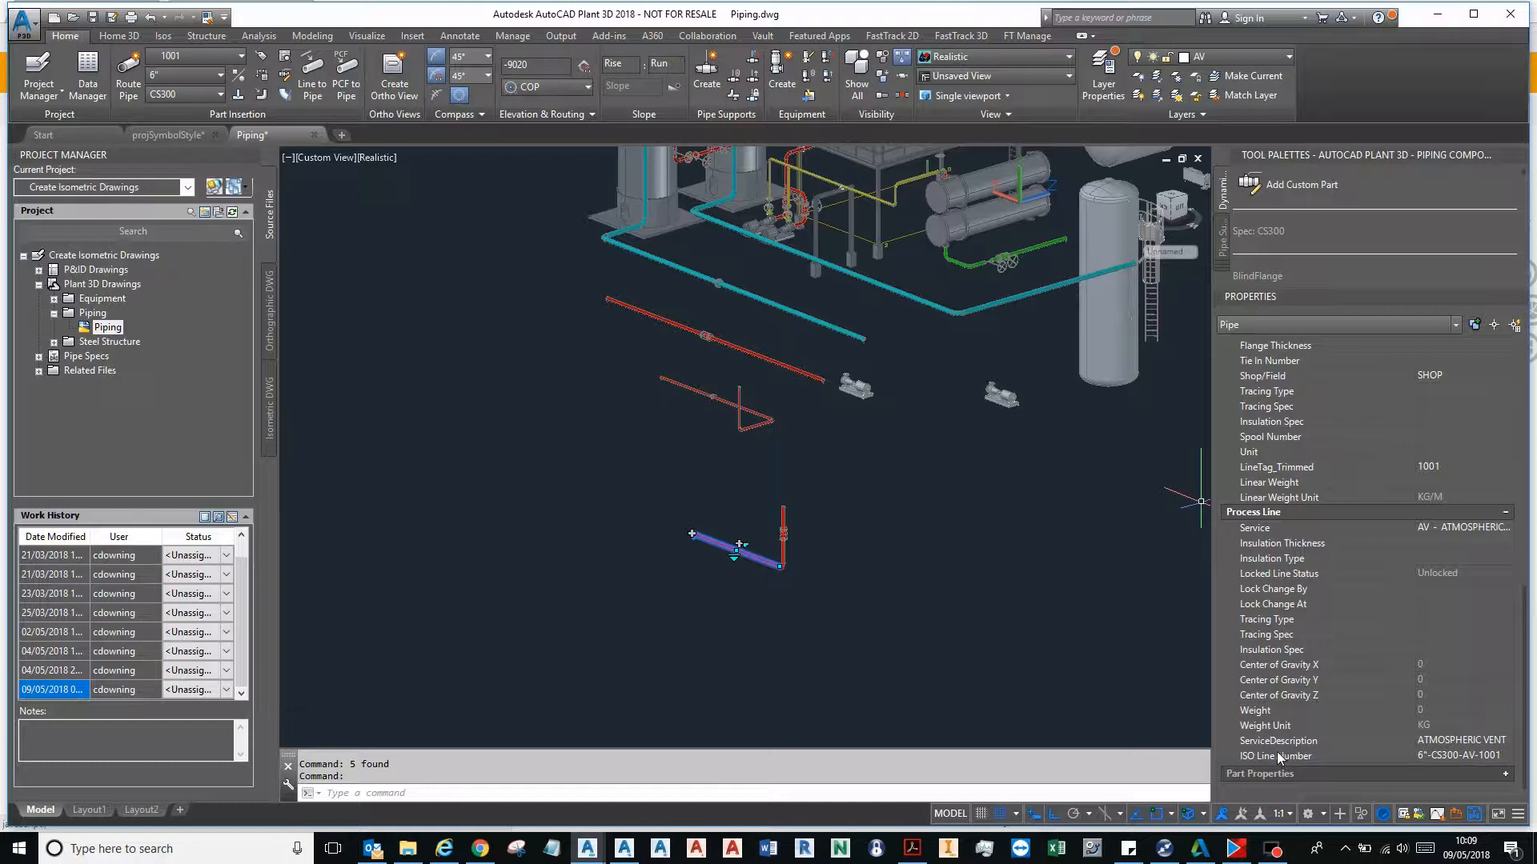
{"action": "mouse_move", "coordinate": [1403, 768]}
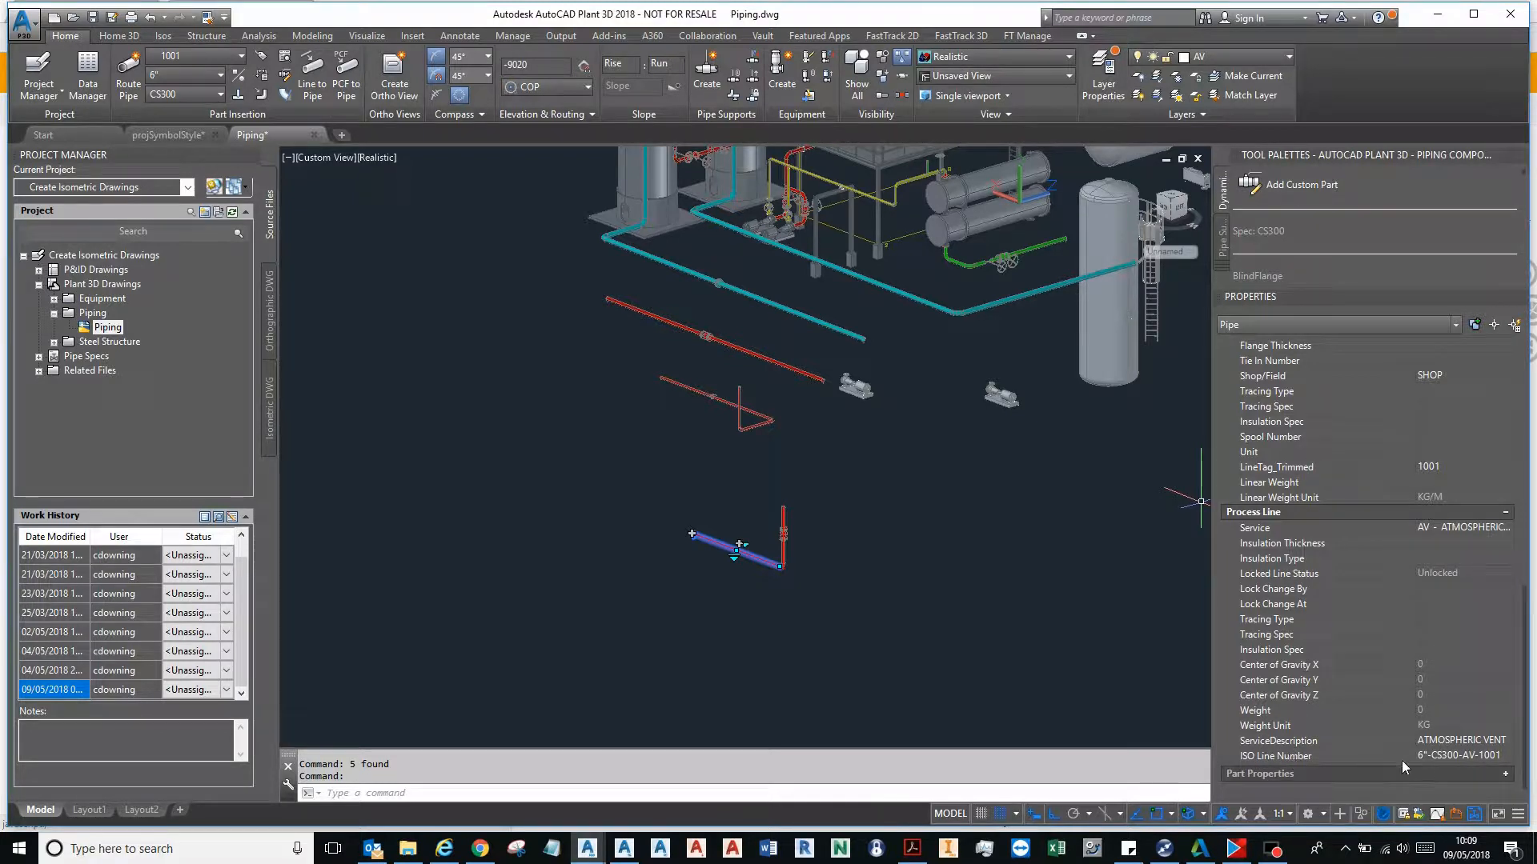
{"action": "mouse_move", "coordinate": [1451, 767]}
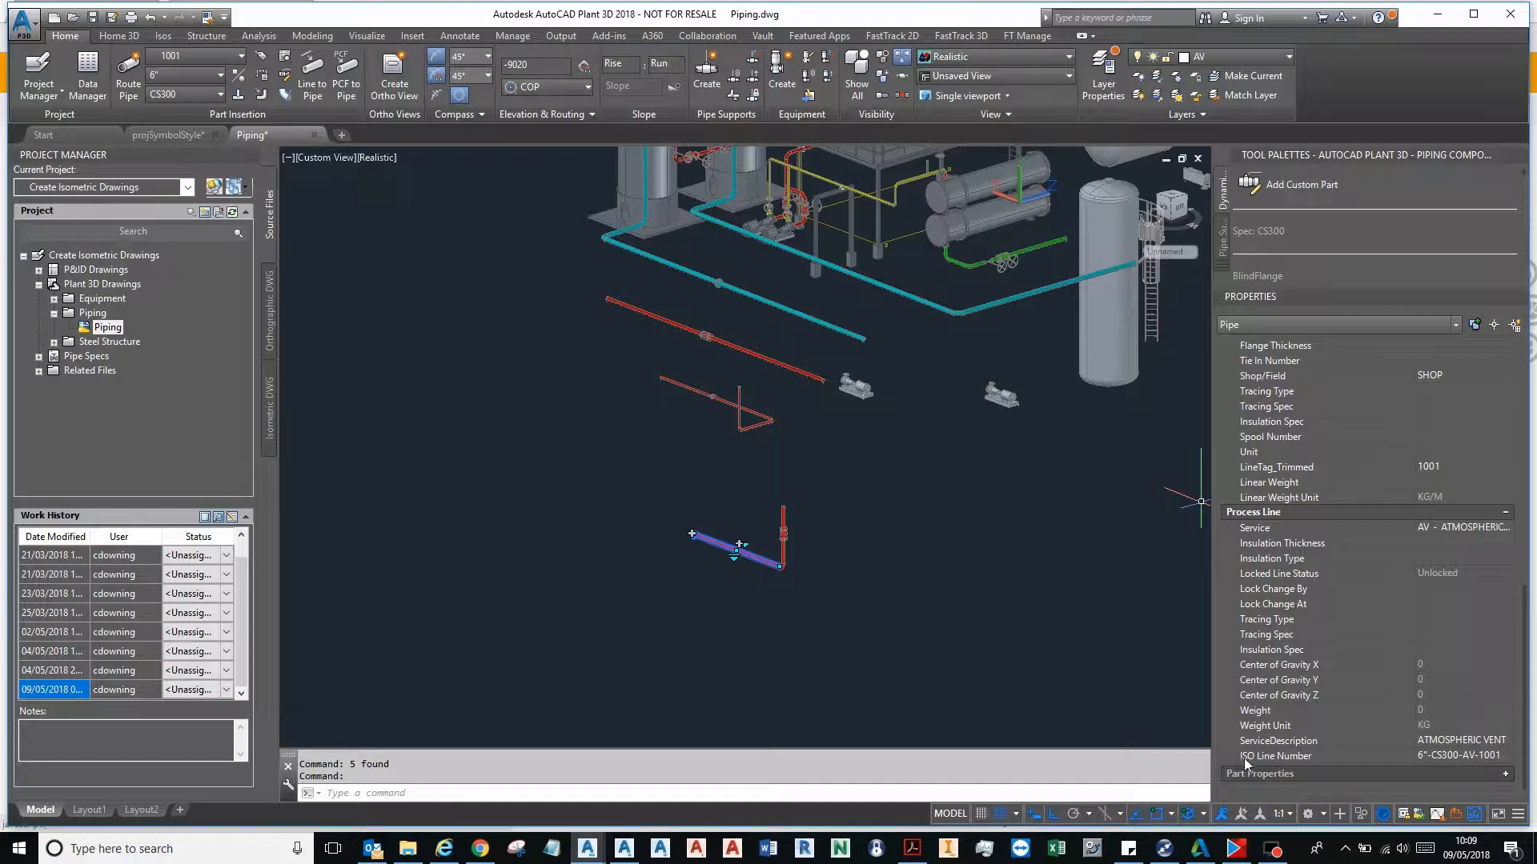
{"action": "mouse_move", "coordinate": [1044, 698]}
{"action": "type", "text": "PLANTDE"}
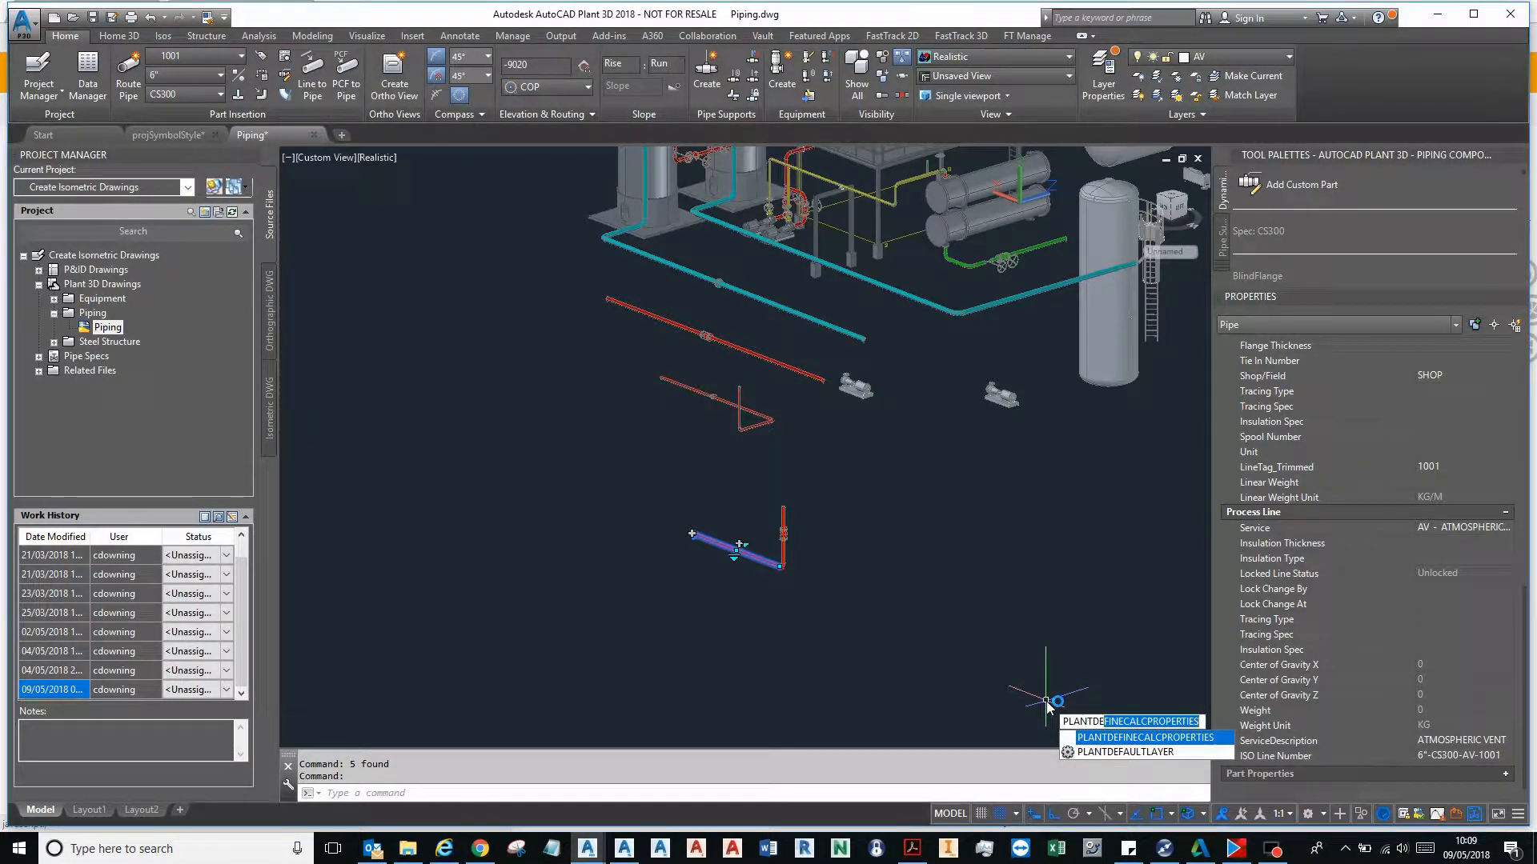
{"action": "left_click", "coordinate": [1145, 736]}
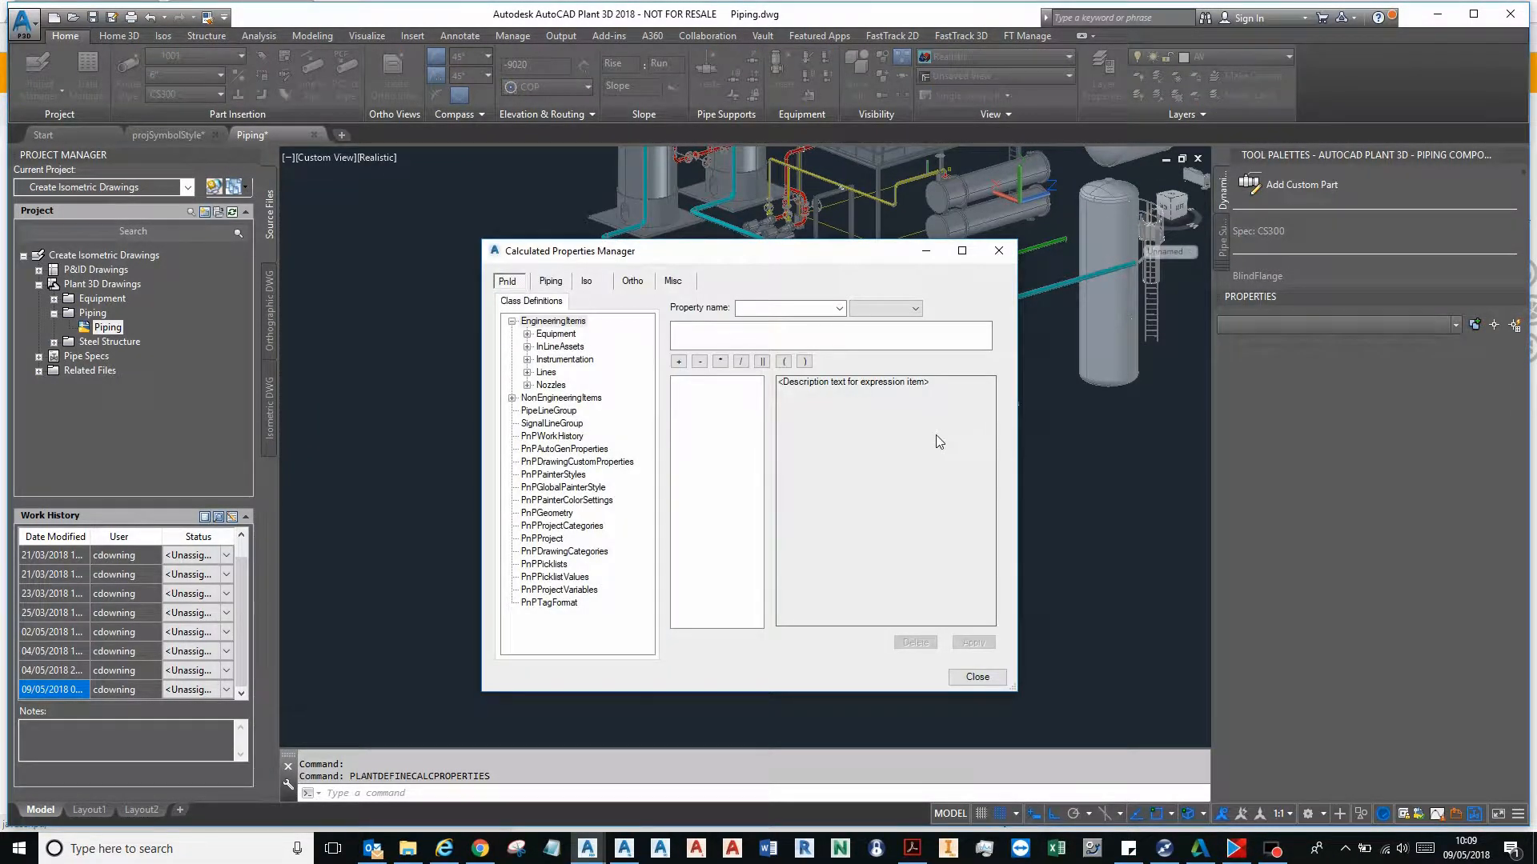
{"action": "left_click", "coordinate": [550, 281]}
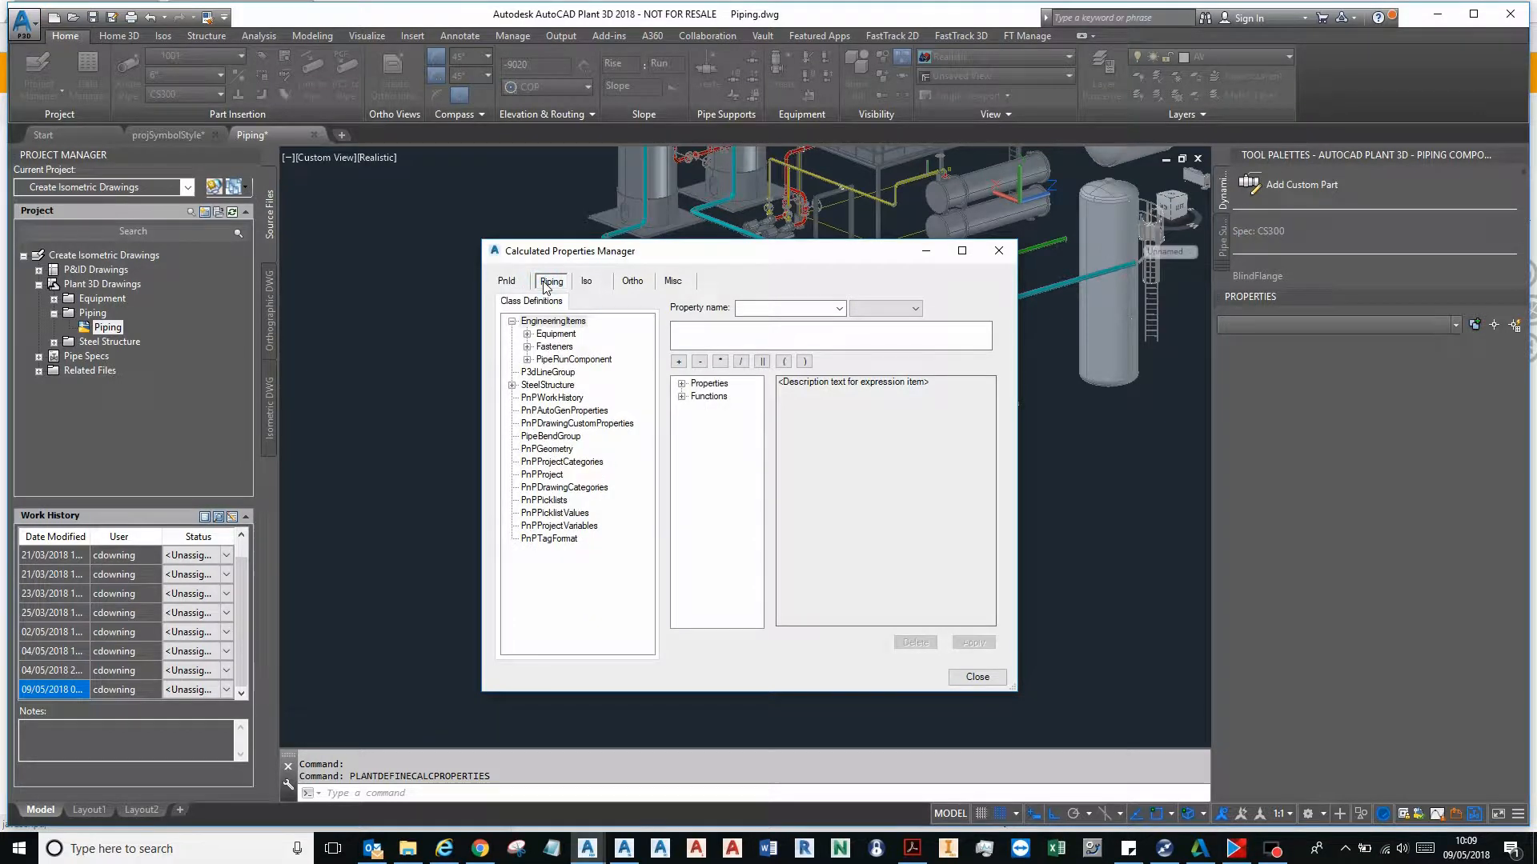
{"action": "left_click", "coordinate": [839, 307]}
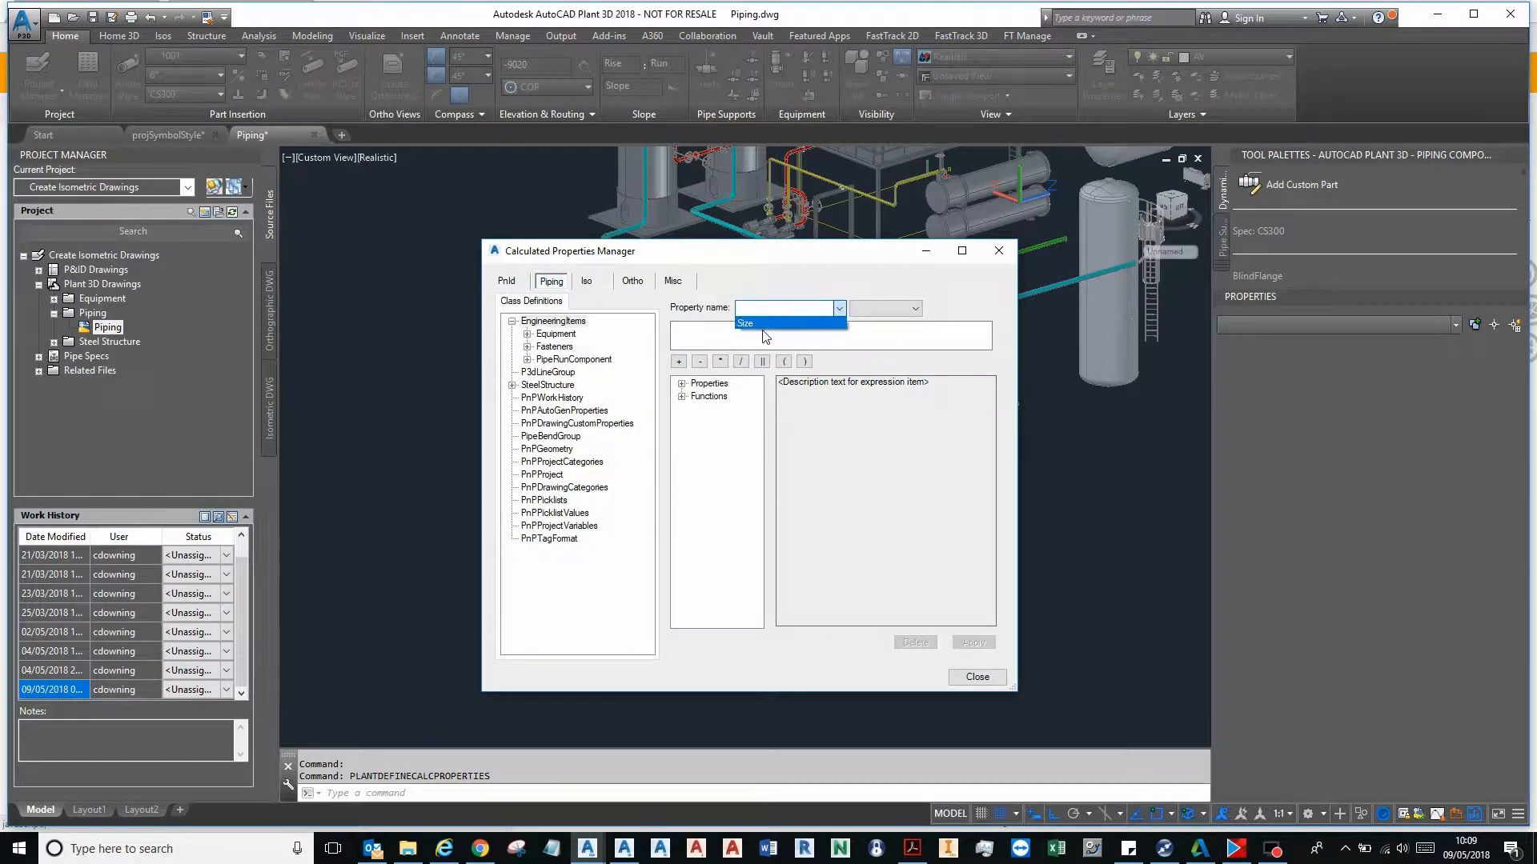
{"action": "left_click", "coordinate": [746, 323]}
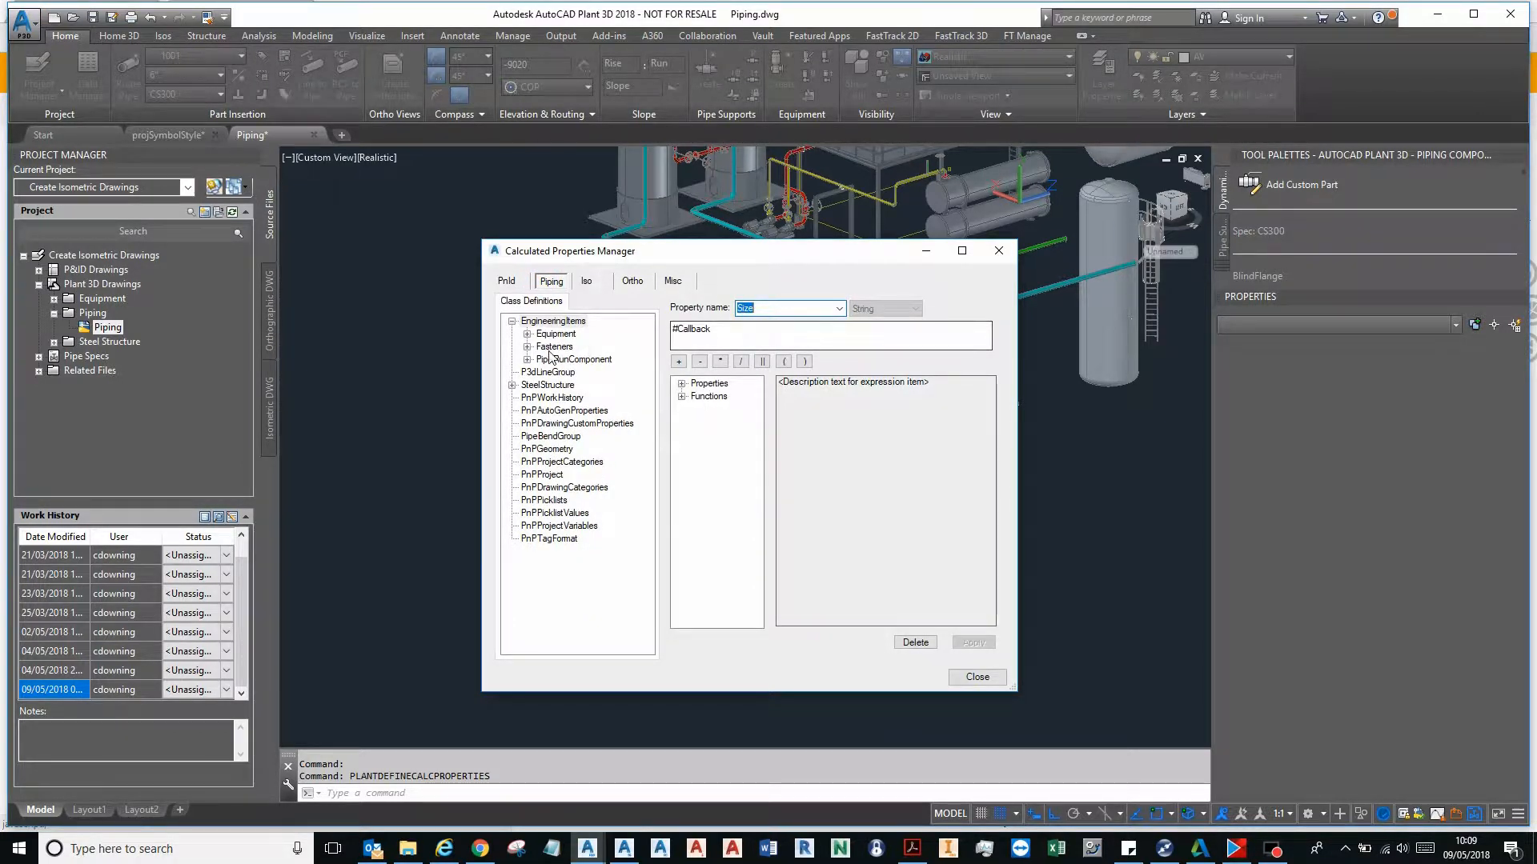
{"action": "left_click", "coordinate": [546, 372]}
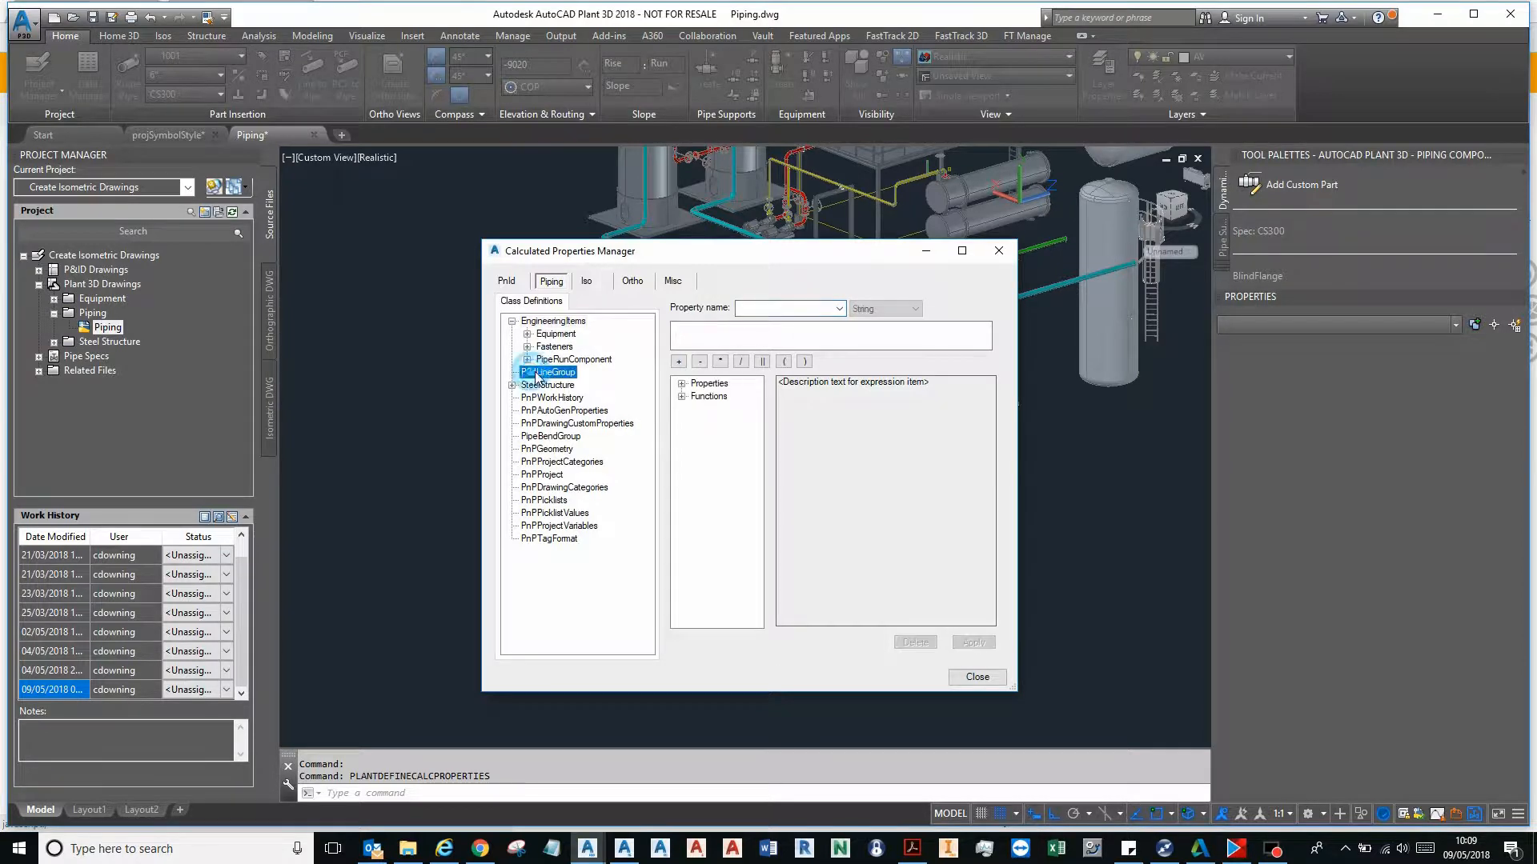
{"action": "left_click", "coordinate": [548, 371]}
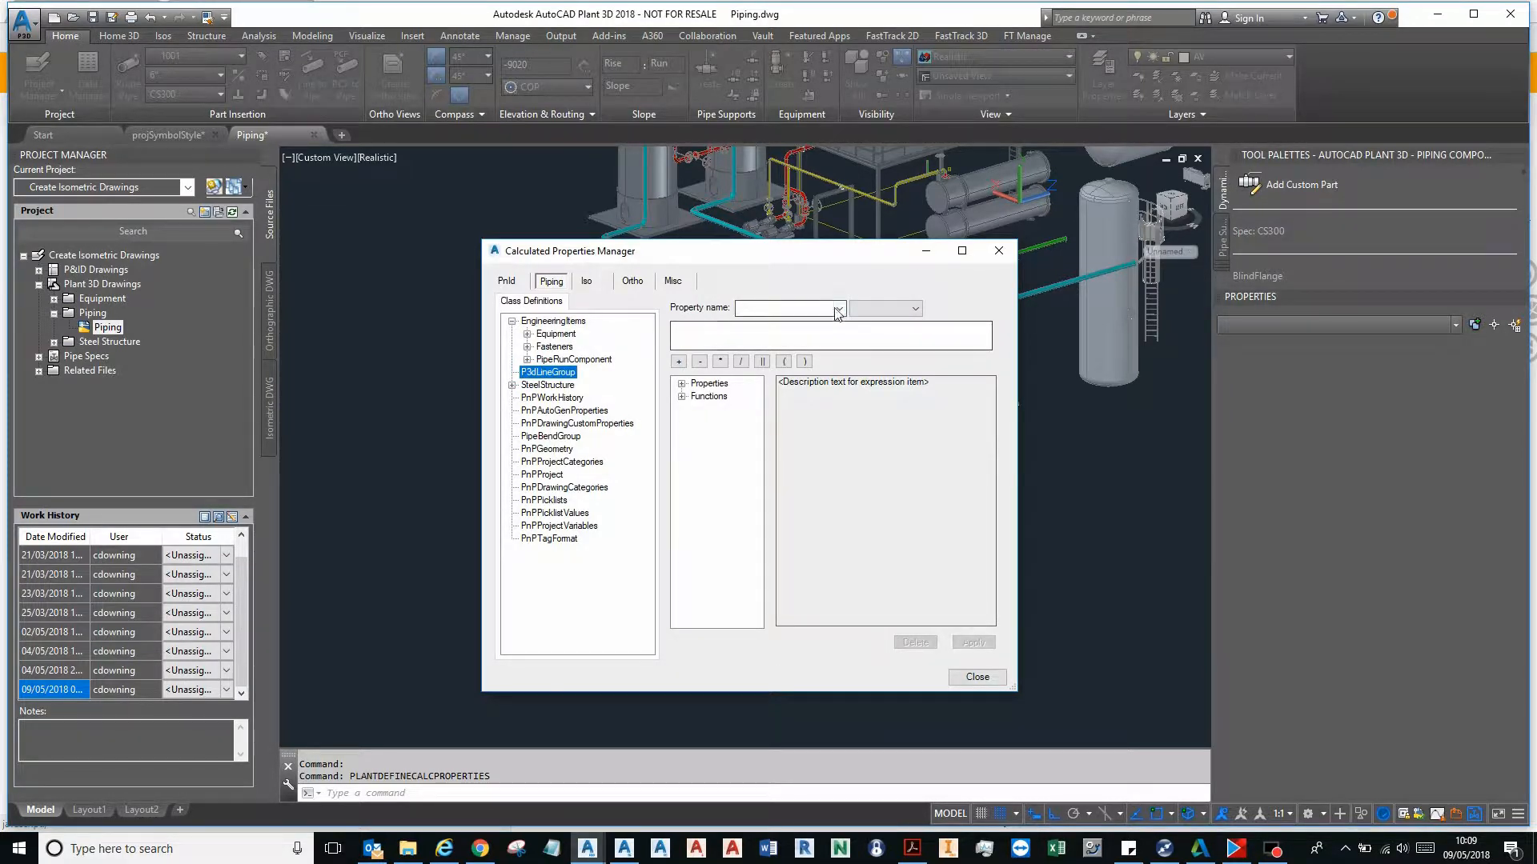
{"action": "left_click", "coordinate": [835, 307]}
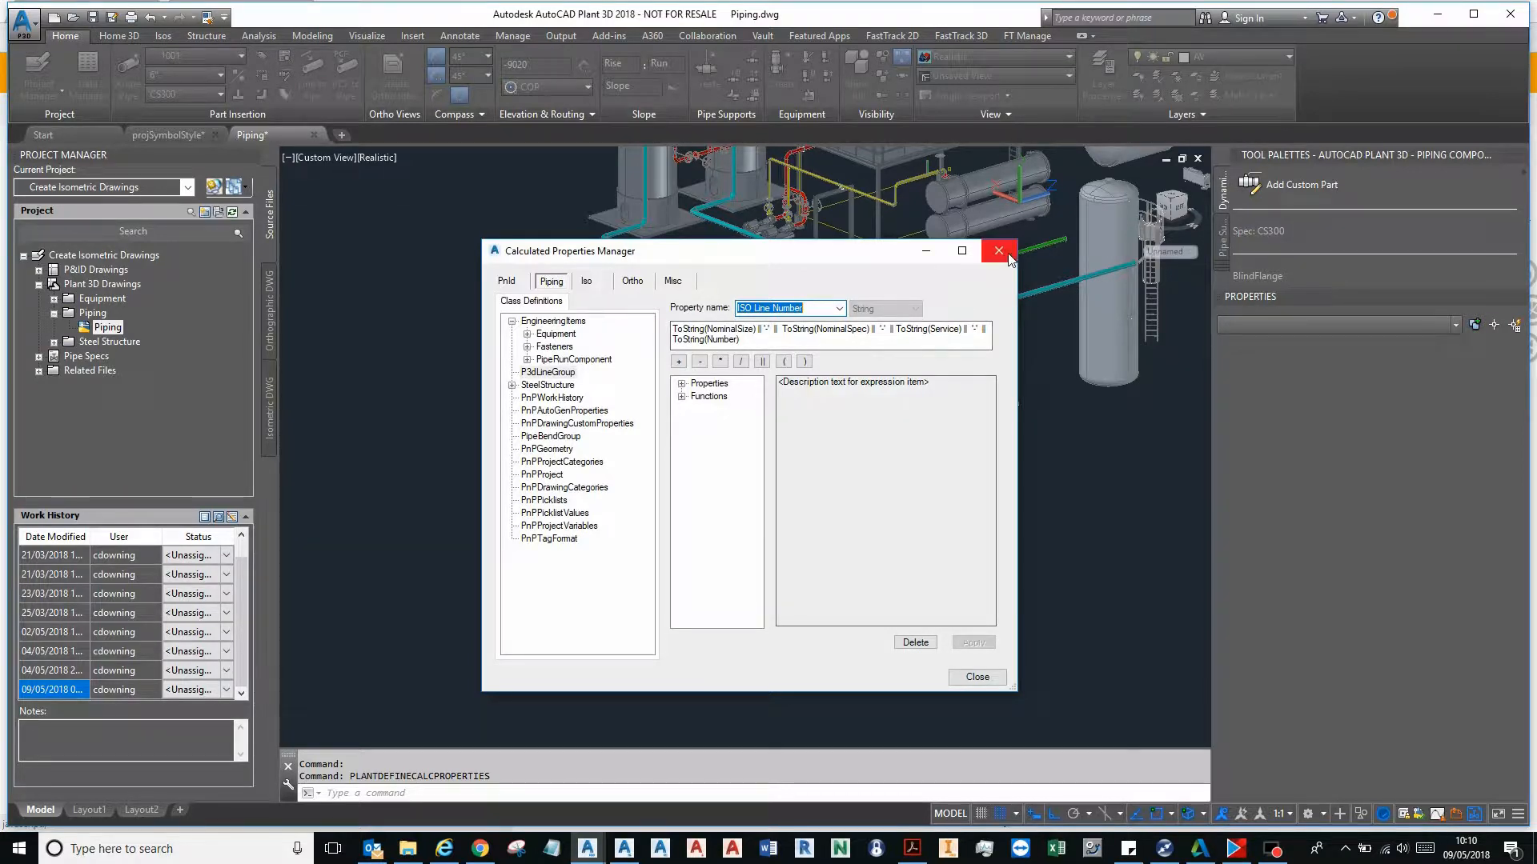
{"action": "left_click", "coordinate": [998, 251]}
{"action": "type", "text": "PLA"}
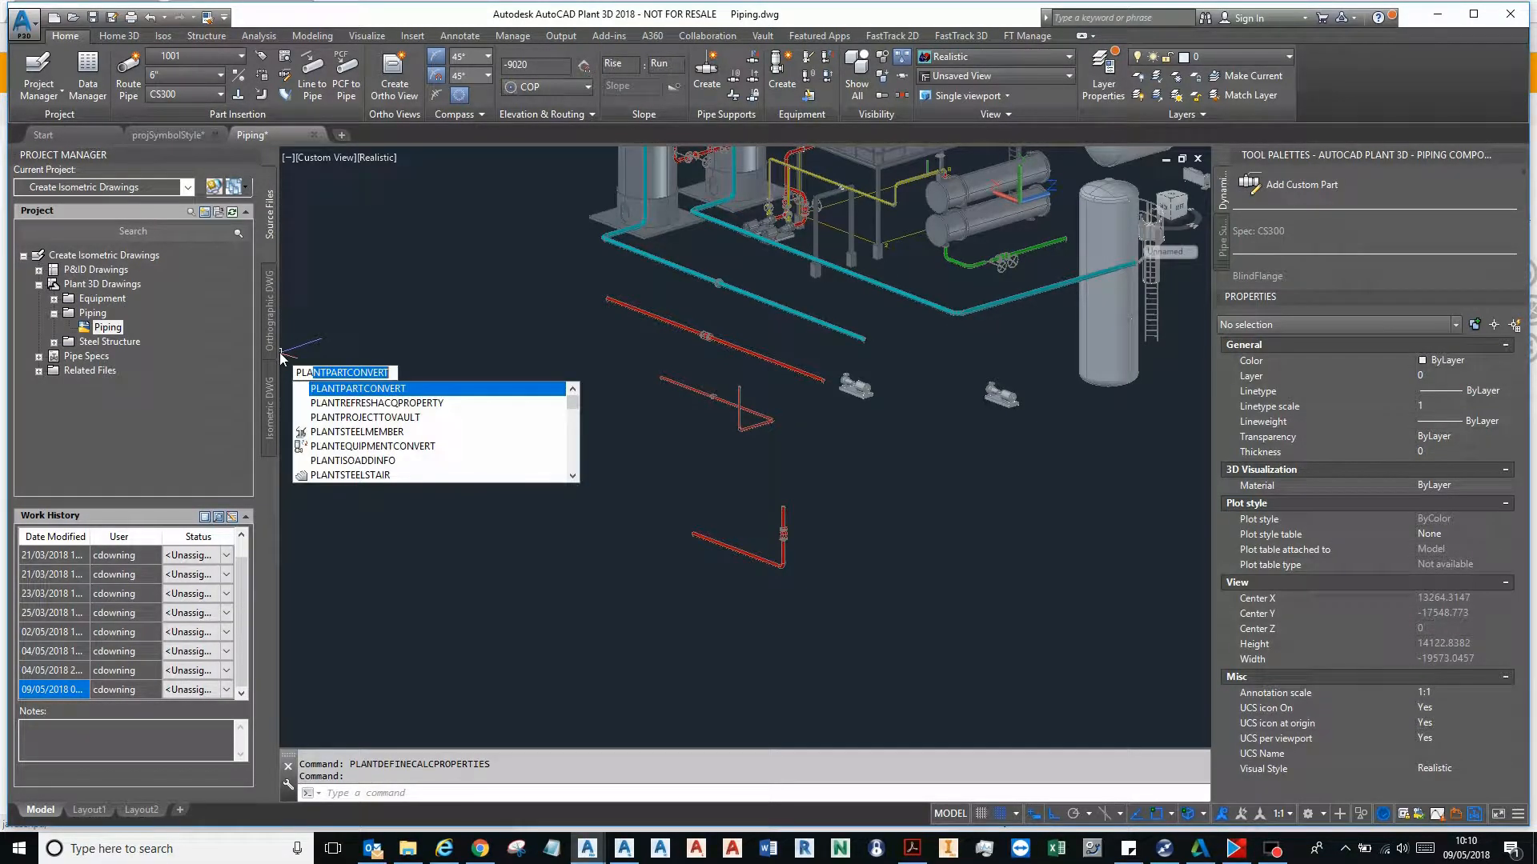
- Reopen DEFINECALCPROPERTIES and inspect editing options for the P3dLineGroup calculated property expression
{"action": "type", "text": "DEFINECALCPROPERTIES"}
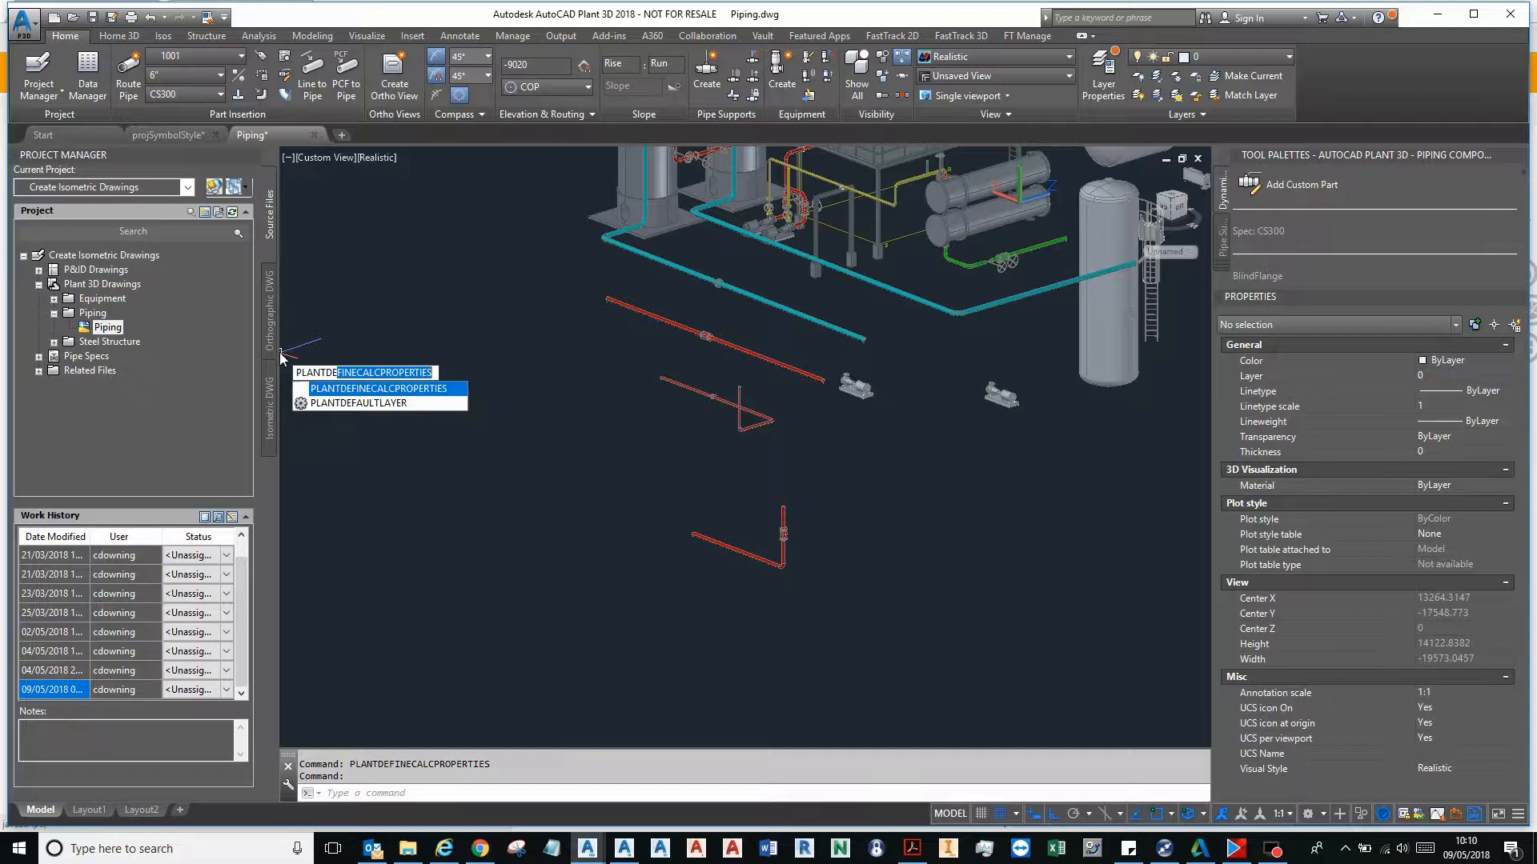
{"action": "left_click", "coordinate": [365, 372]}
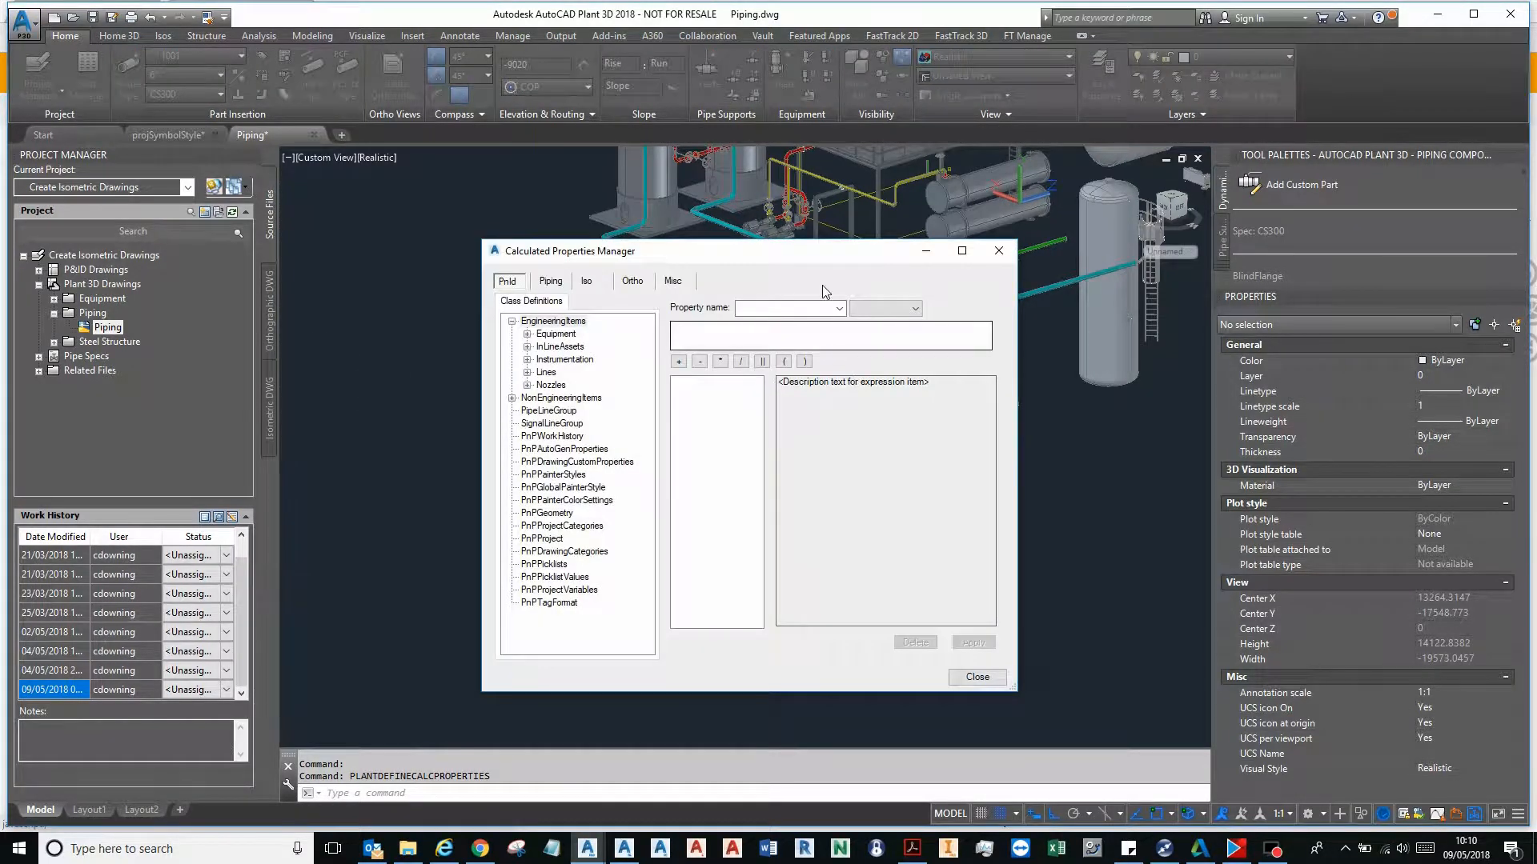
{"action": "left_click", "coordinate": [551, 281]}
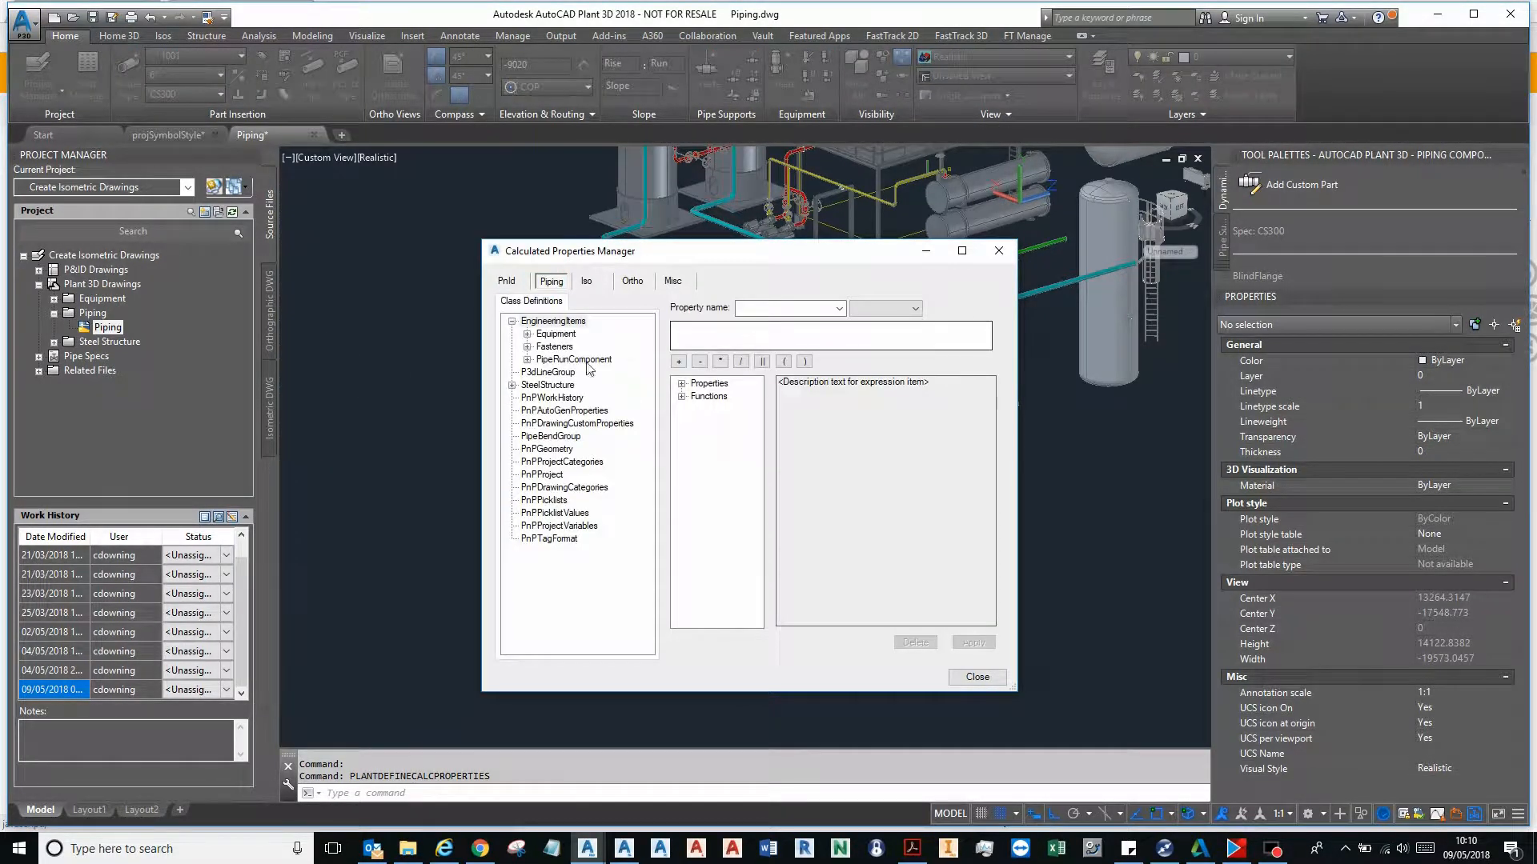
{"action": "left_click", "coordinate": [549, 371]}
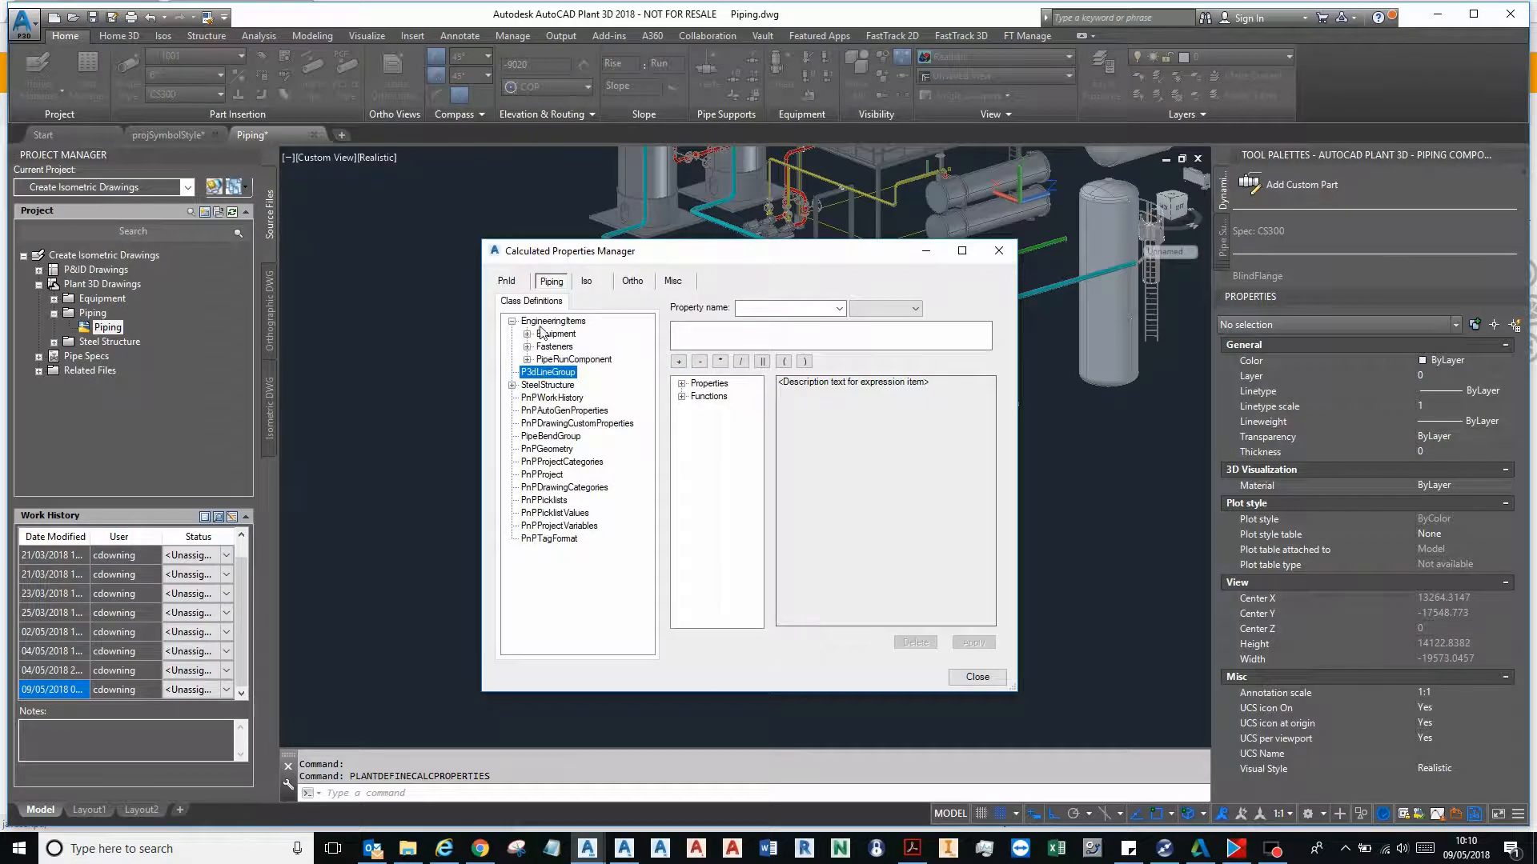
{"action": "mouse_move", "coordinate": [588, 377]}
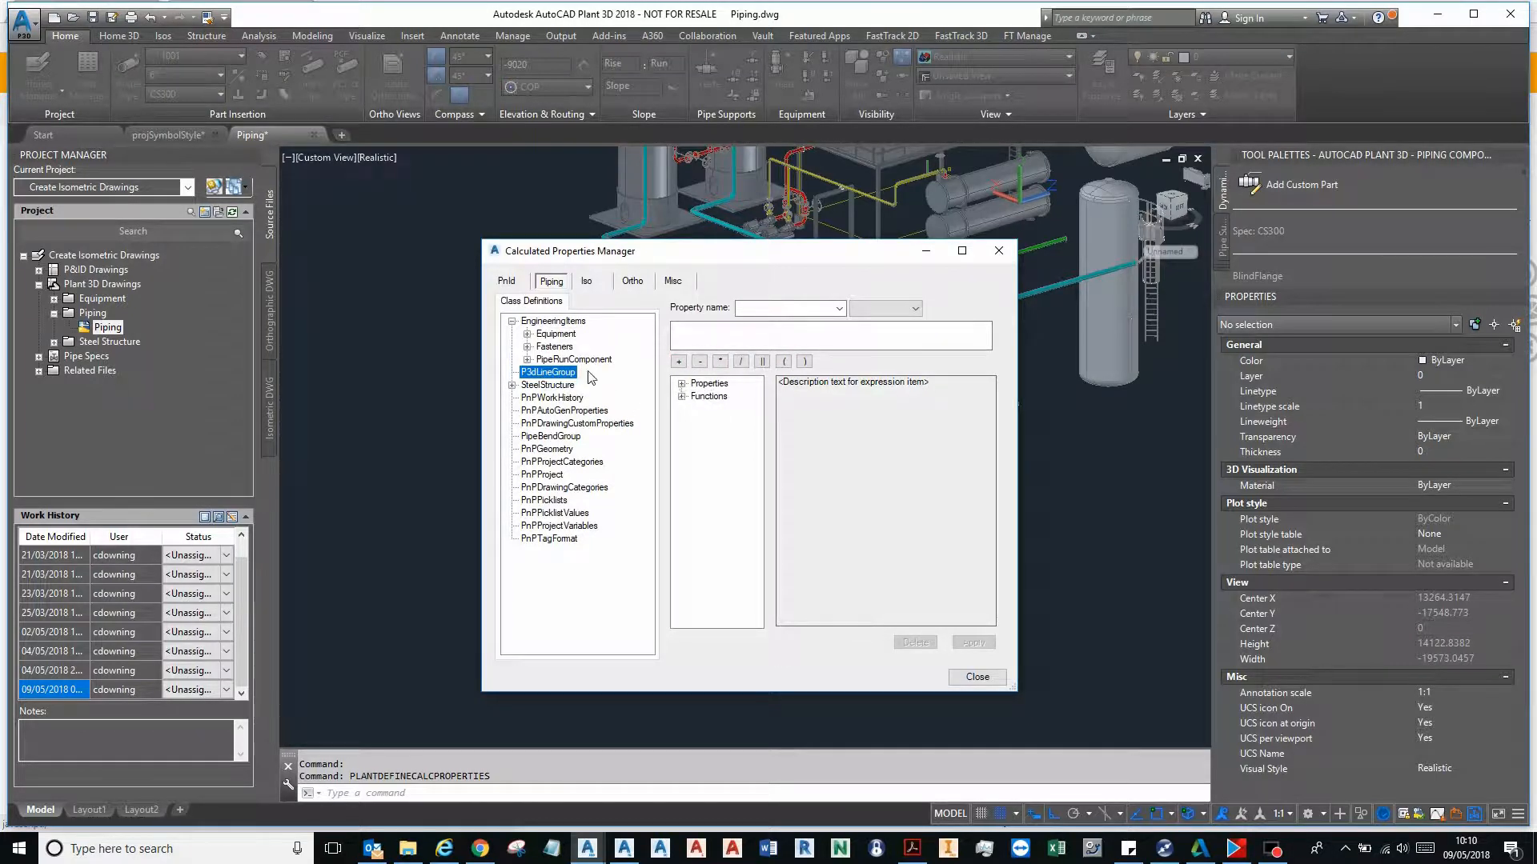
{"action": "left_click", "coordinate": [785, 308]}
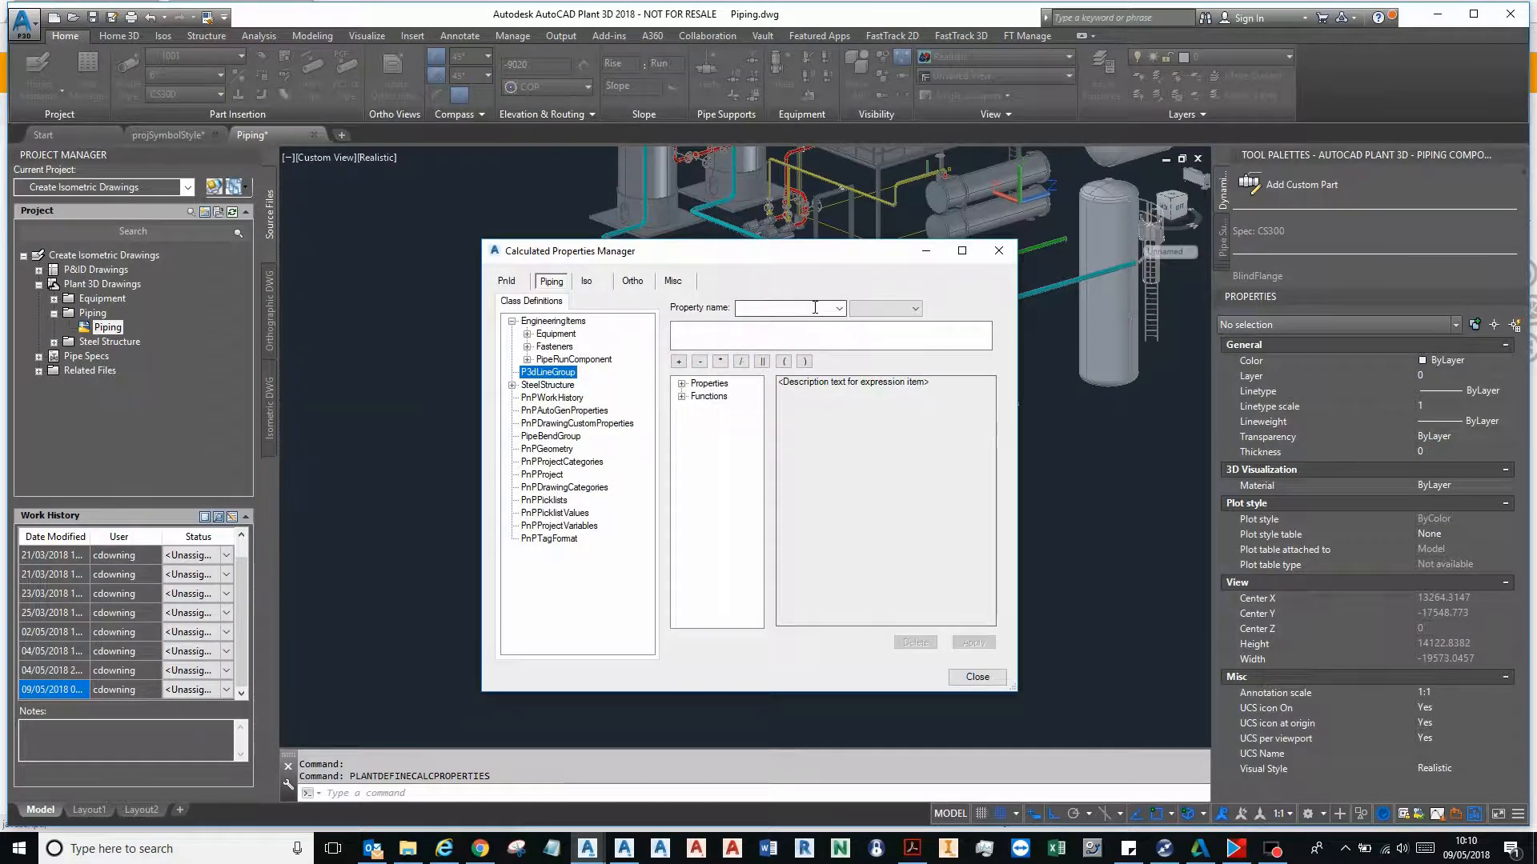
{"action": "type", "text": "ffff"}
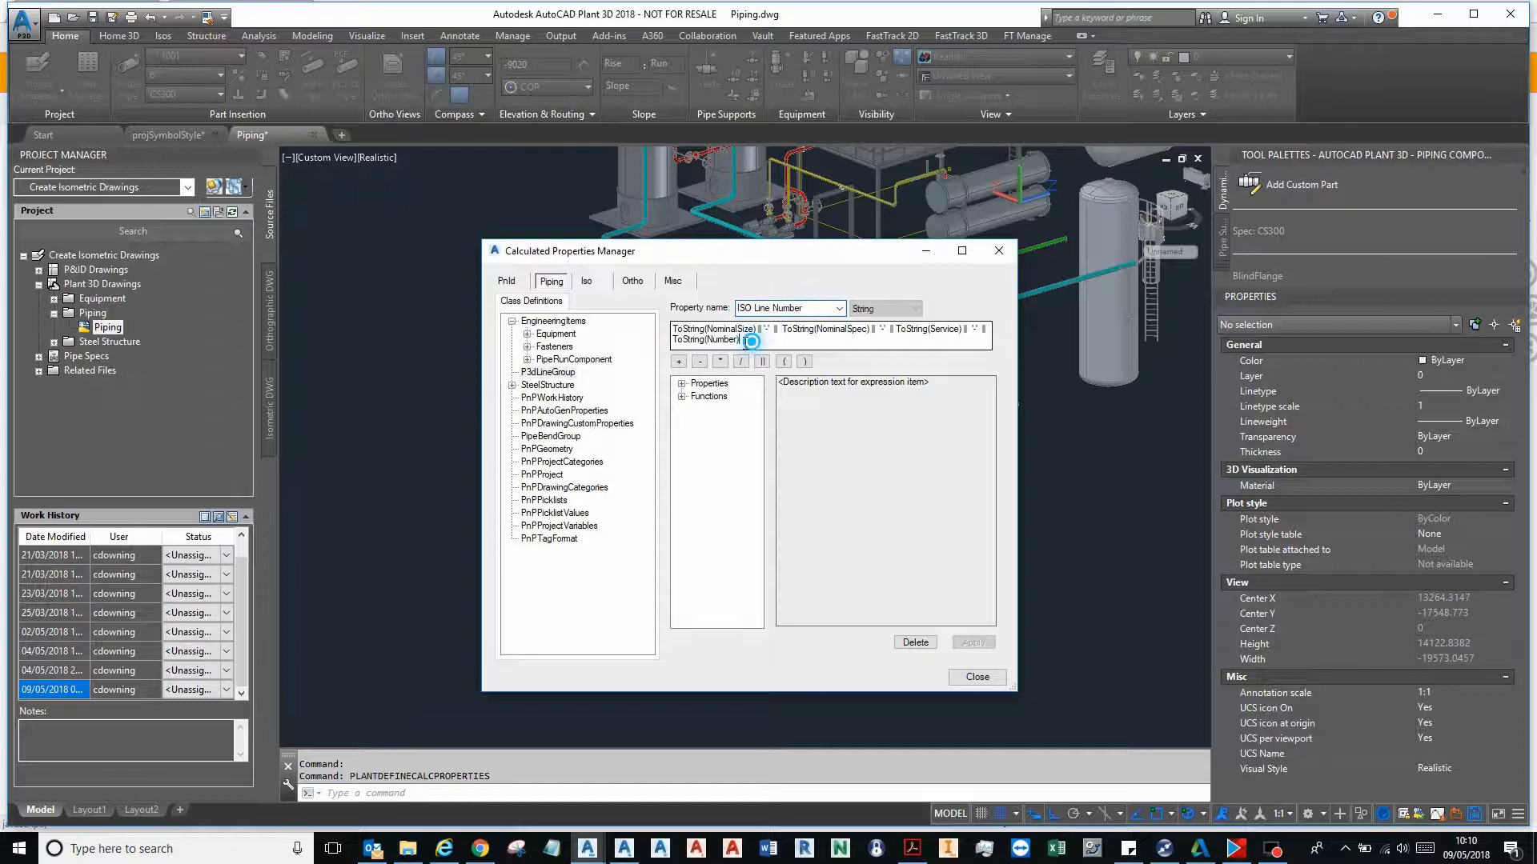
{"action": "right_click", "coordinate": [716, 340]}
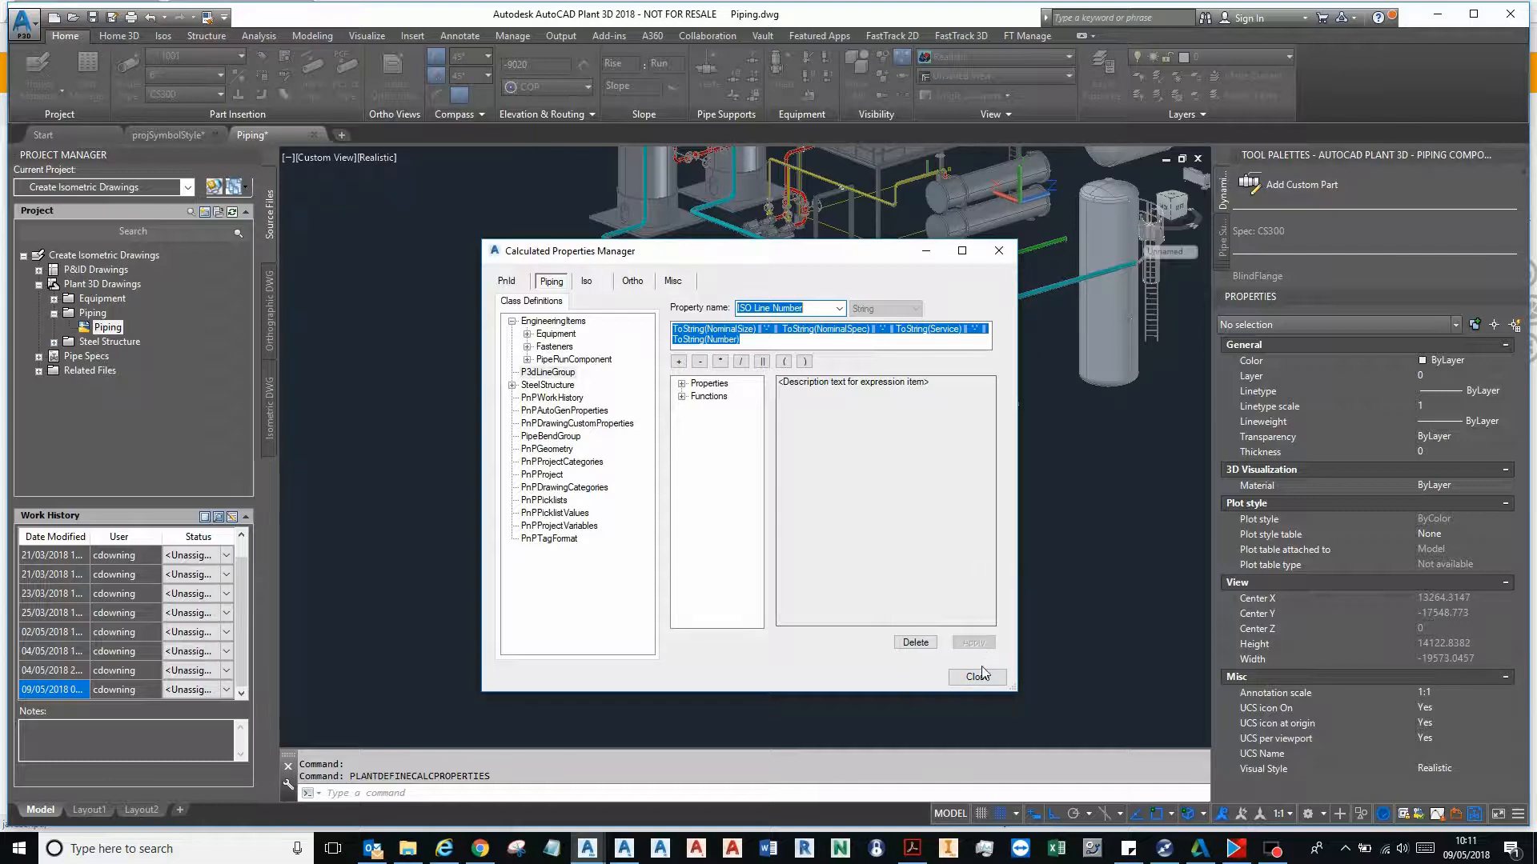
{"action": "left_click", "coordinate": [977, 676]}
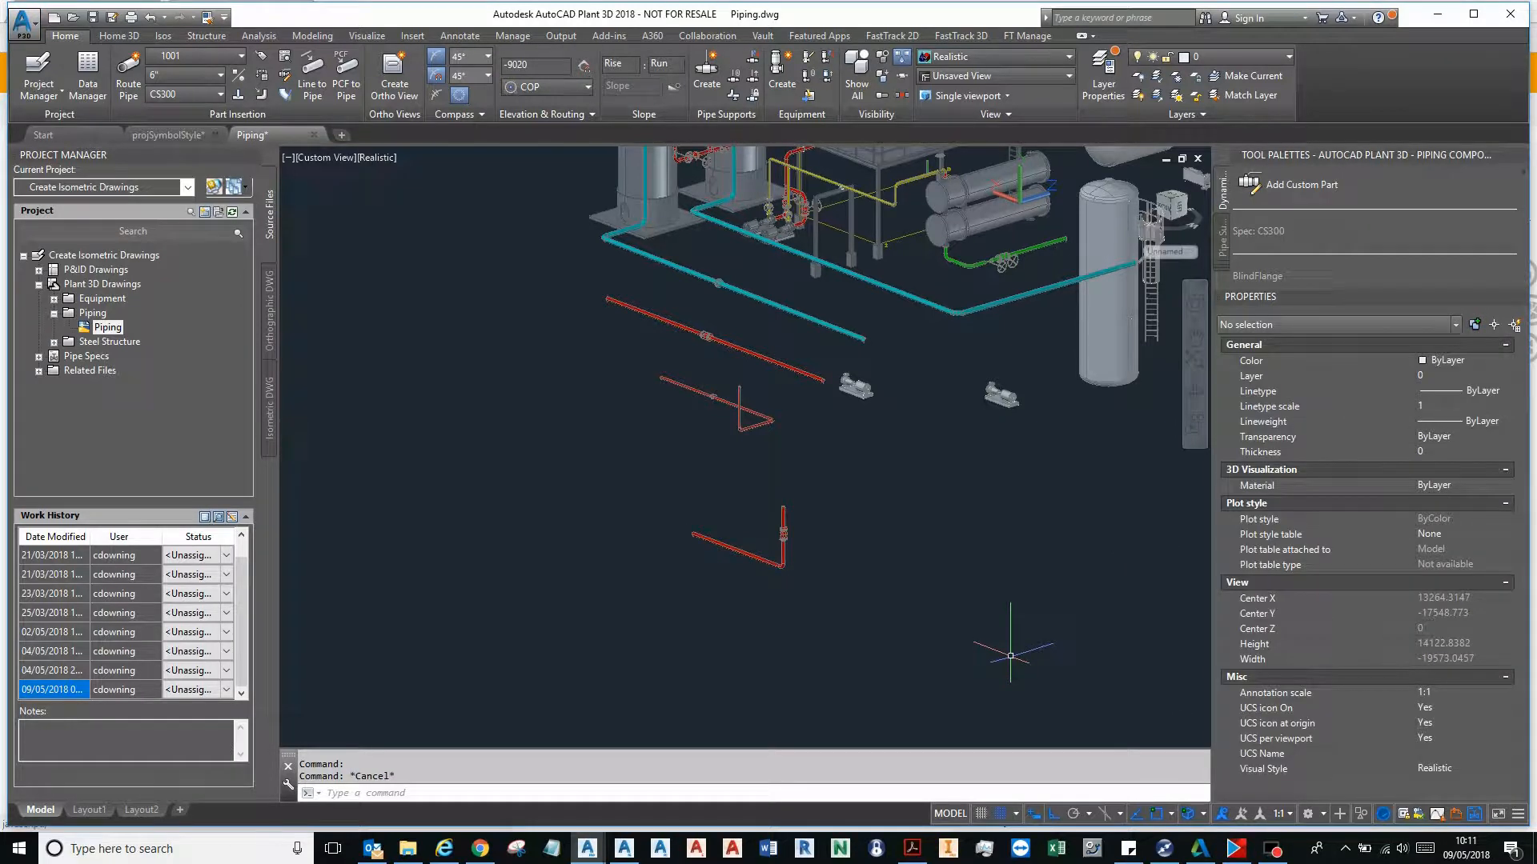
- Cancel the partial PLANT commands and bring up the project's Project Setup option
{"action": "type", "text": "PLANT"}
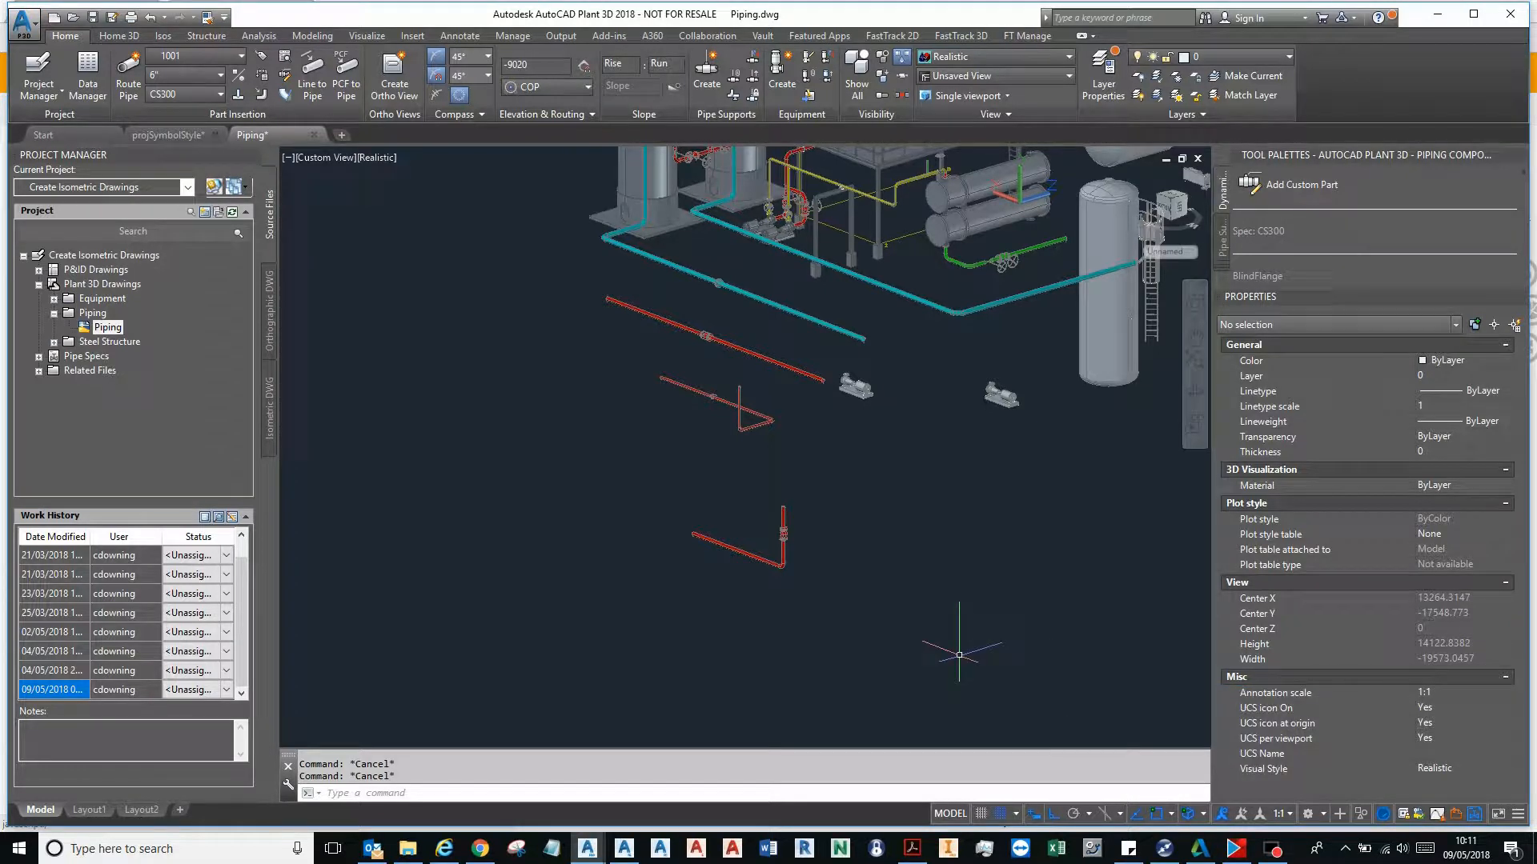
{"action": "type", "text": "PL"}
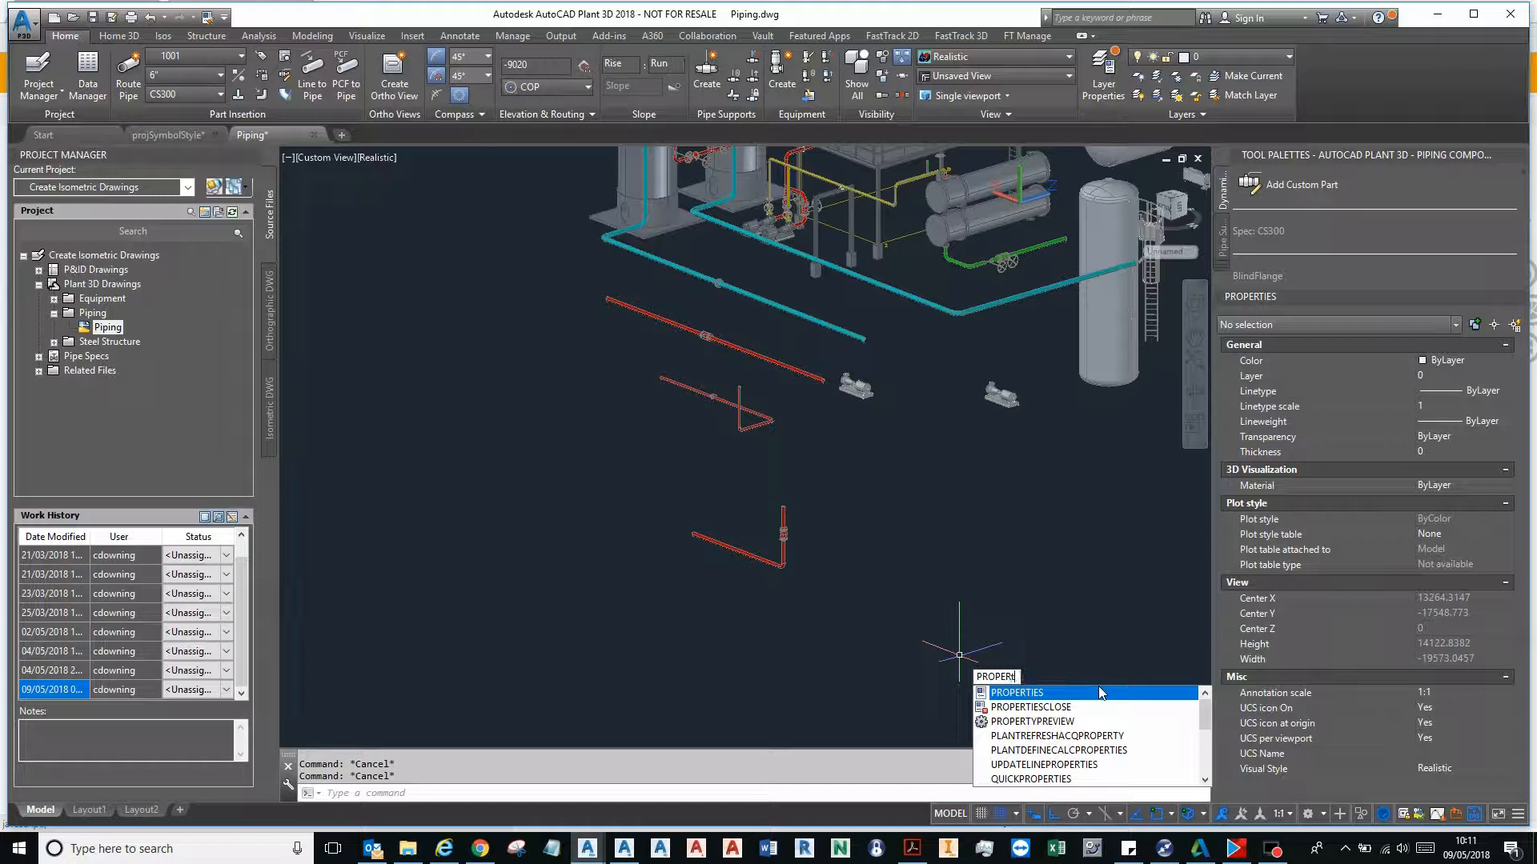
{"action": "mouse_move", "coordinate": [1033, 721]}
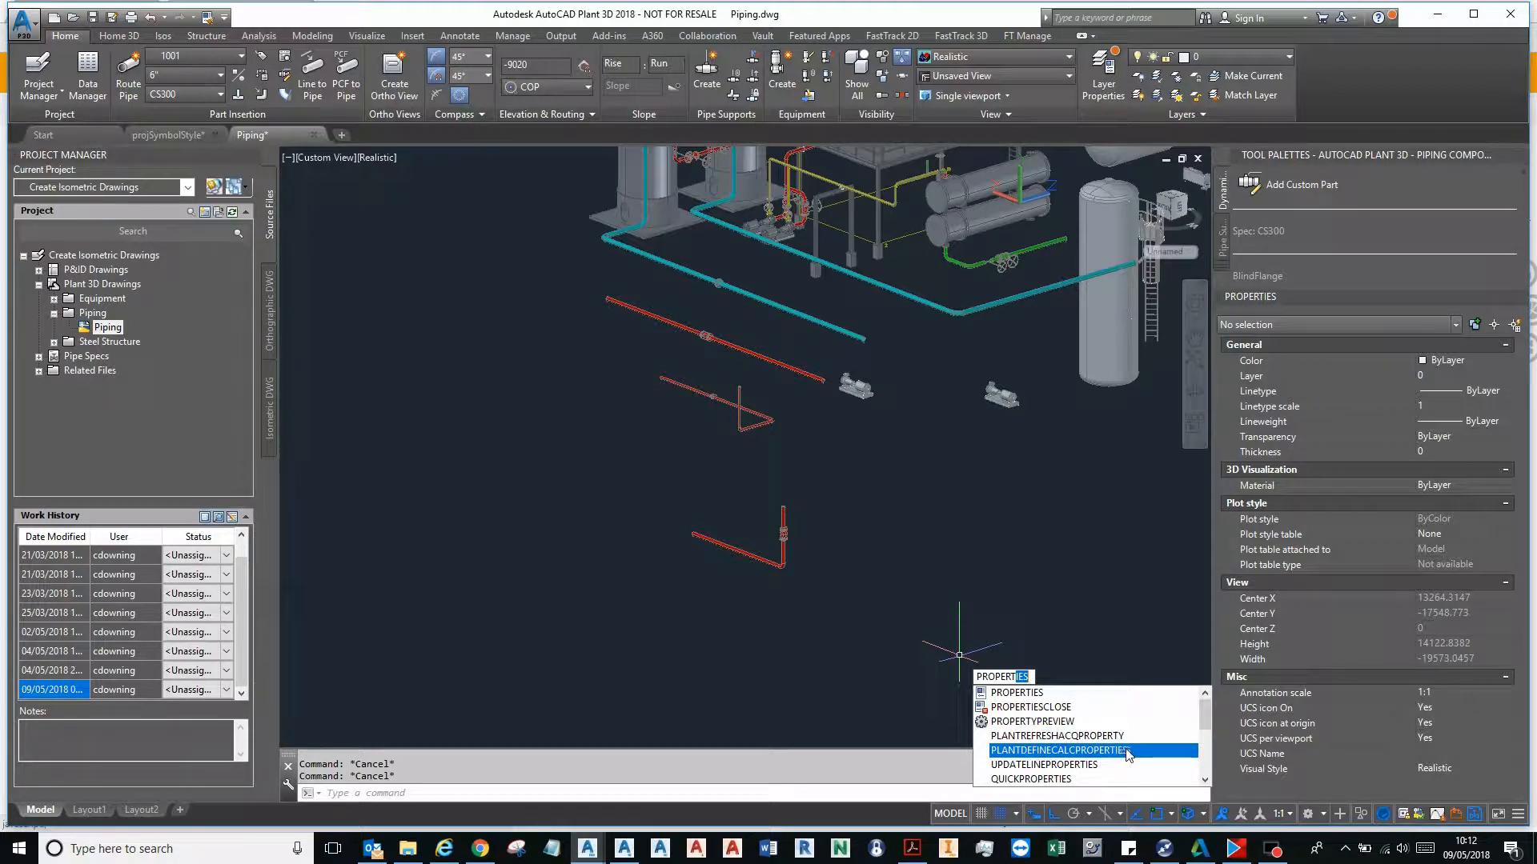
{"action": "mouse_move", "coordinate": [1078, 764]}
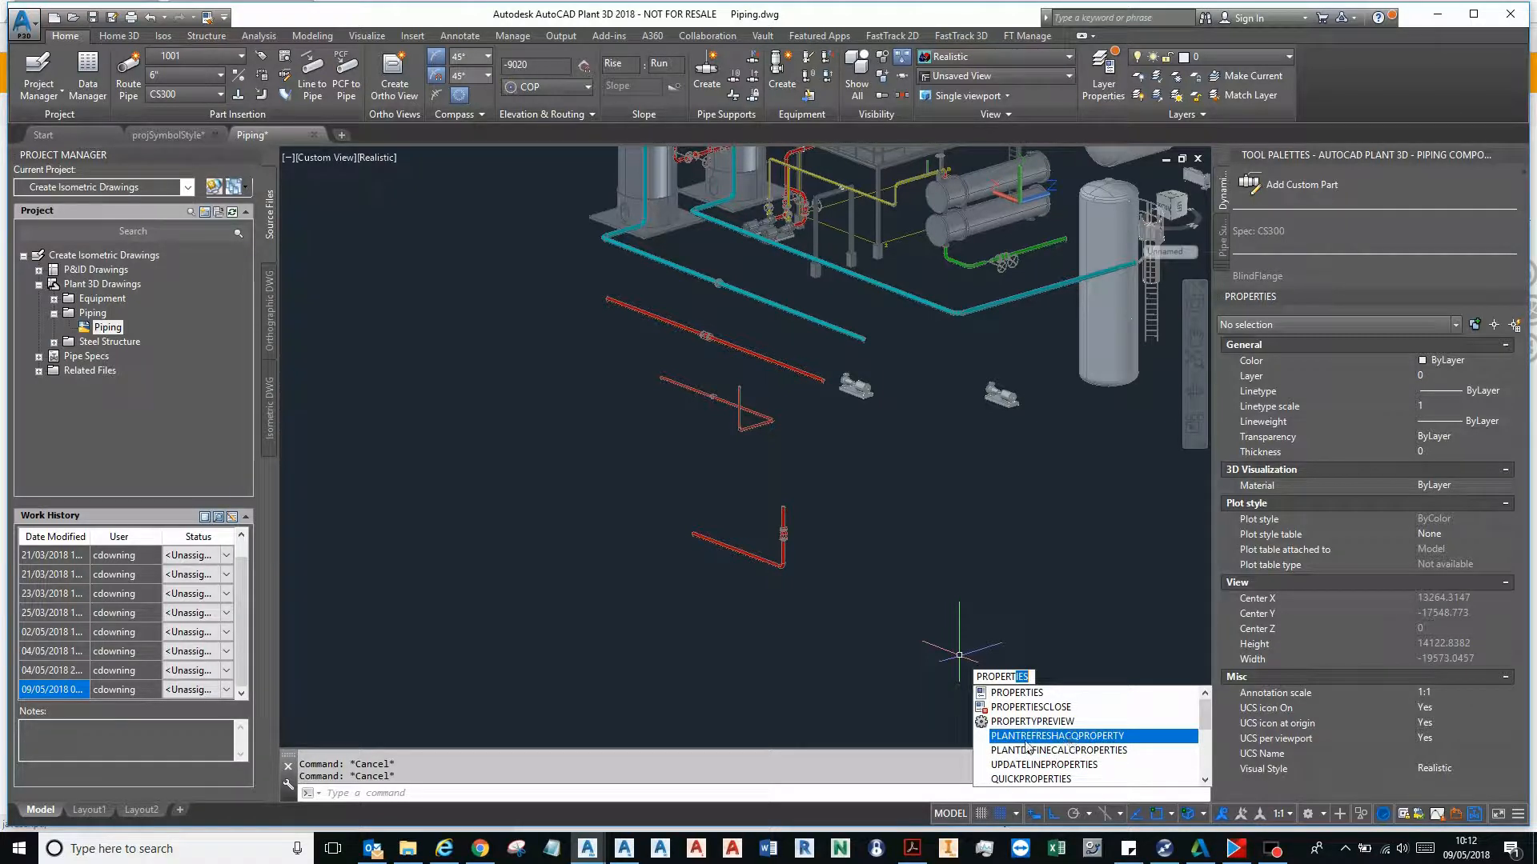
{"action": "mouse_move", "coordinate": [1058, 750]}
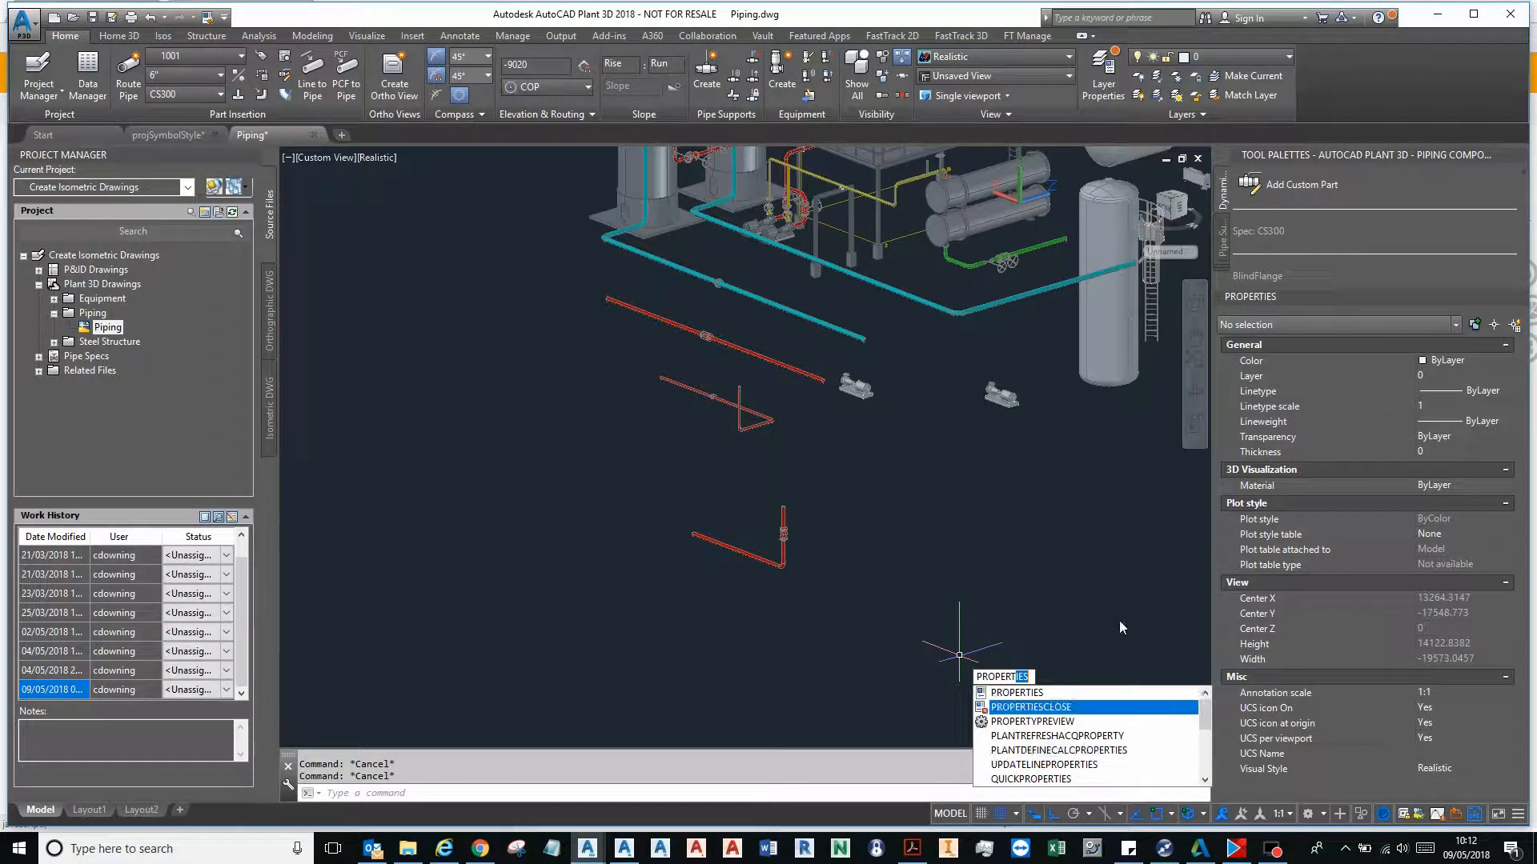
{"action": "mouse_move", "coordinate": [1044, 766]}
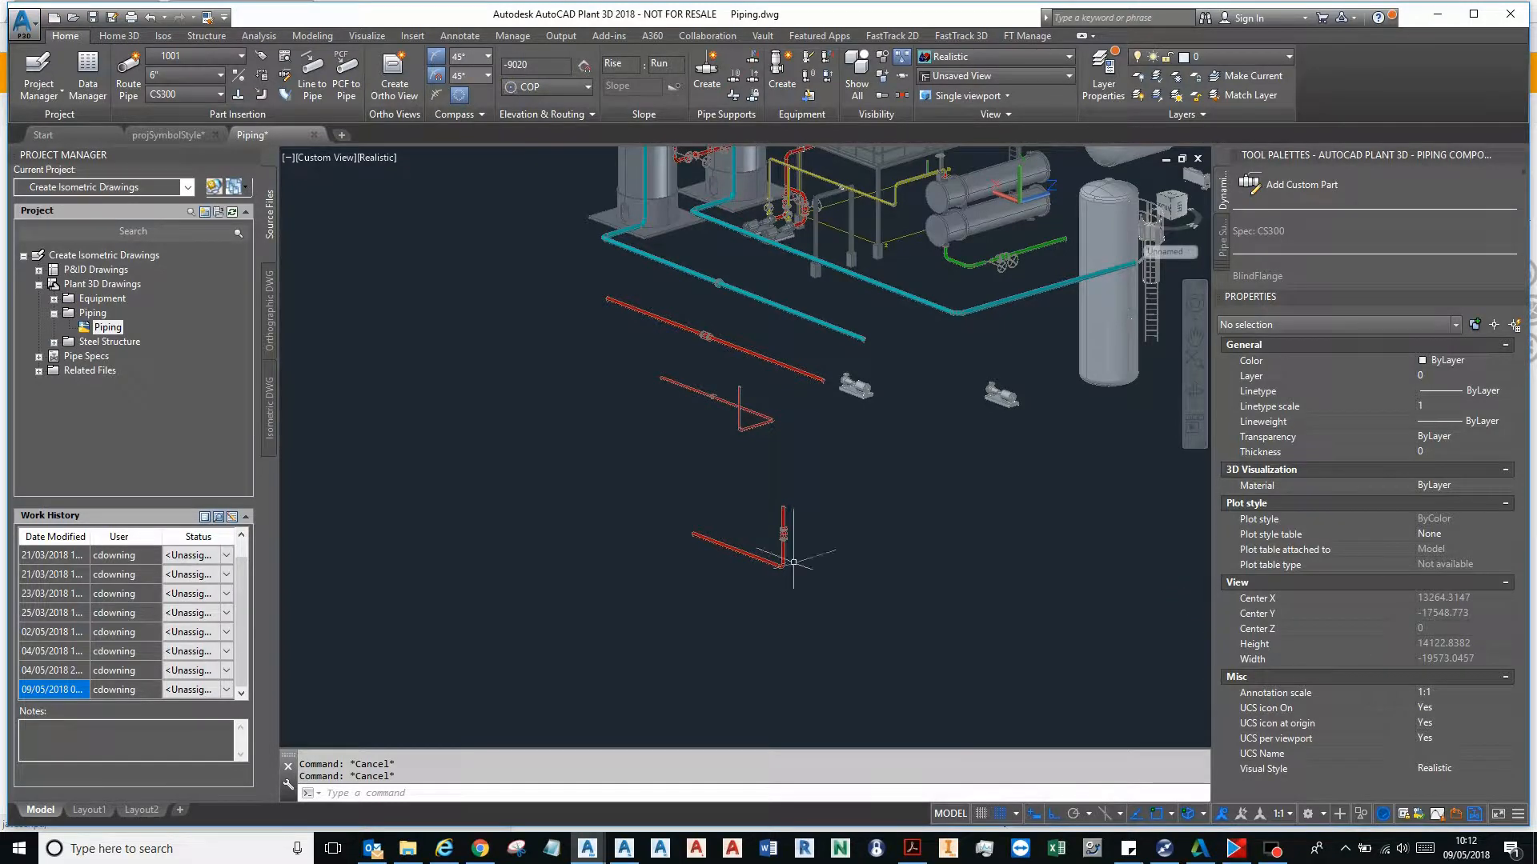
{"action": "left_click", "coordinate": [750, 541]}
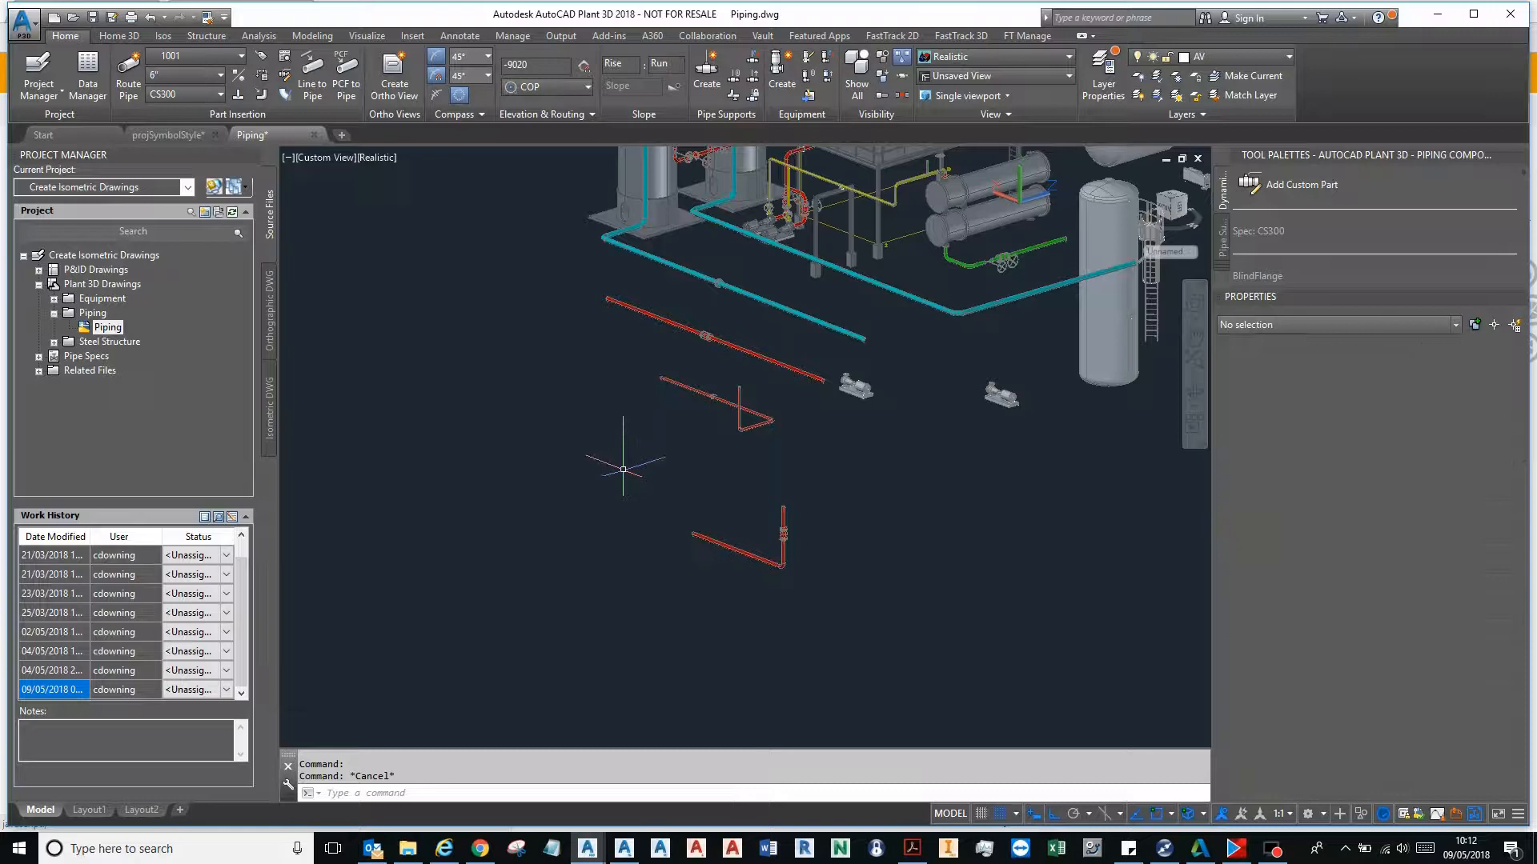
{"action": "right_click", "coordinate": [103, 254]}
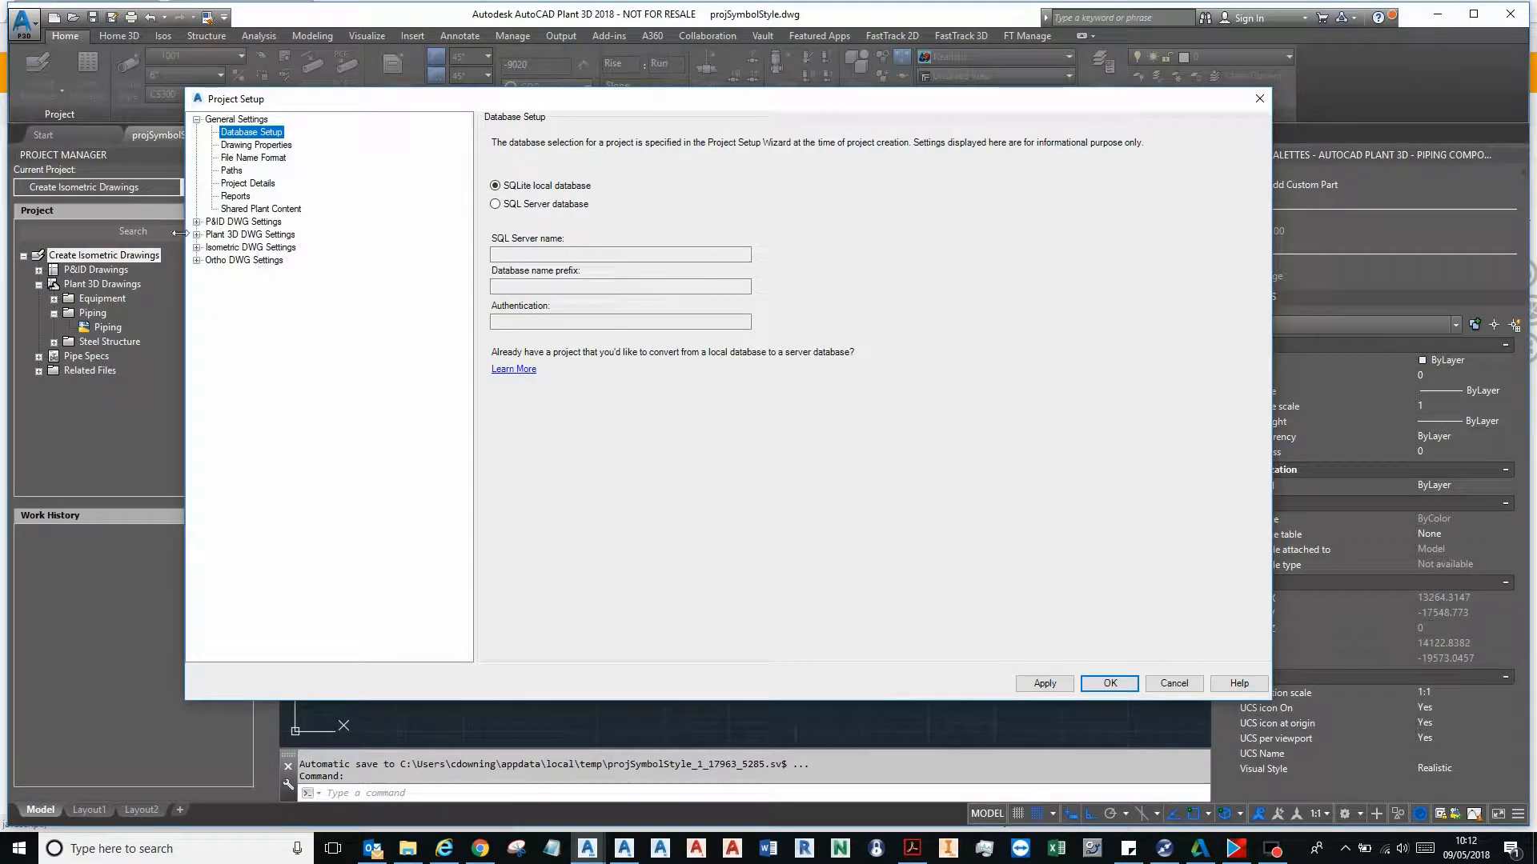
- Expand Plant 3D Class Definitions, stepping through P3d Line Group and Piping and Equipment to Pipe Run Component
{"action": "left_click", "coordinate": [197, 235]}
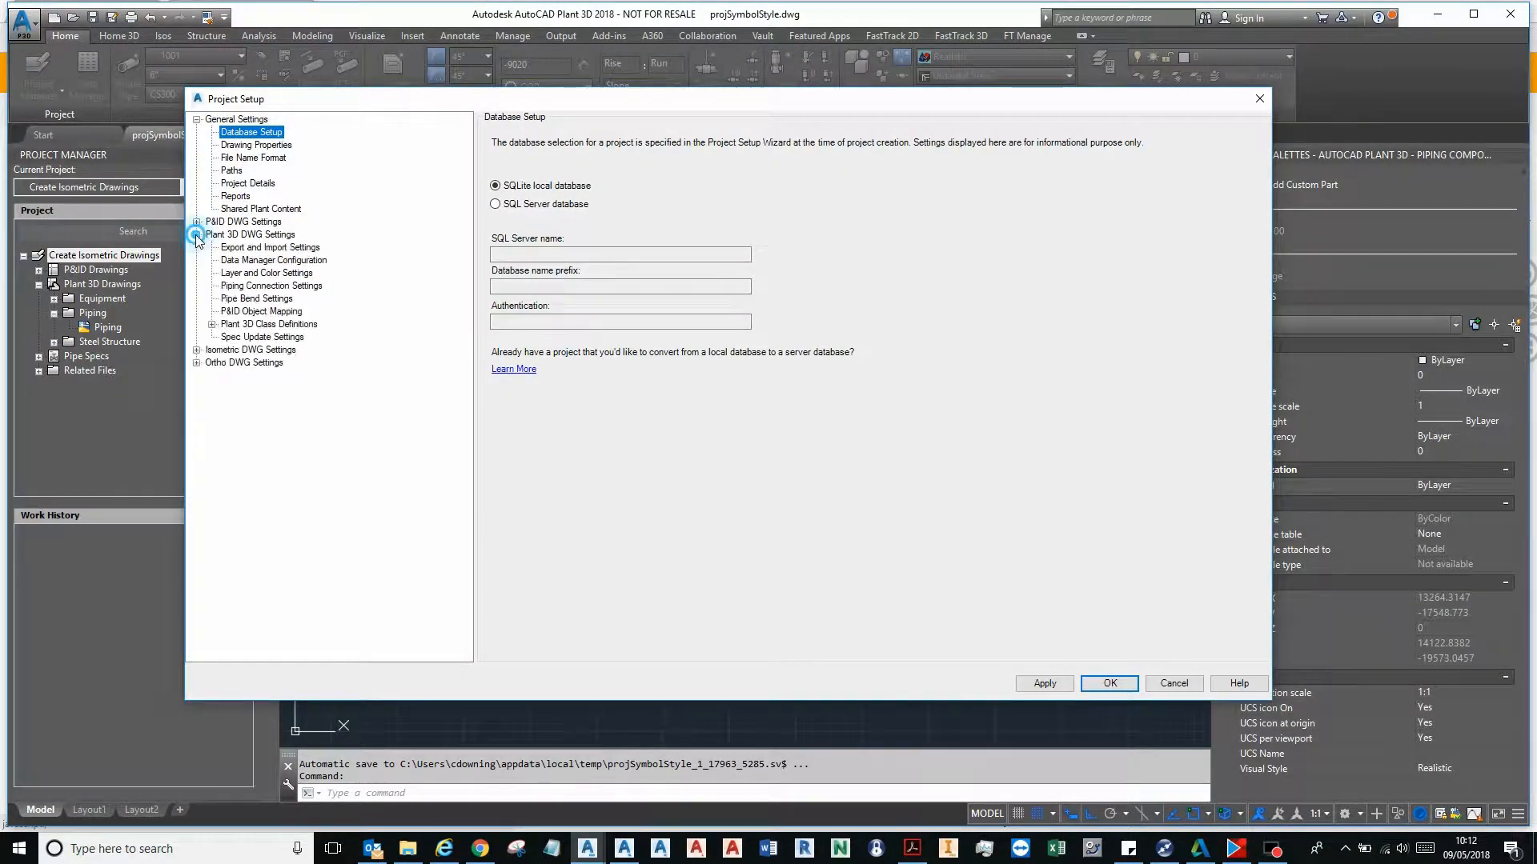
{"action": "left_click", "coordinate": [213, 323]}
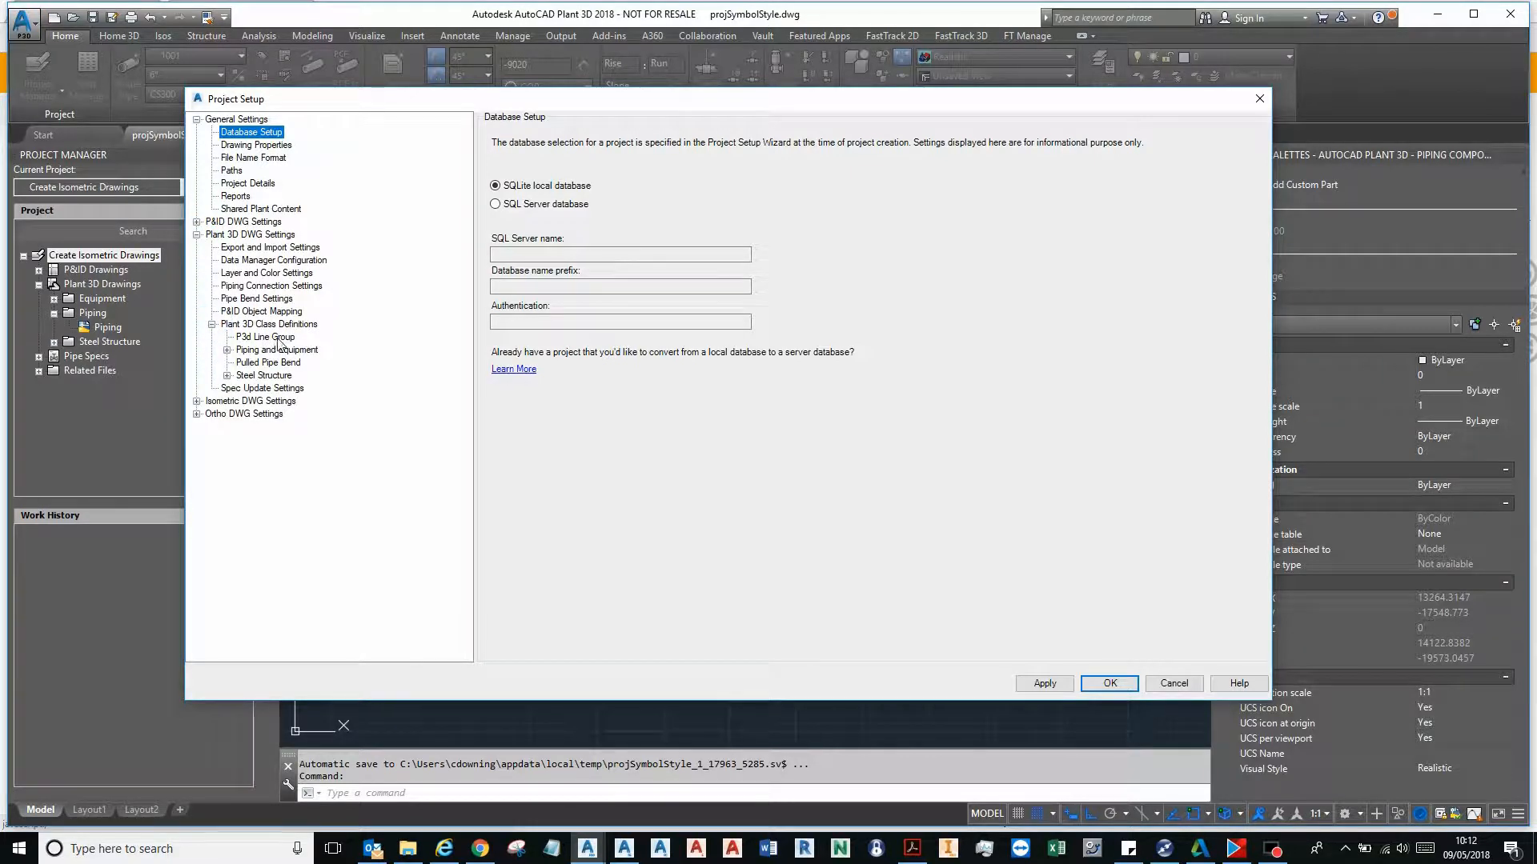
{"action": "left_click", "coordinate": [265, 337]}
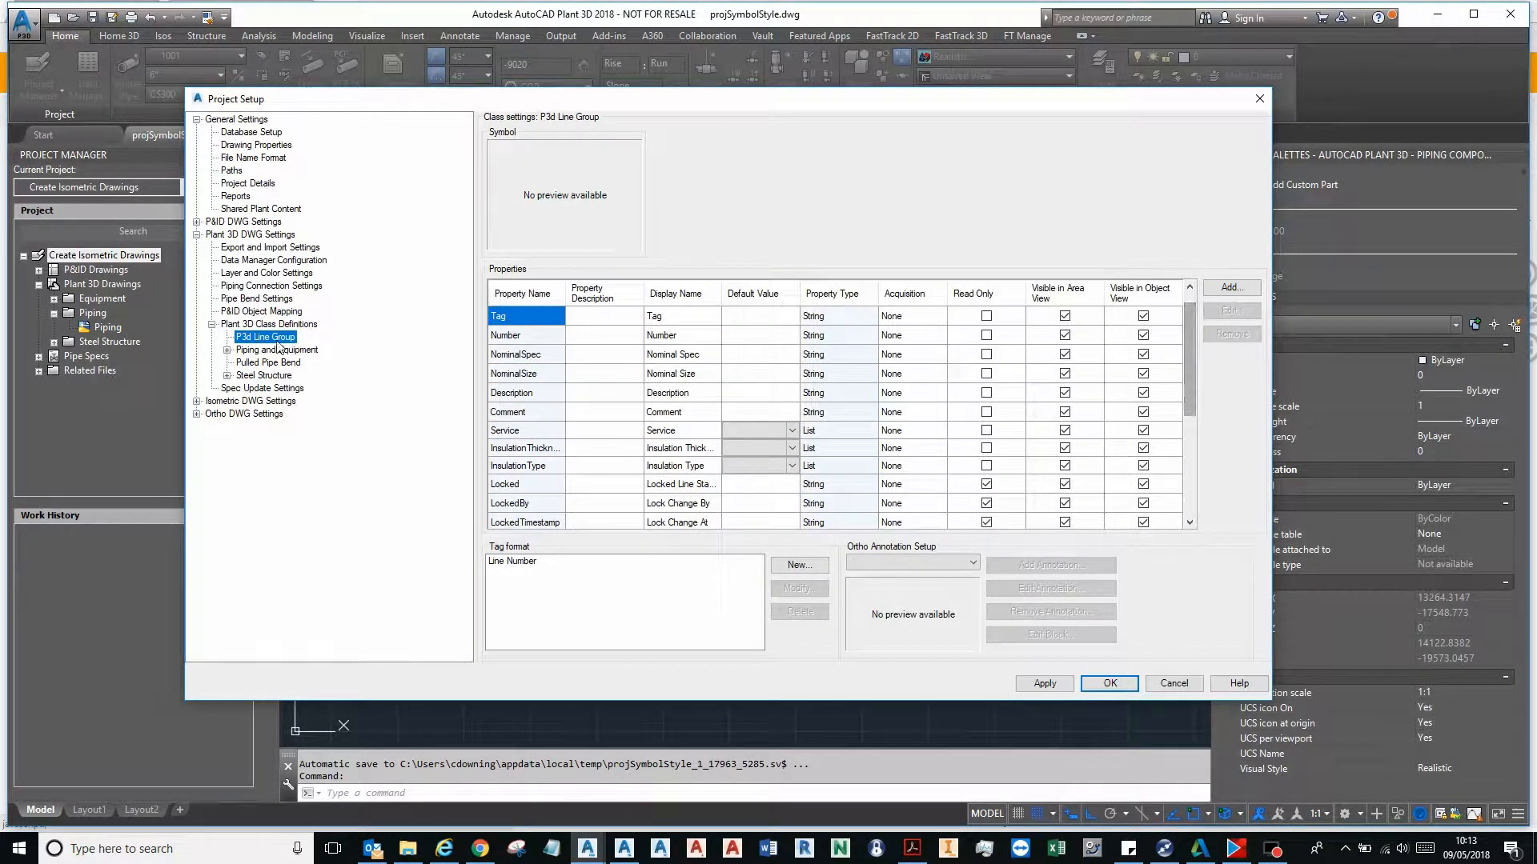
{"action": "left_click", "coordinate": [278, 350]}
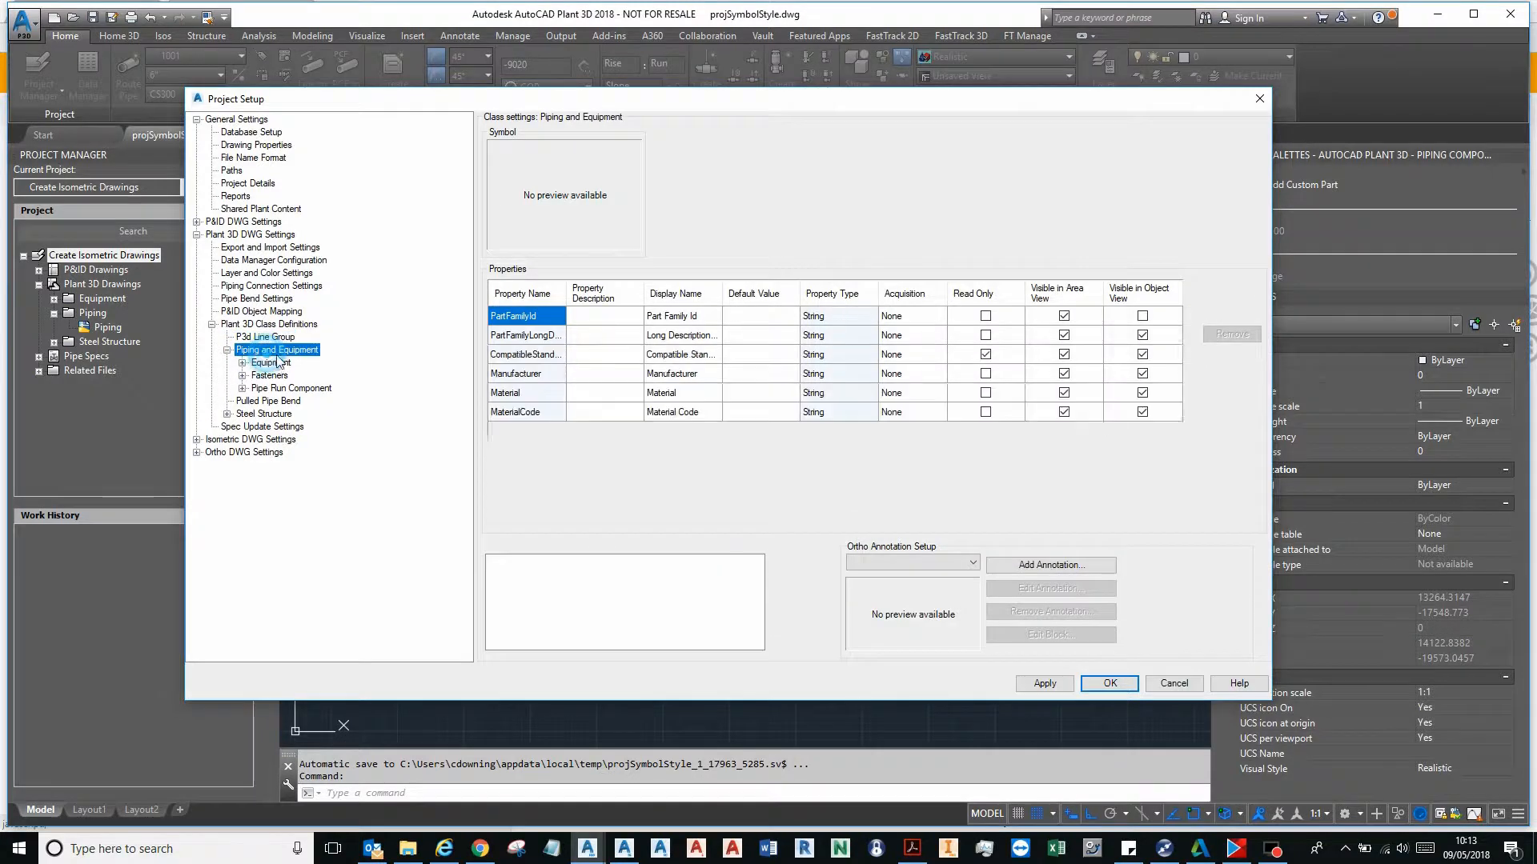
{"action": "left_click", "coordinate": [289, 389]}
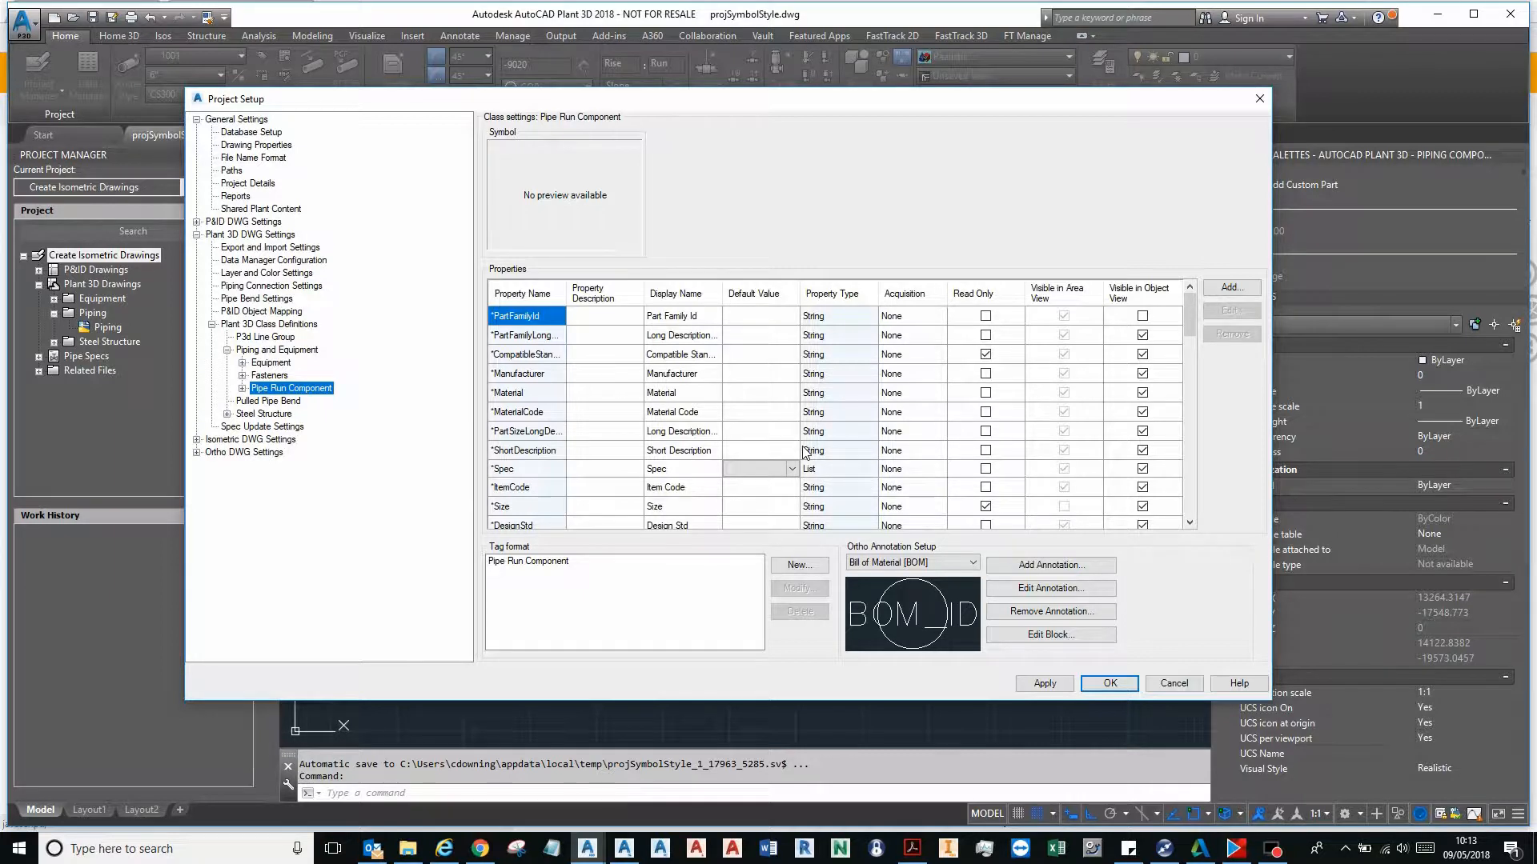
- Select the Pipe Run Component tag format and scroll to Insulation, Service and Line Number Tag
{"action": "left_click", "coordinate": [759, 468]}
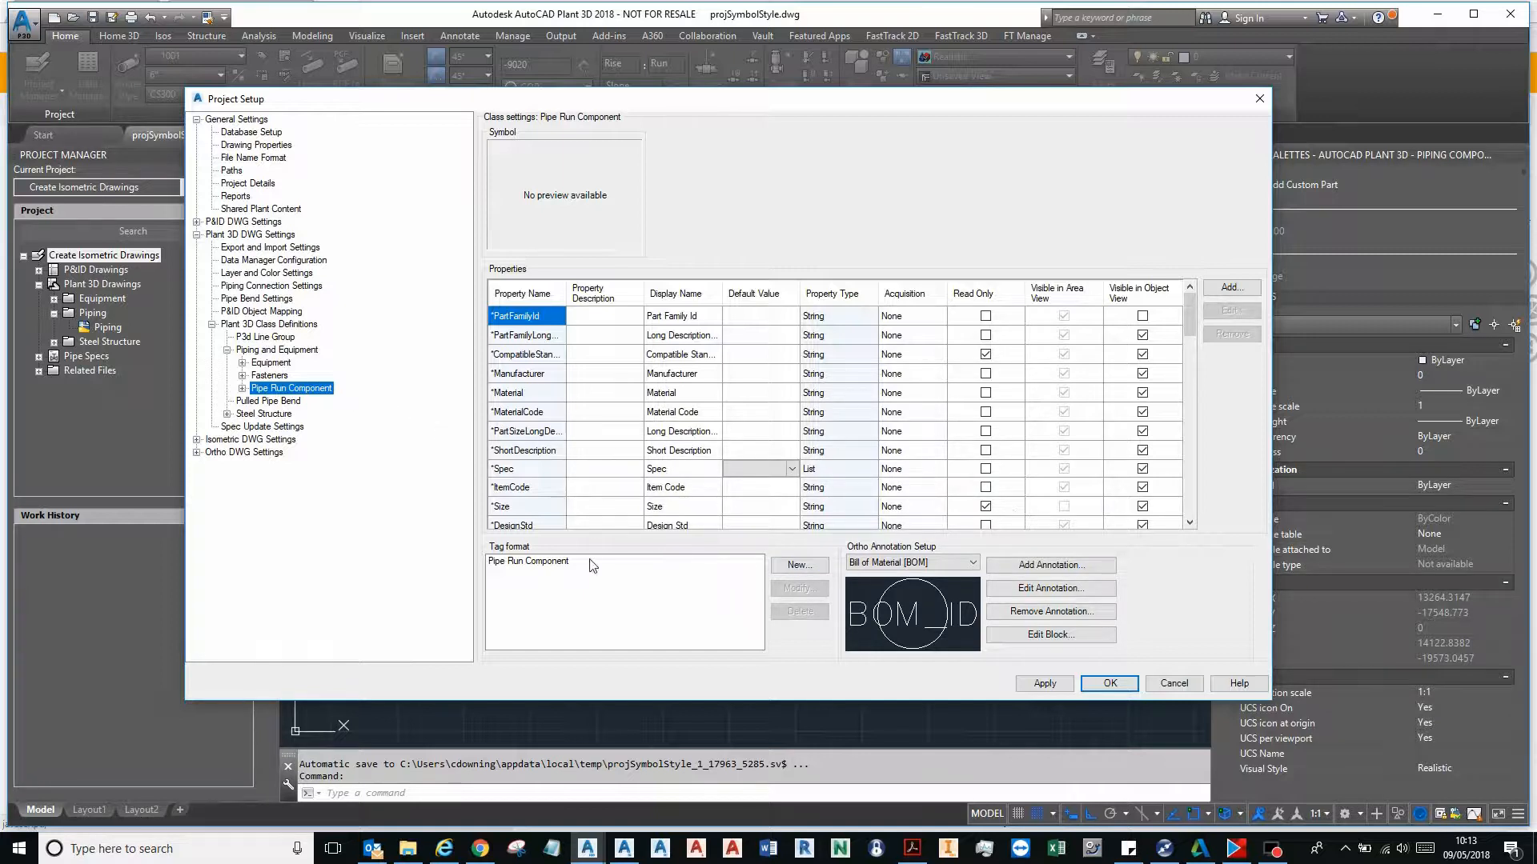
{"action": "left_click", "coordinate": [527, 560]}
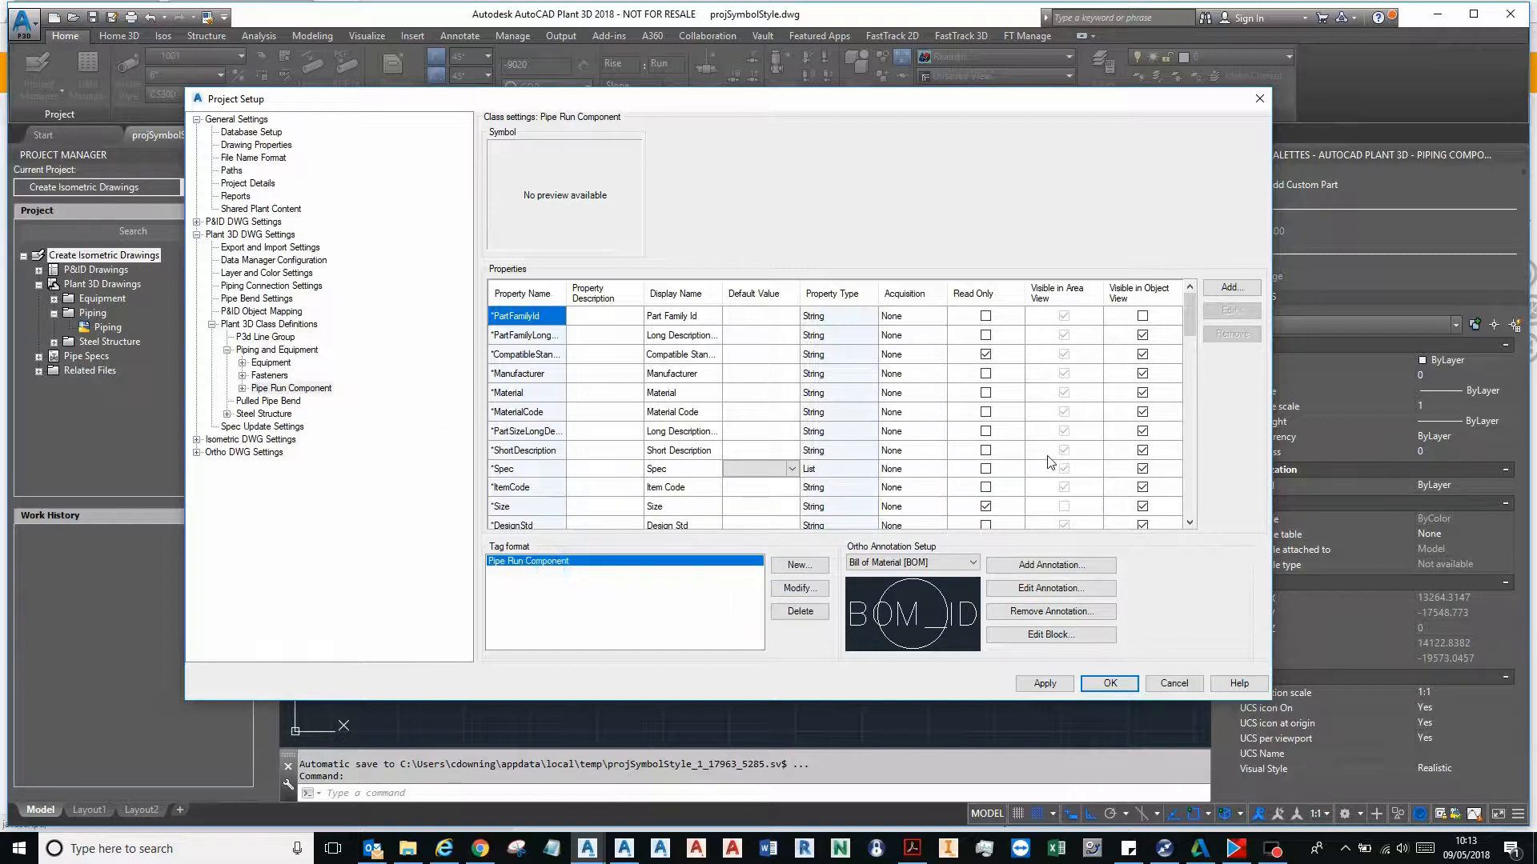
{"action": "scroll", "scroll_direction": "down", "scroll_amount": 3}
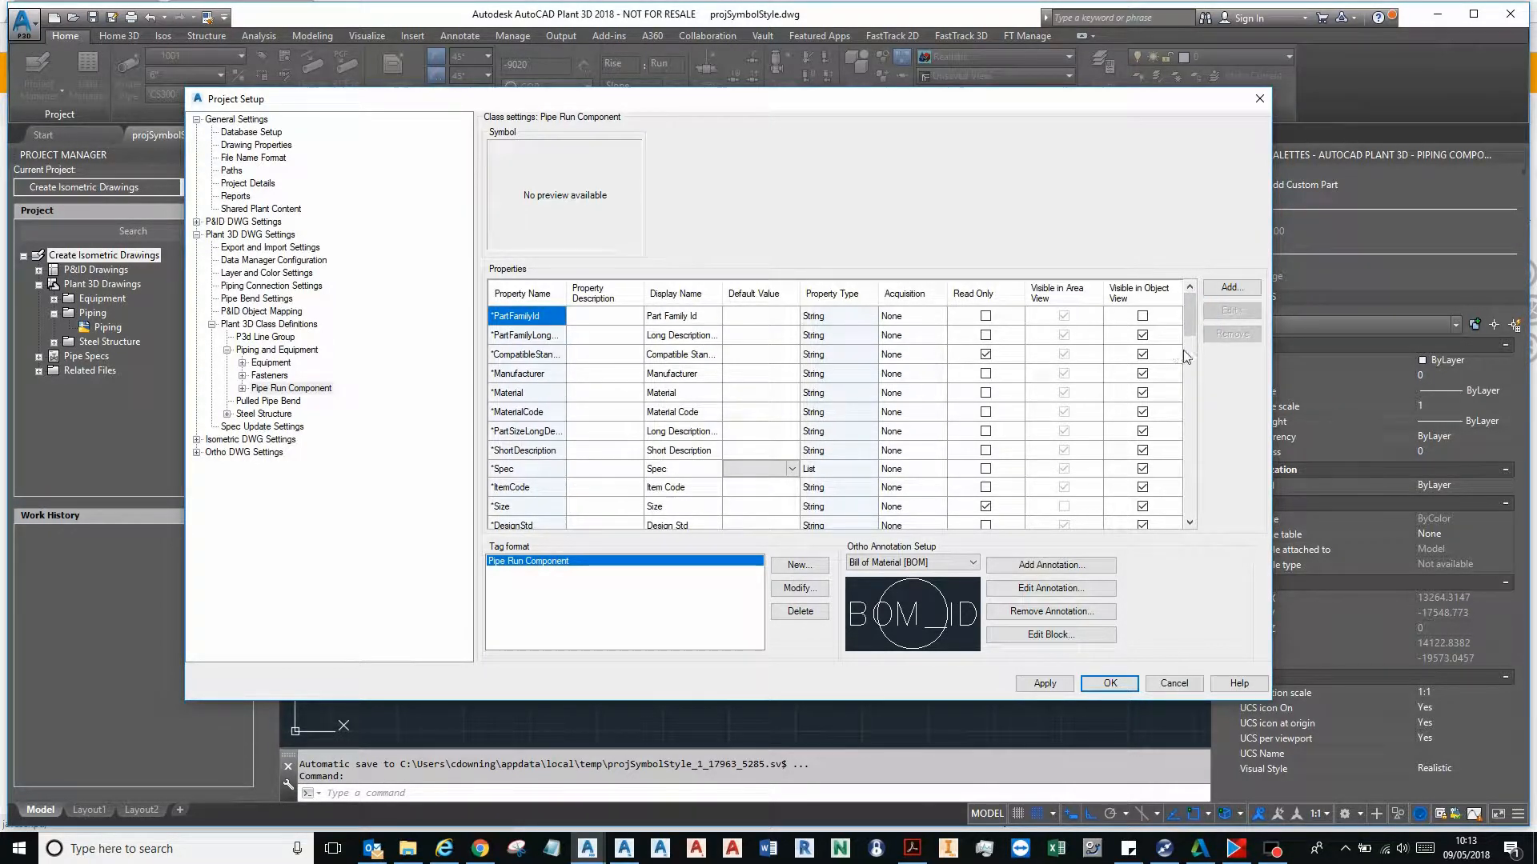
{"action": "scroll", "scroll_direction": "down", "scroll_amount": 3}
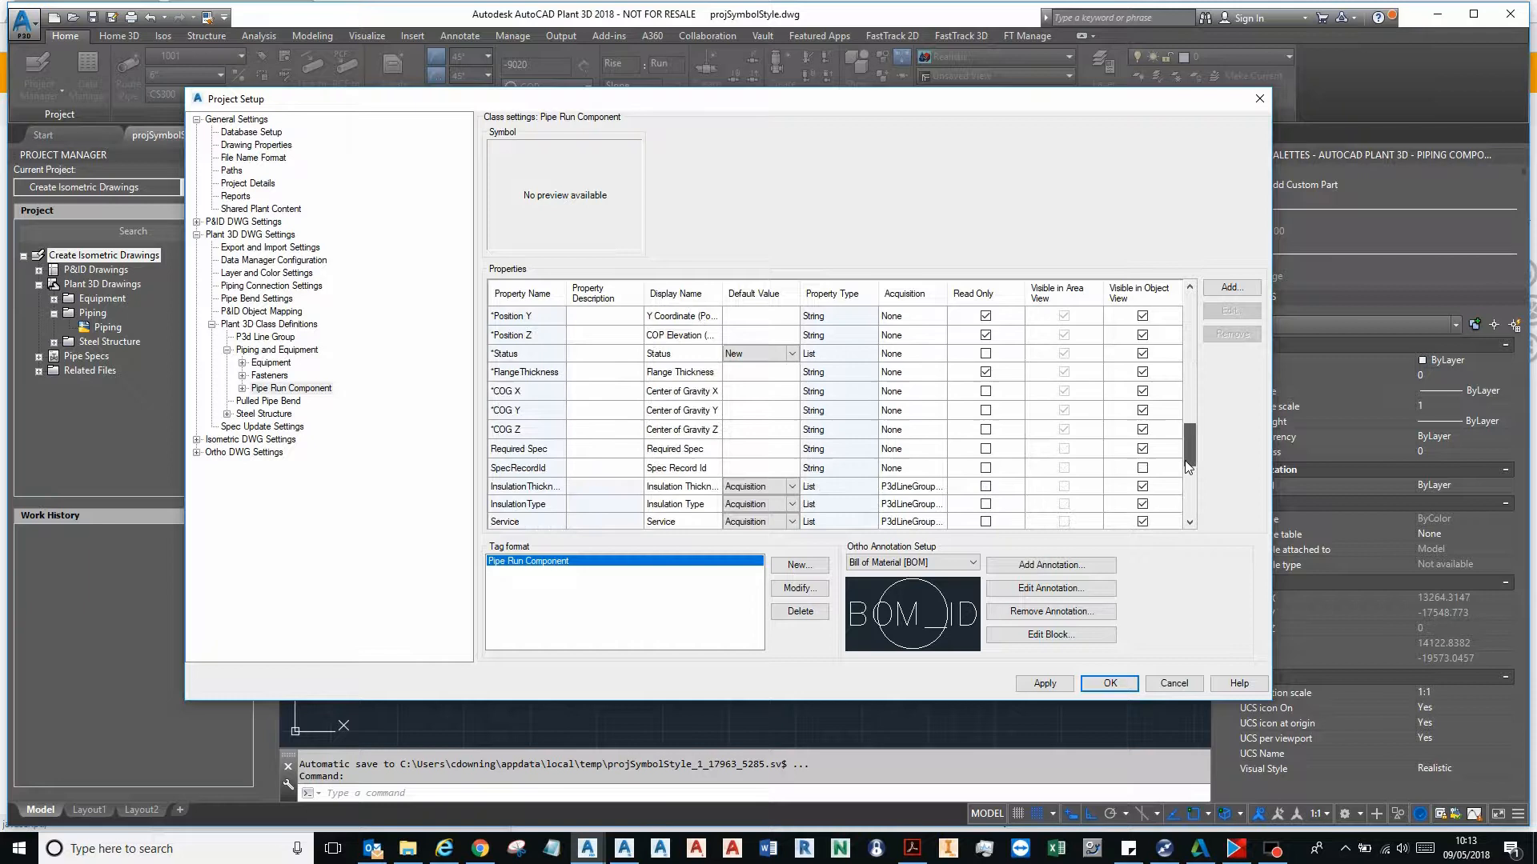
{"action": "scroll", "scroll_direction": "down", "scroll_amount": 3}
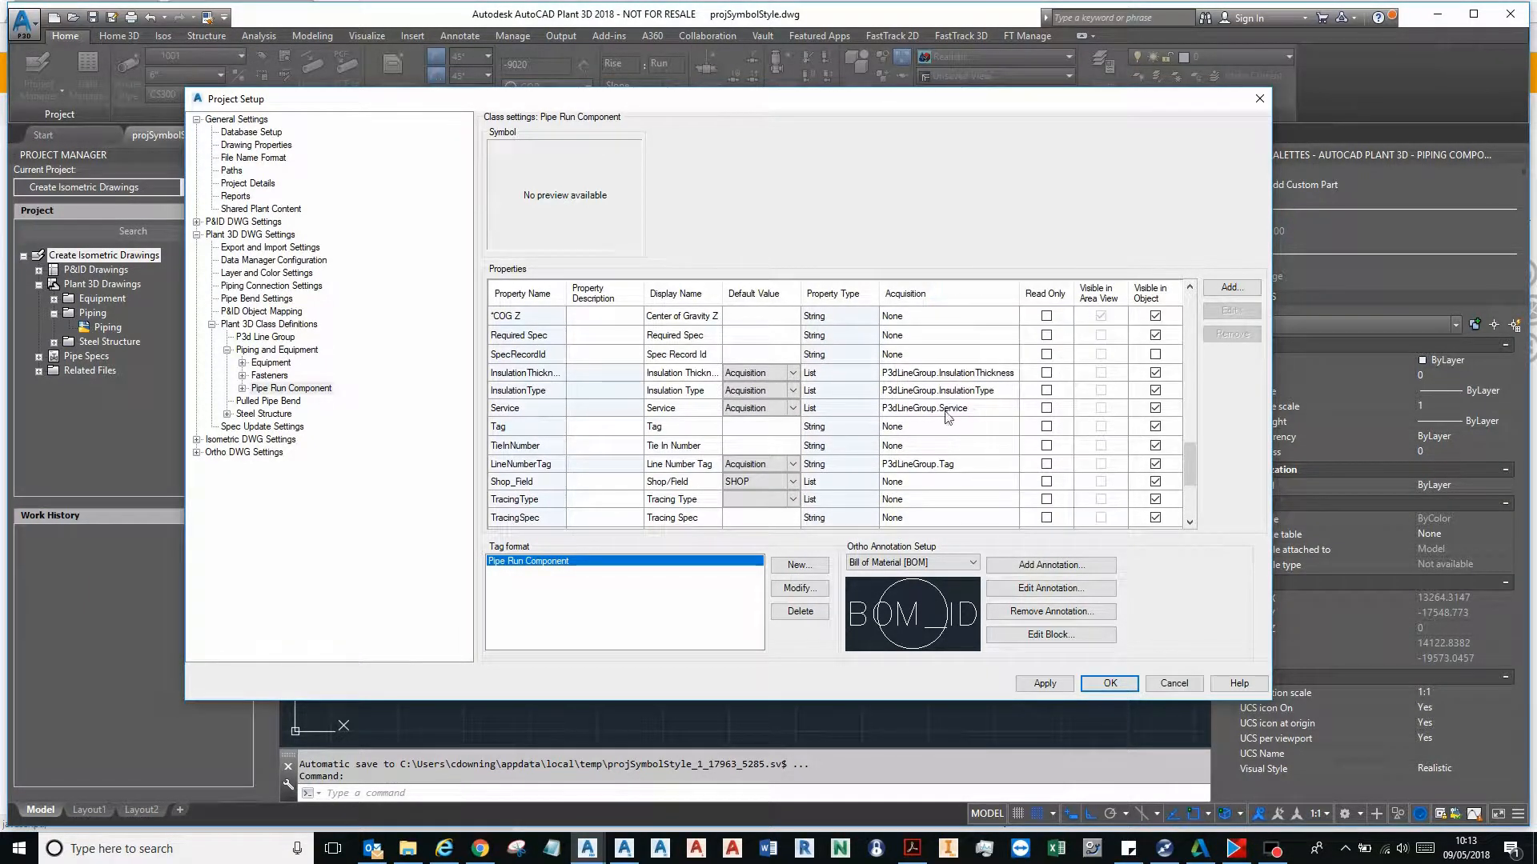
{"action": "mouse_move", "coordinate": [1022, 470]}
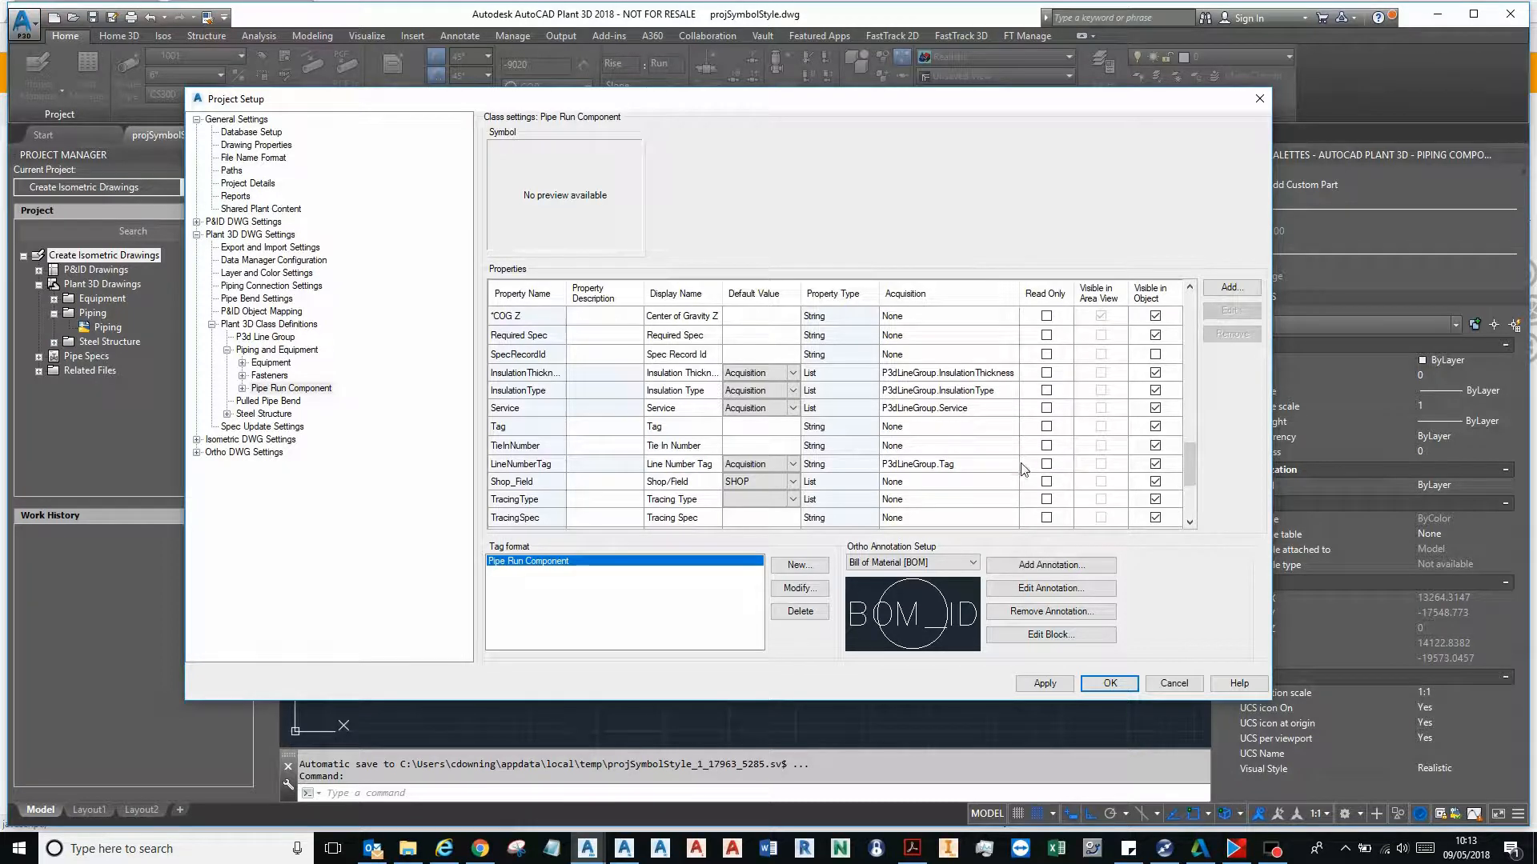
{"action": "mouse_move", "coordinate": [986, 437]}
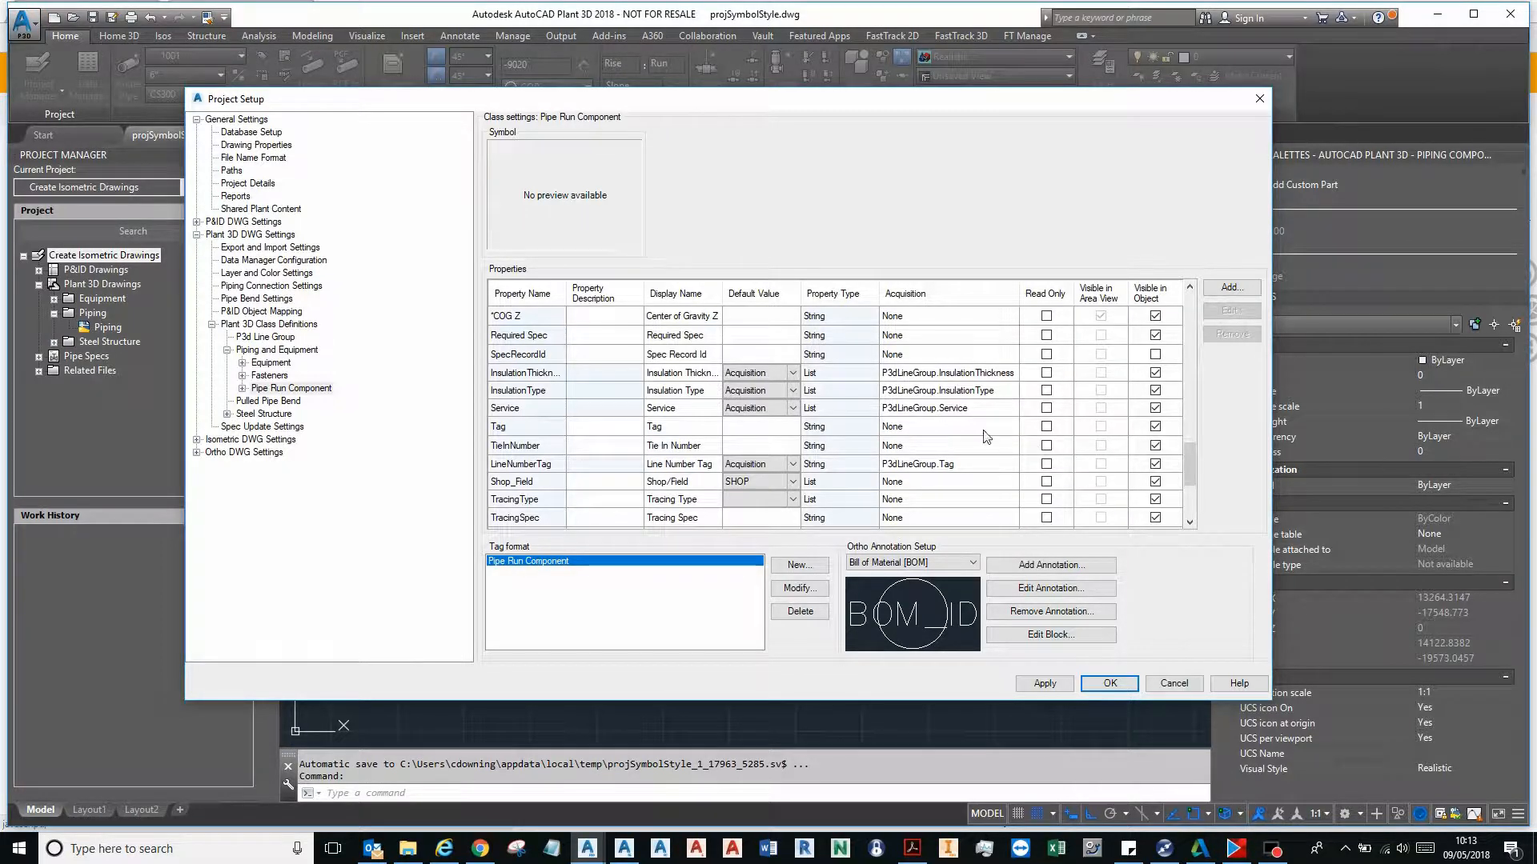
{"action": "mouse_move", "coordinate": [946, 421]}
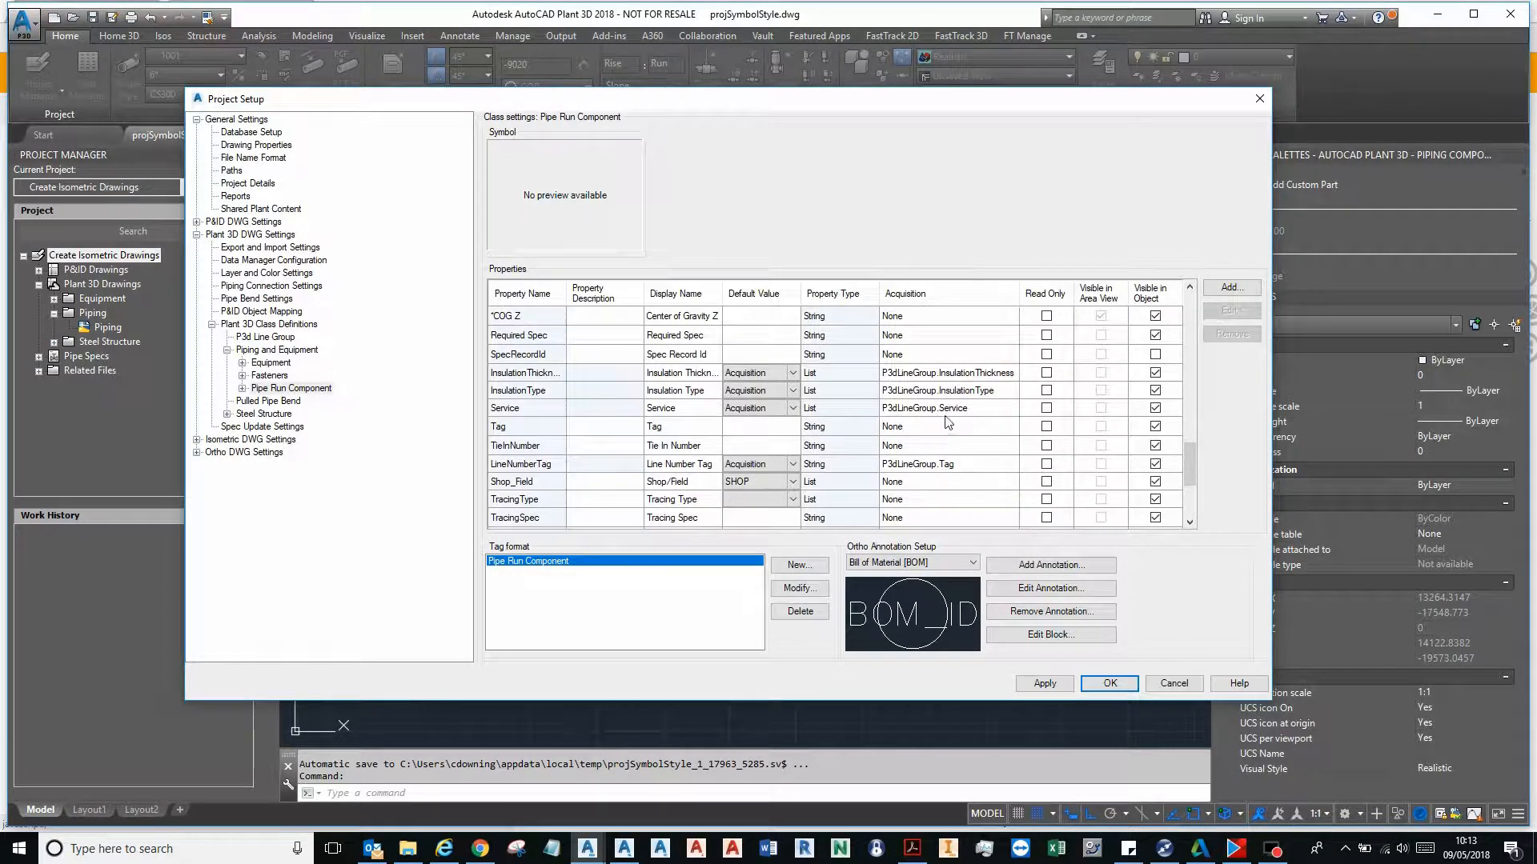
{"action": "mouse_move", "coordinate": [946, 481]}
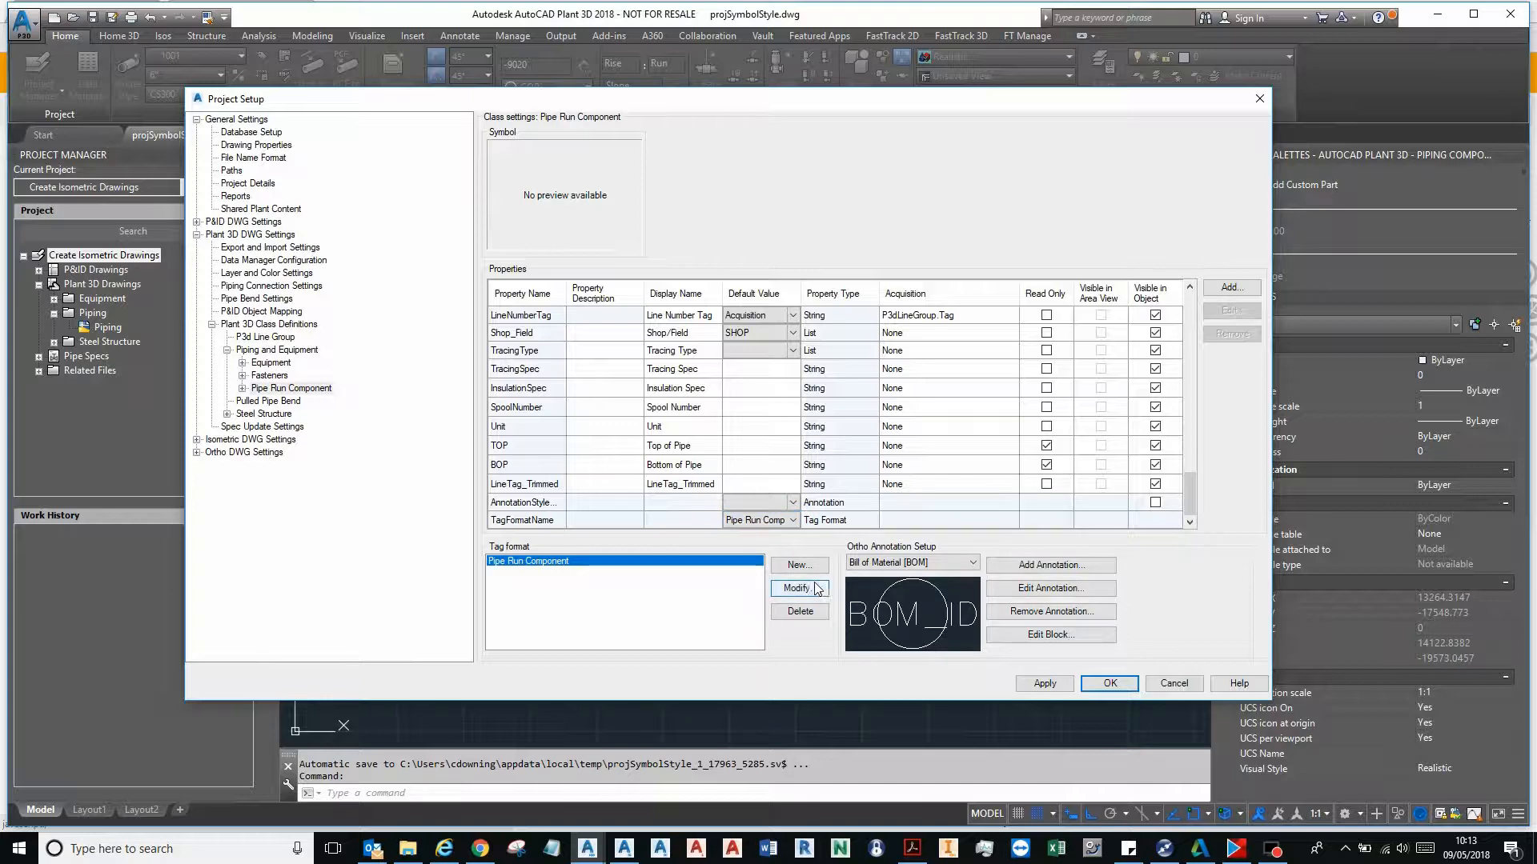
- Check the Pipe Run Component tag in Tag Format Setup, cancel, and select P3d Line Group
{"action": "left_click", "coordinate": [798, 588]}
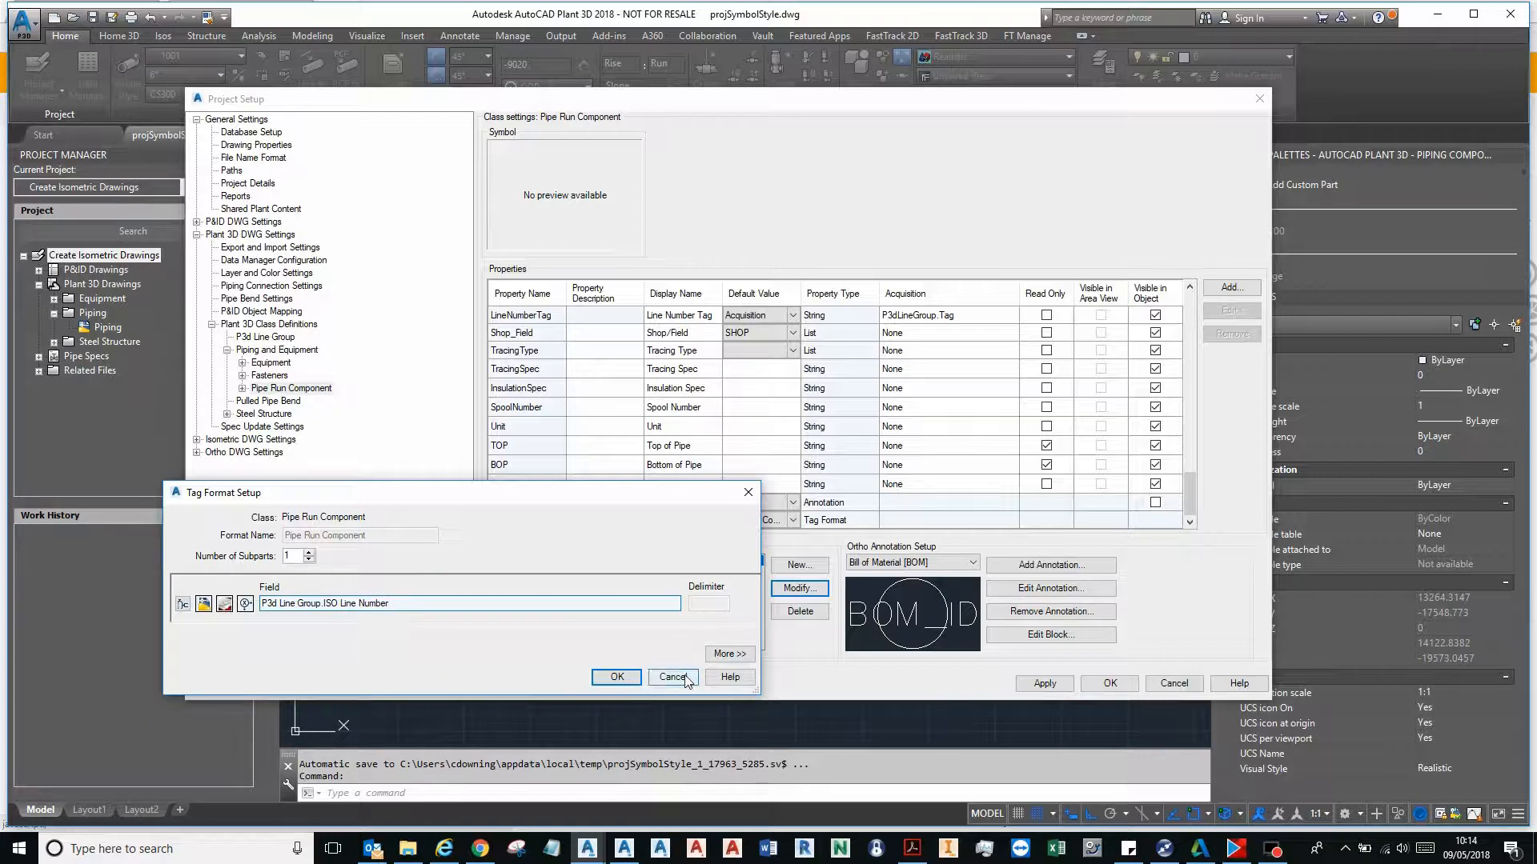
{"action": "left_click", "coordinate": [672, 677]}
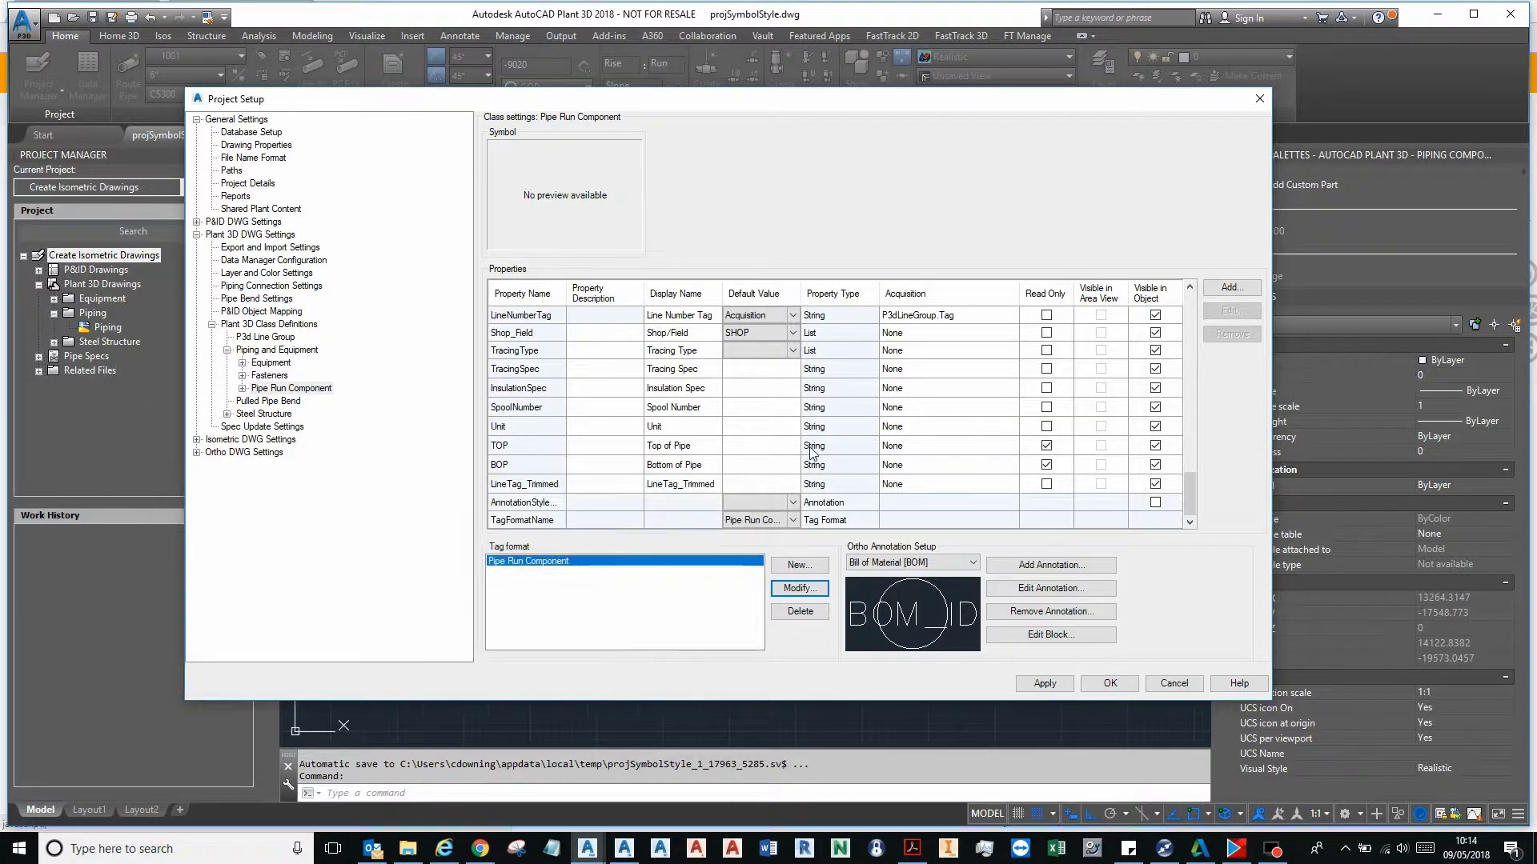
{"action": "left_click", "coordinate": [265, 337]}
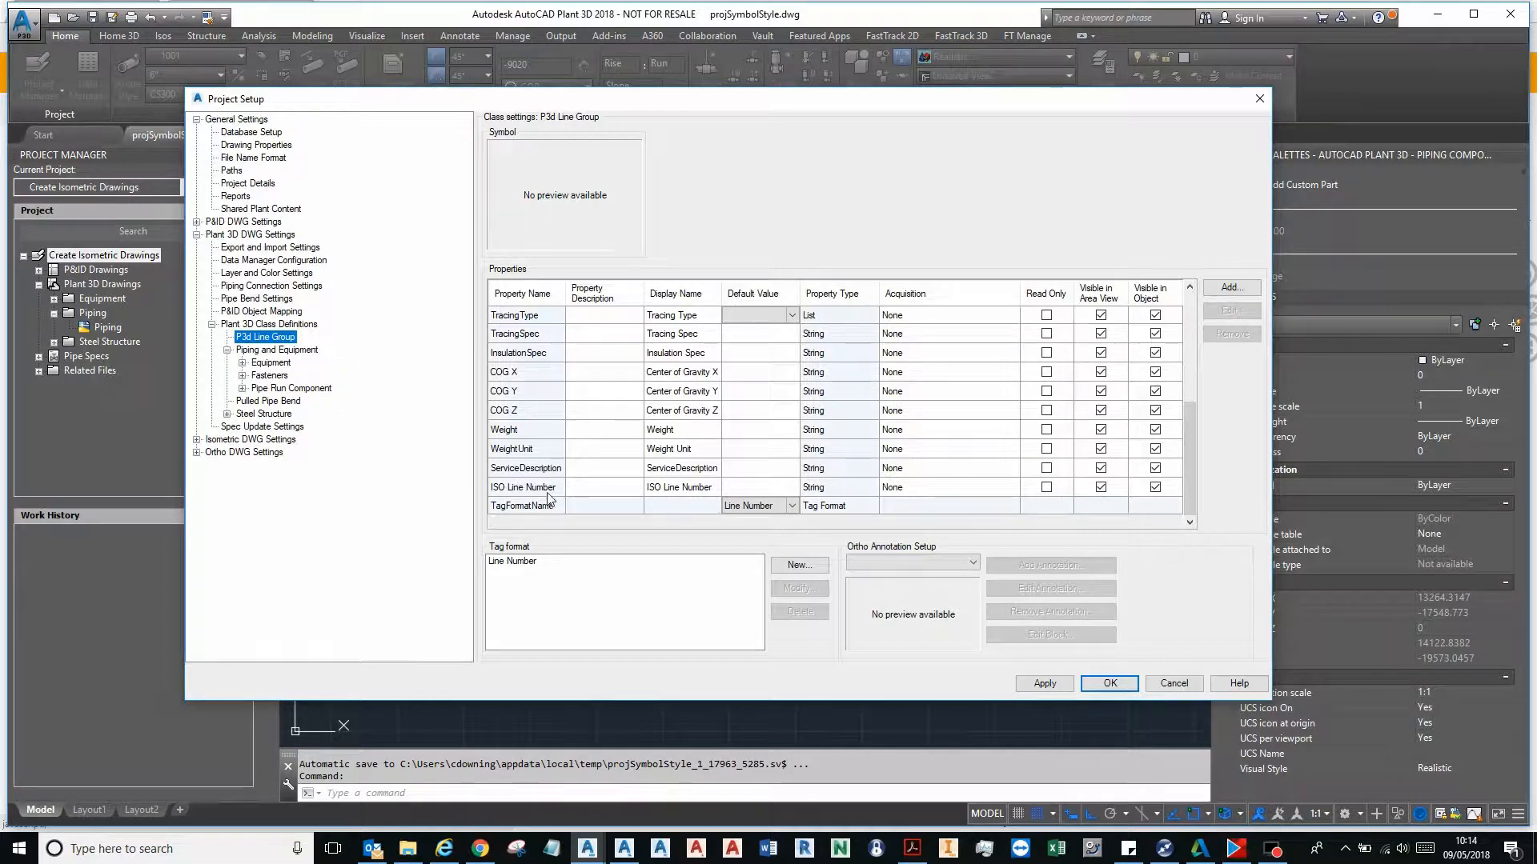
{"action": "mouse_move", "coordinate": [1027, 651]}
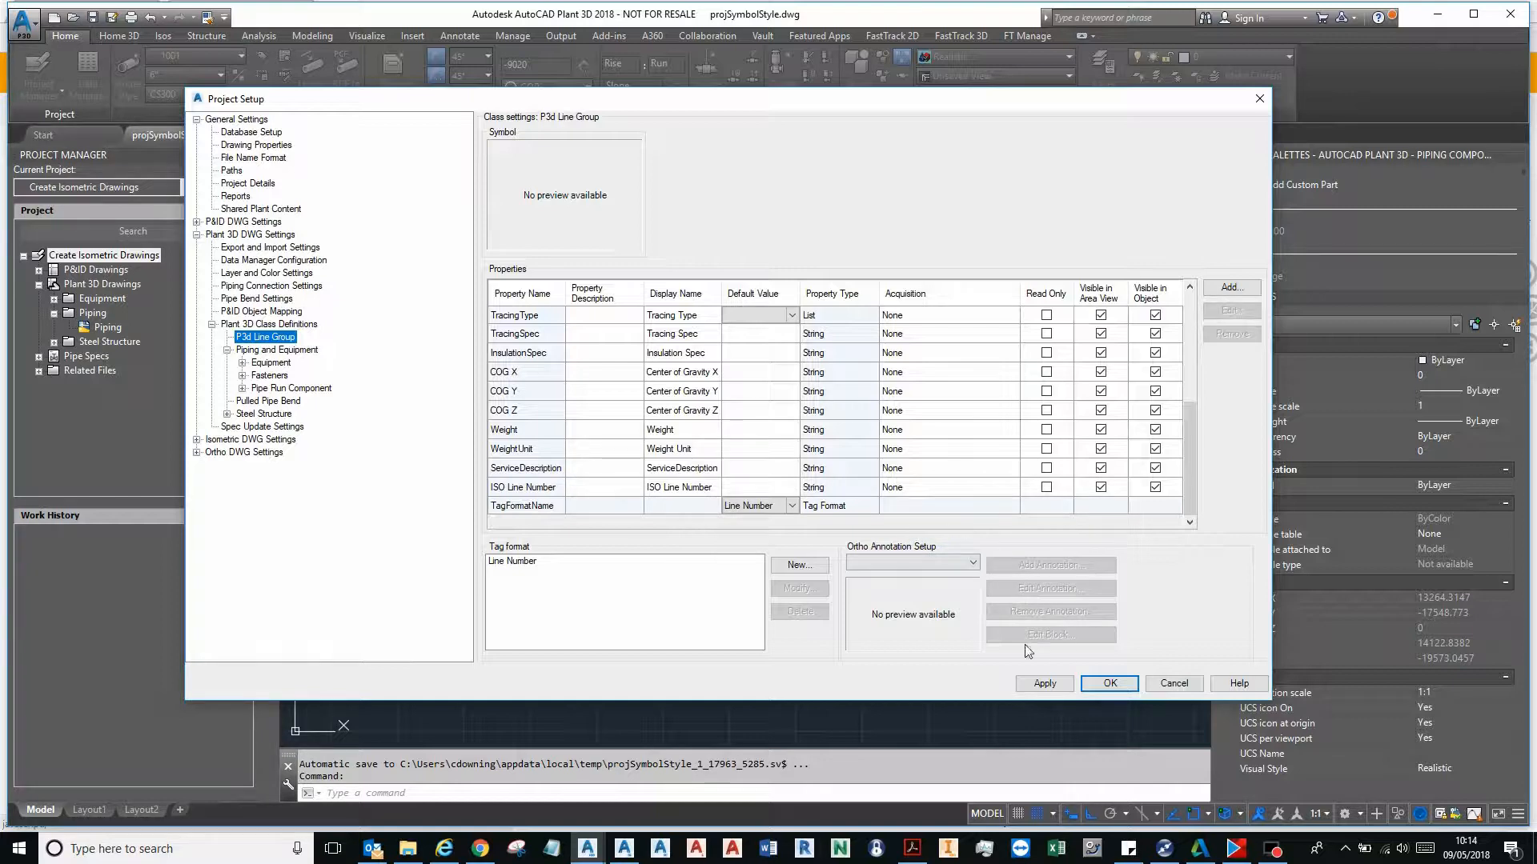
{"action": "mouse_move", "coordinate": [1109, 682]}
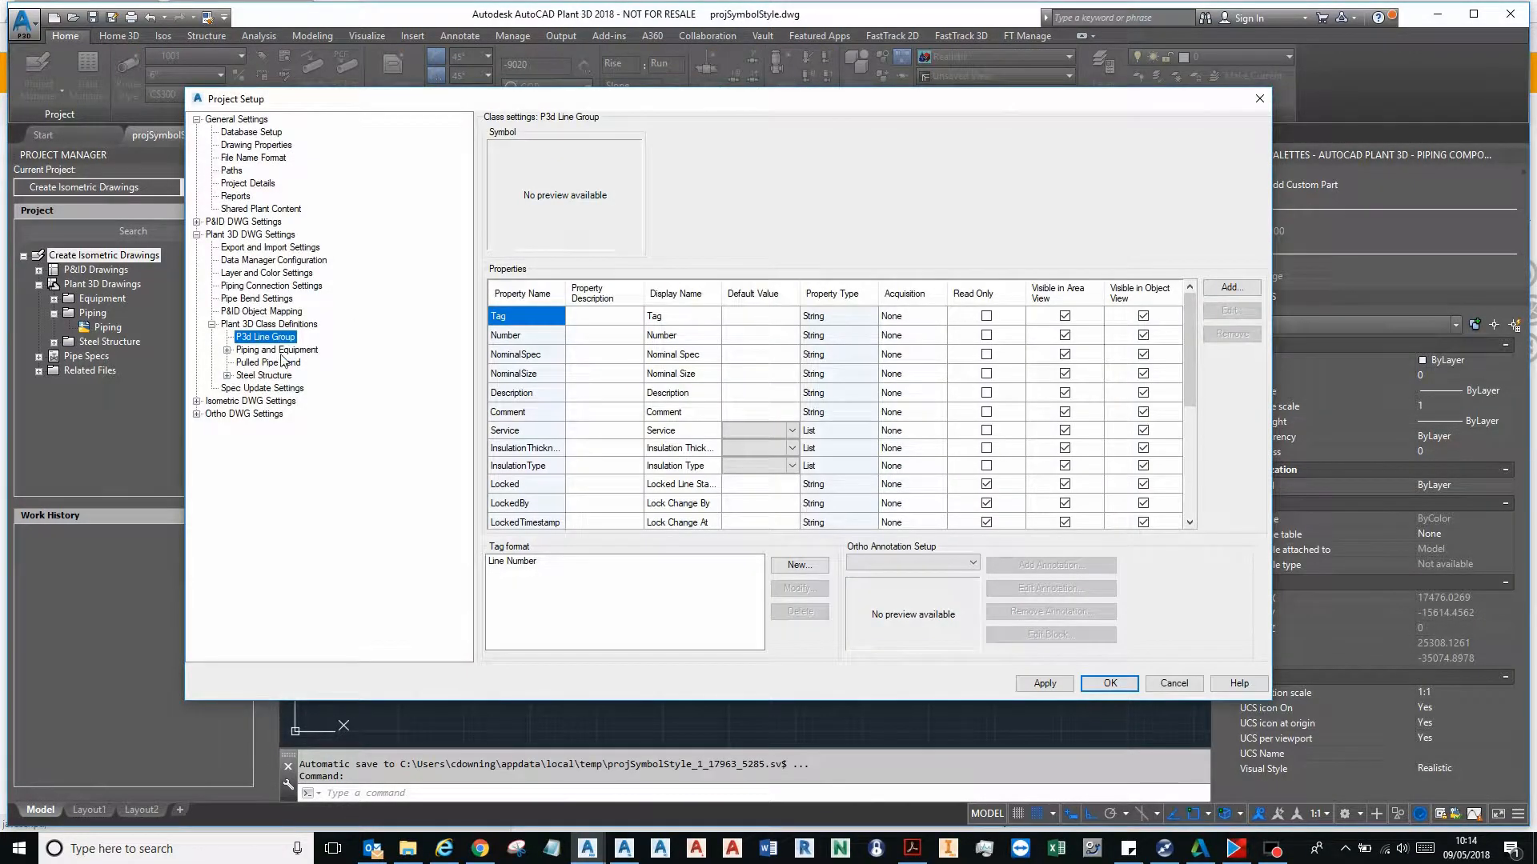
- Under Isometric DWG Settings > Title Block and Display, launch Setup Title Block for Iso.dwt
{"action": "left_click", "coordinate": [200, 401]}
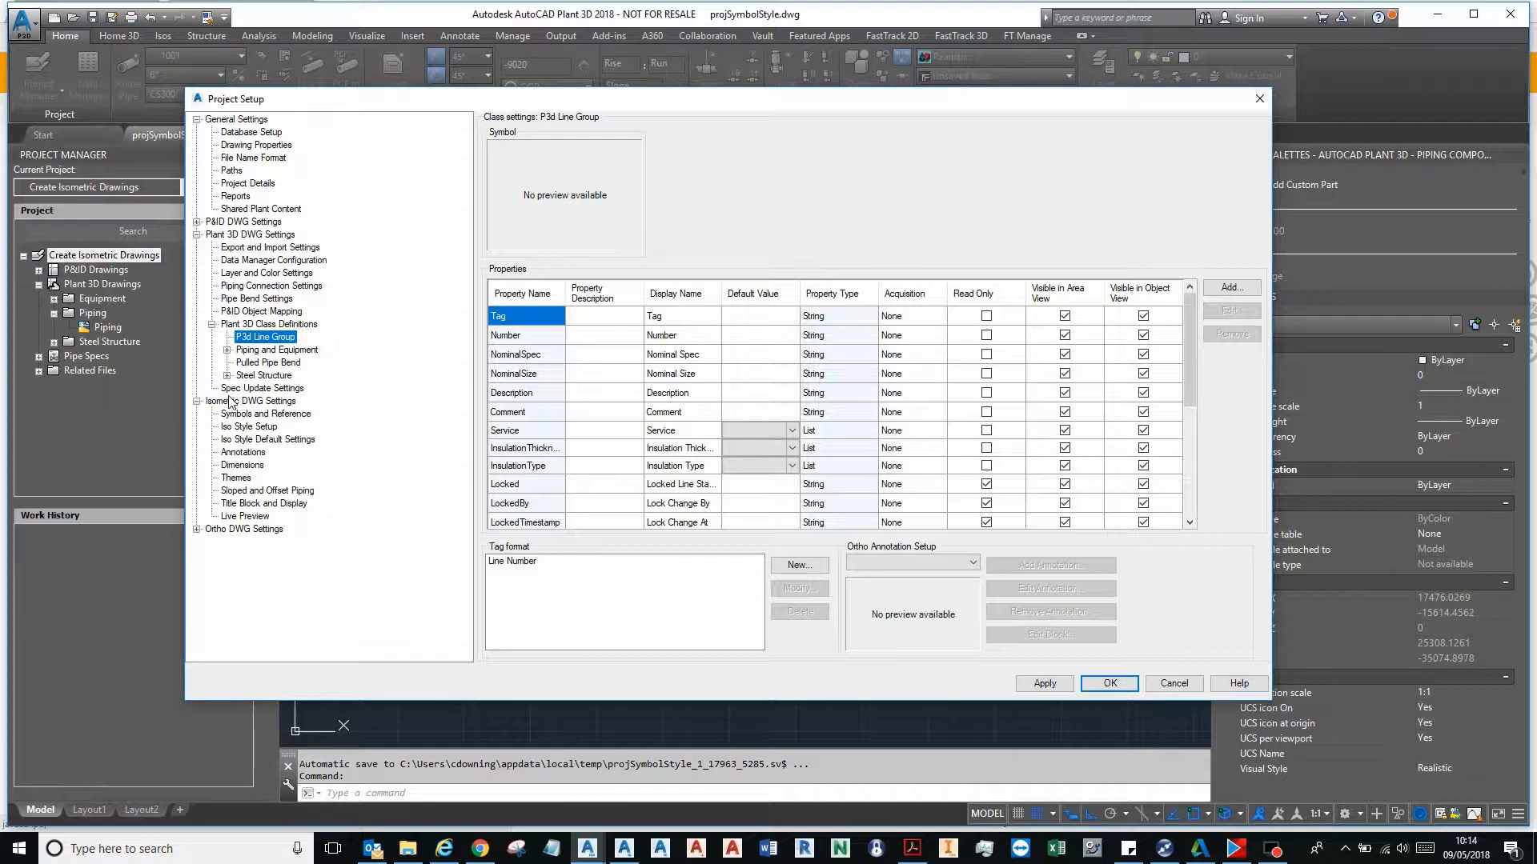
{"action": "left_click", "coordinate": [250, 401]}
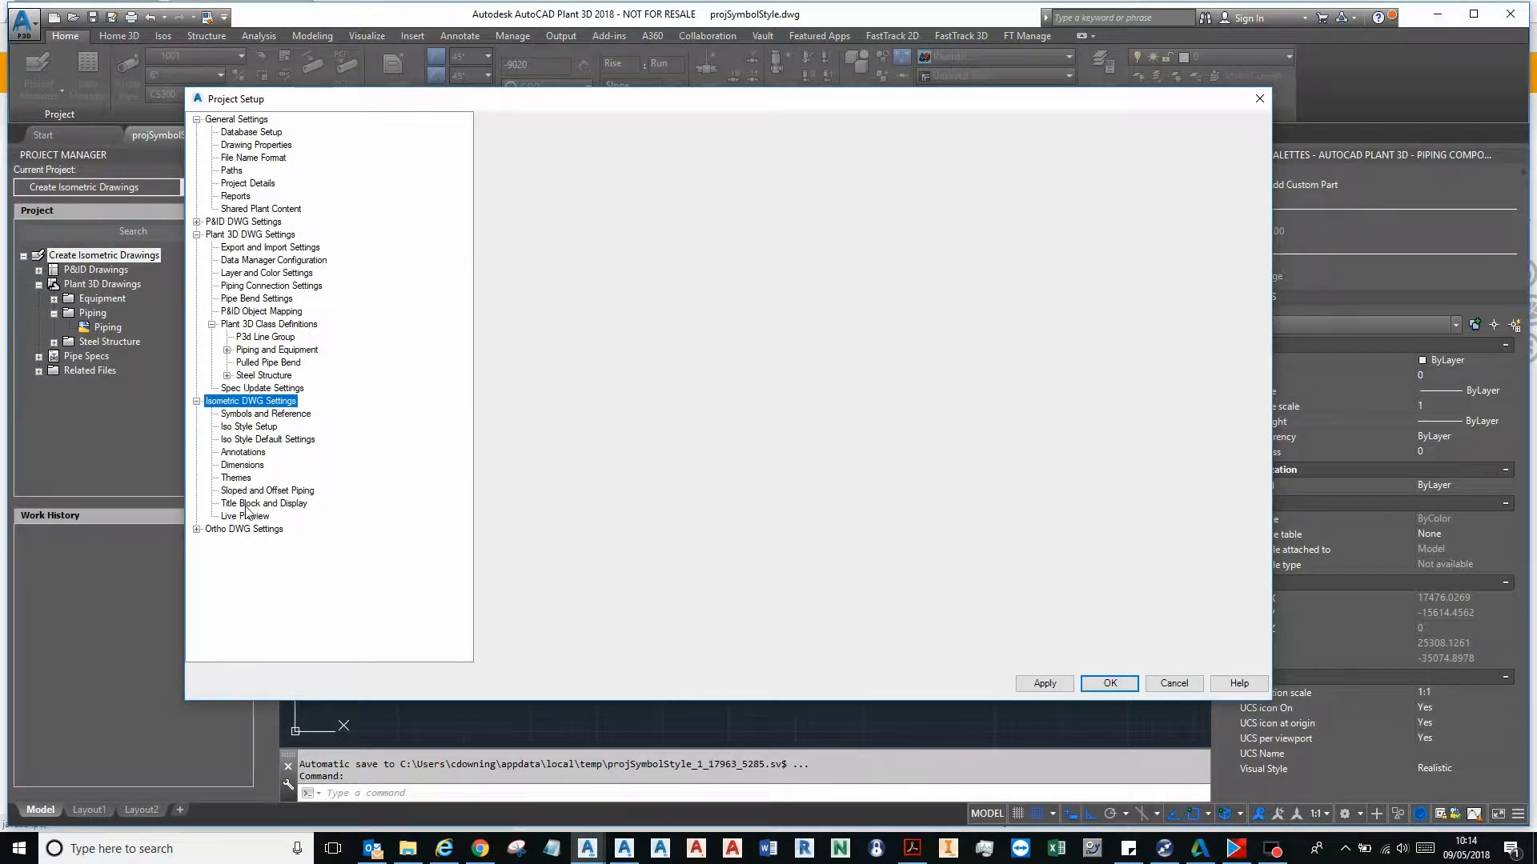
{"action": "left_click", "coordinate": [263, 503]}
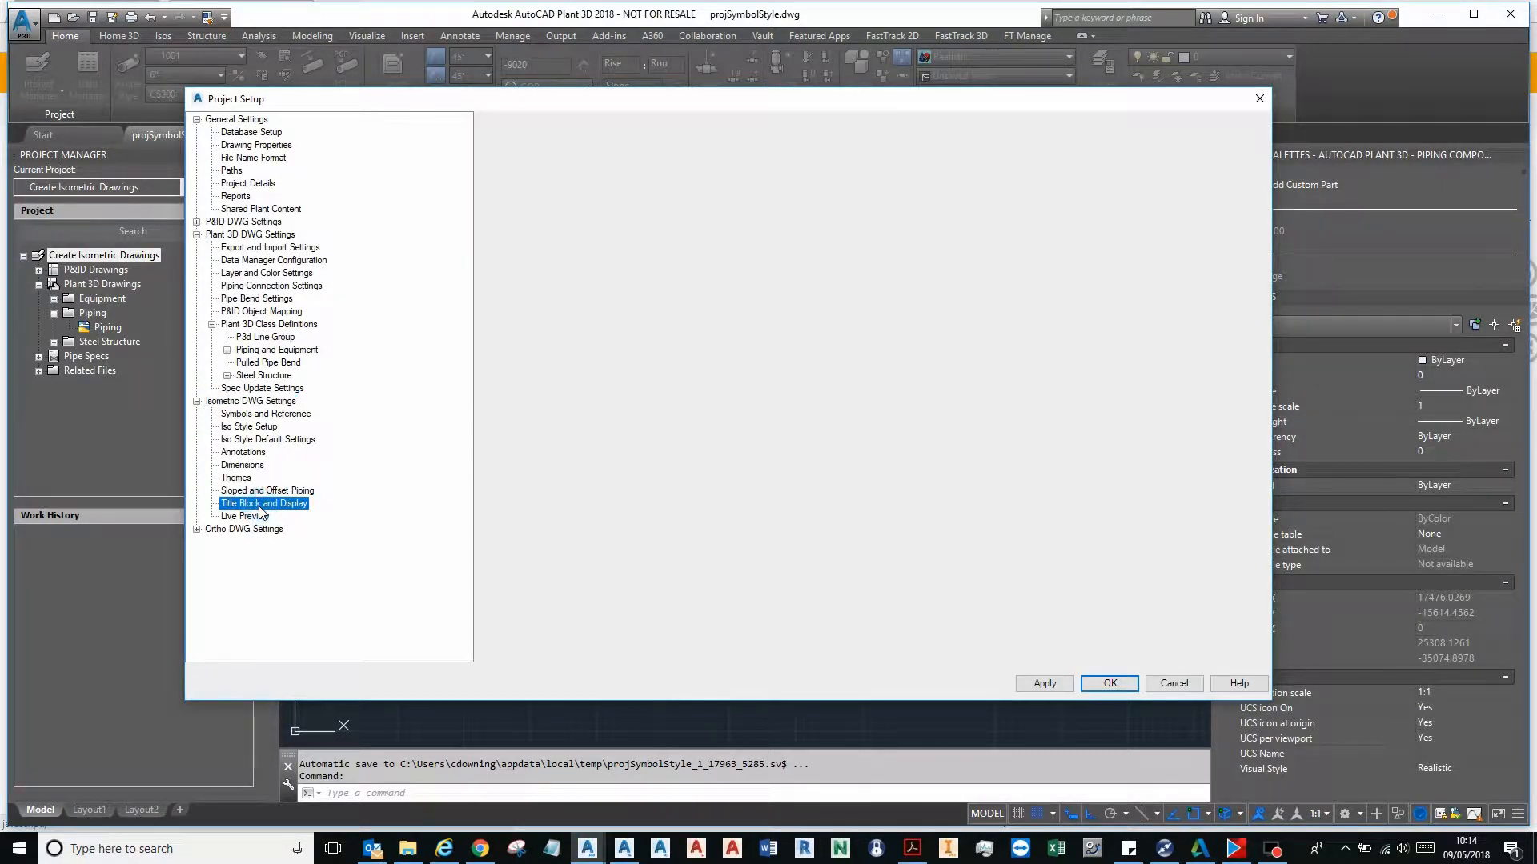
{"action": "left_click", "coordinate": [263, 502]}
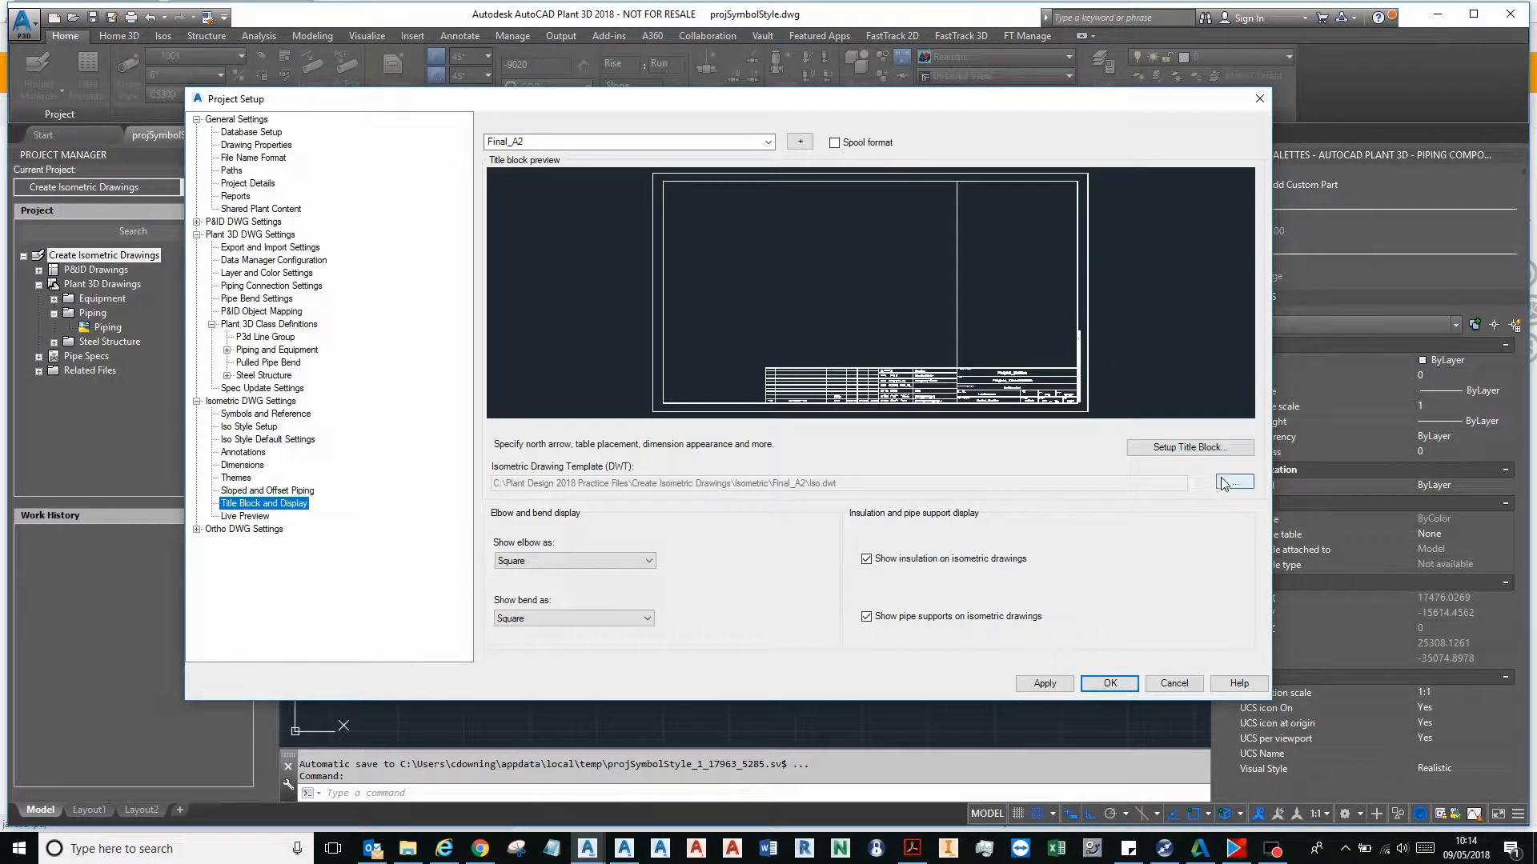
{"action": "left_click", "coordinate": [1108, 683]}
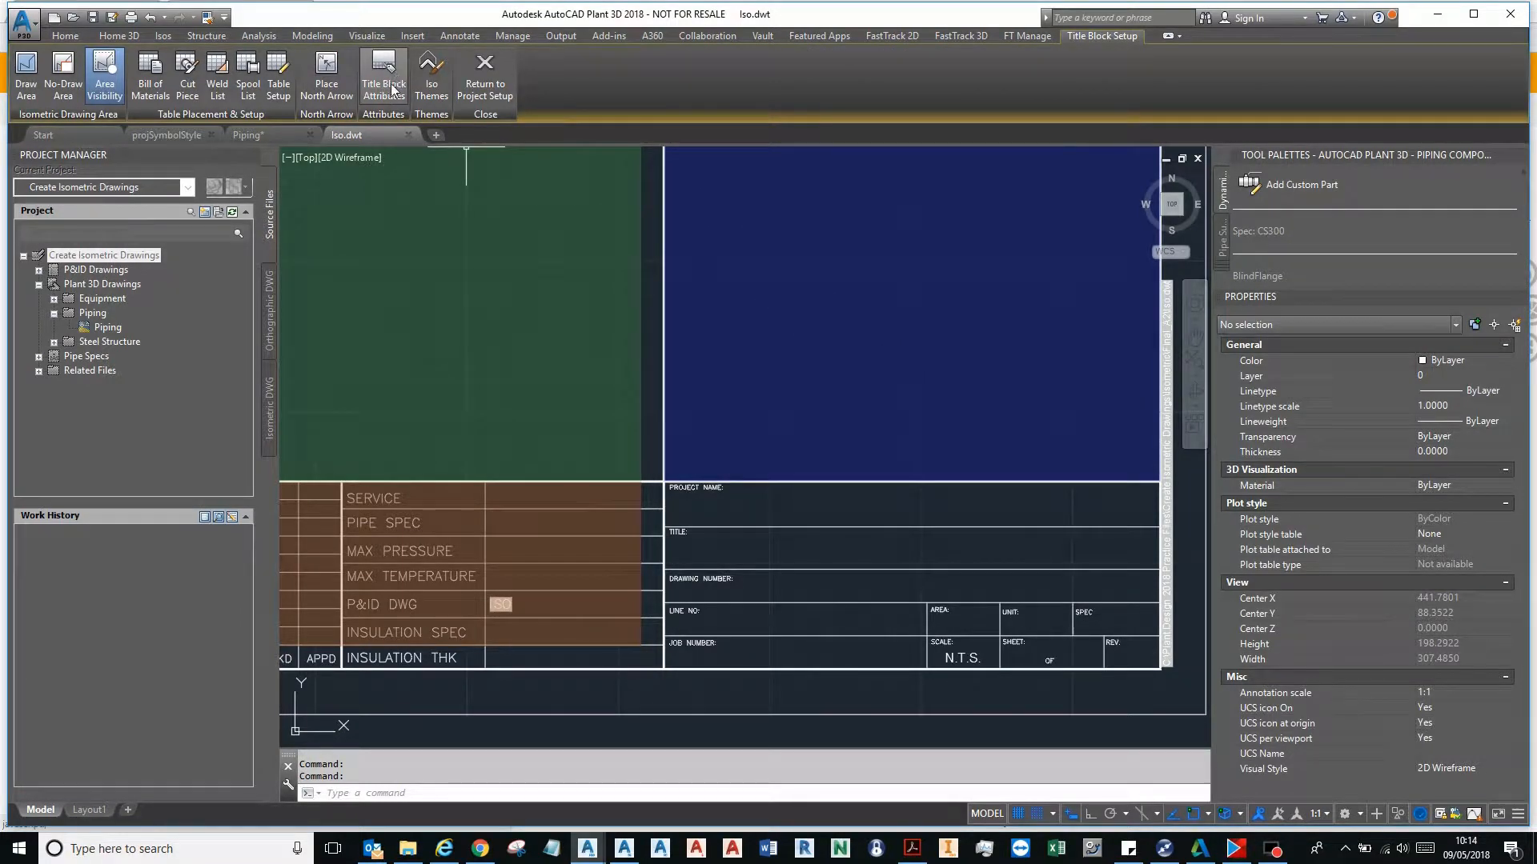
- Map the General LineNumber title block attribute to ISO Line Number and close attribute insertion
{"action": "left_click", "coordinate": [384, 75]}
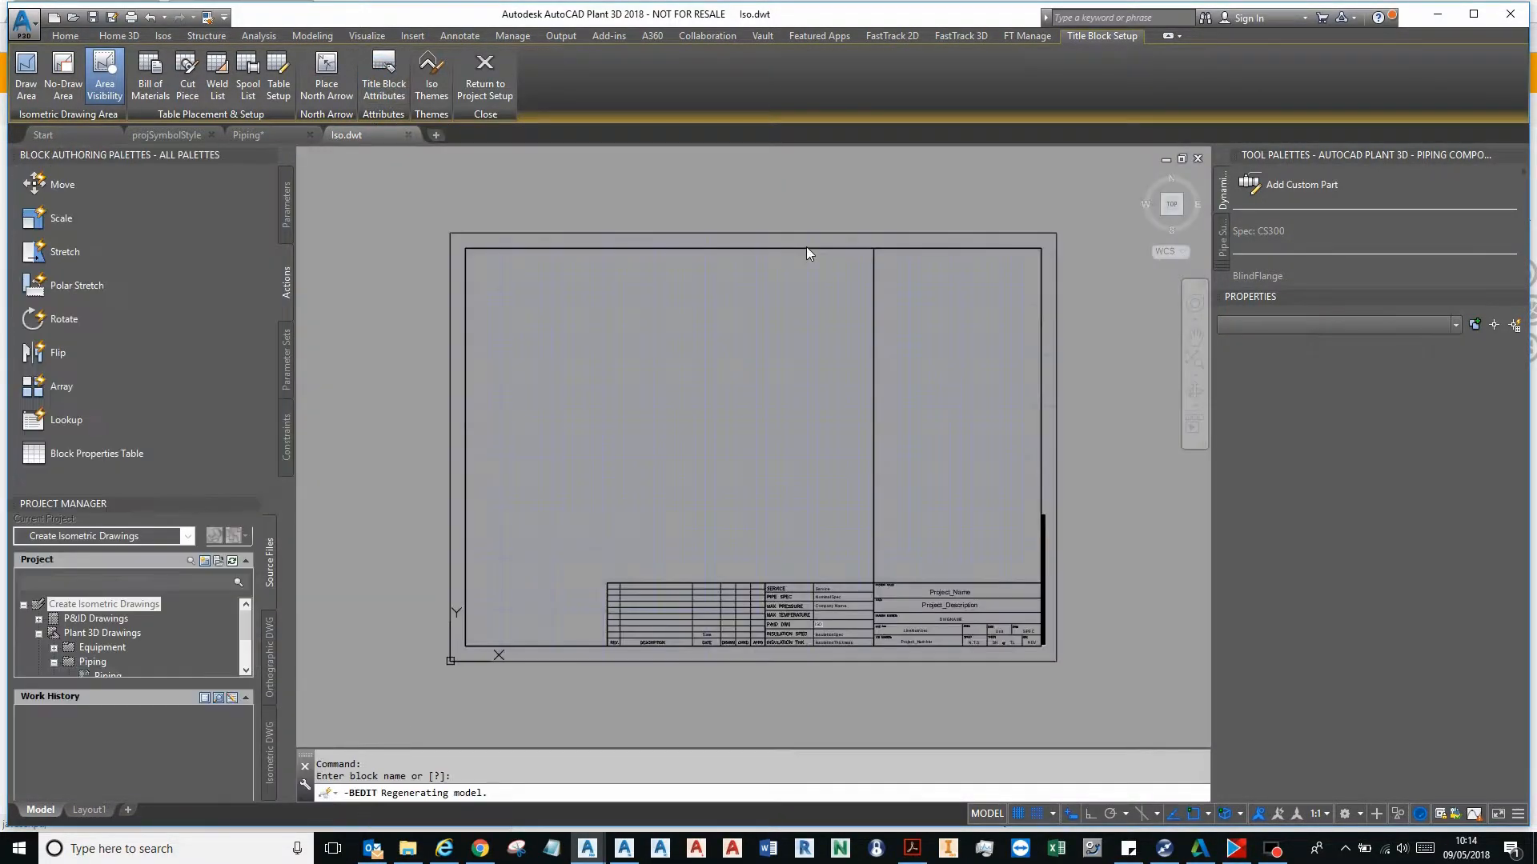
{"action": "left_click", "coordinate": [383, 77]}
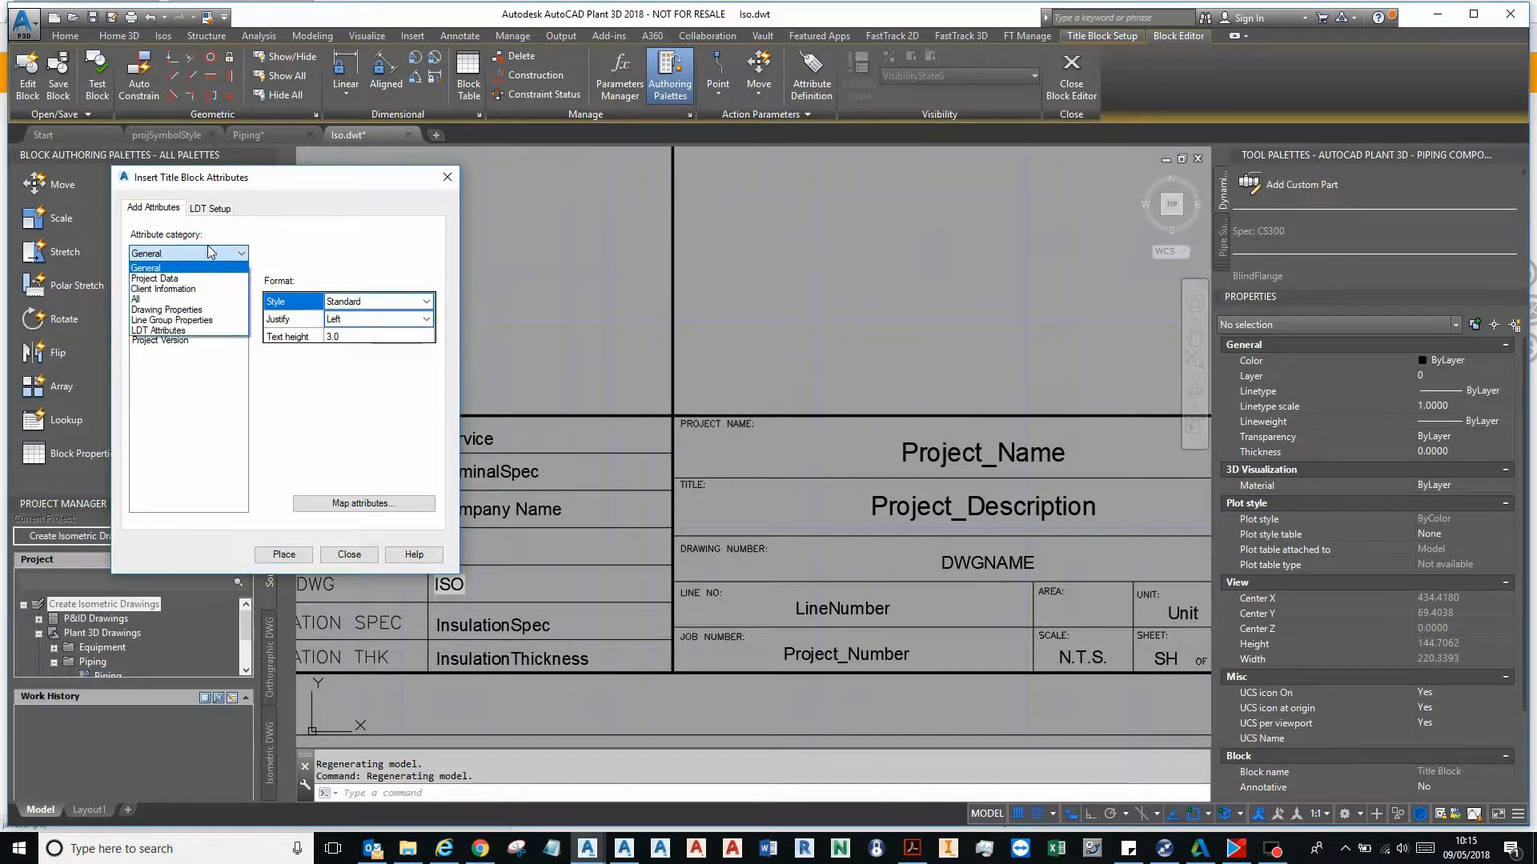
{"action": "left_click", "coordinate": [144, 267]}
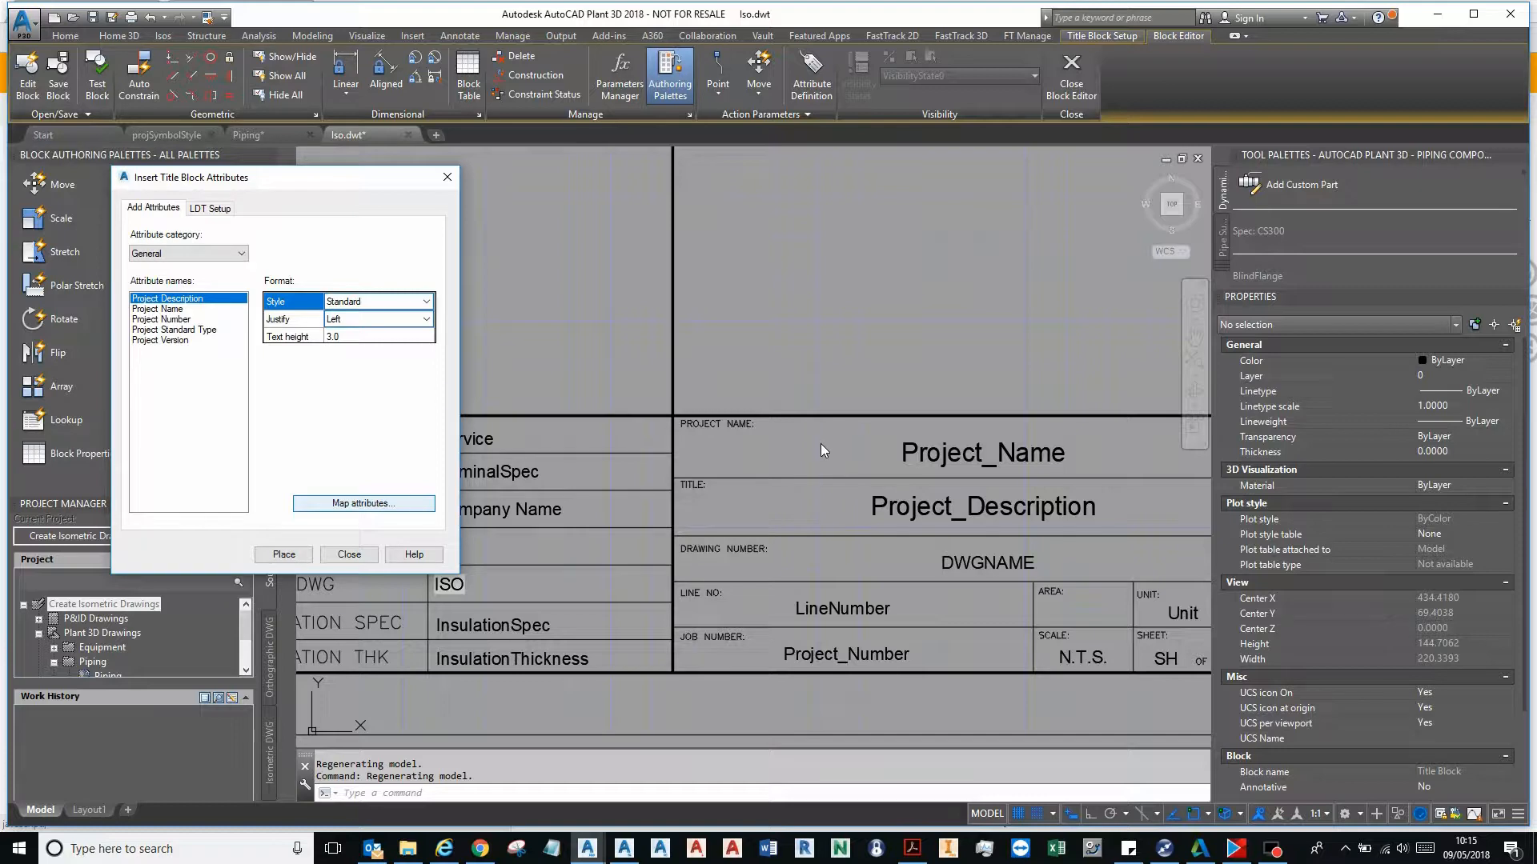
{"action": "left_click", "coordinate": [363, 503]}
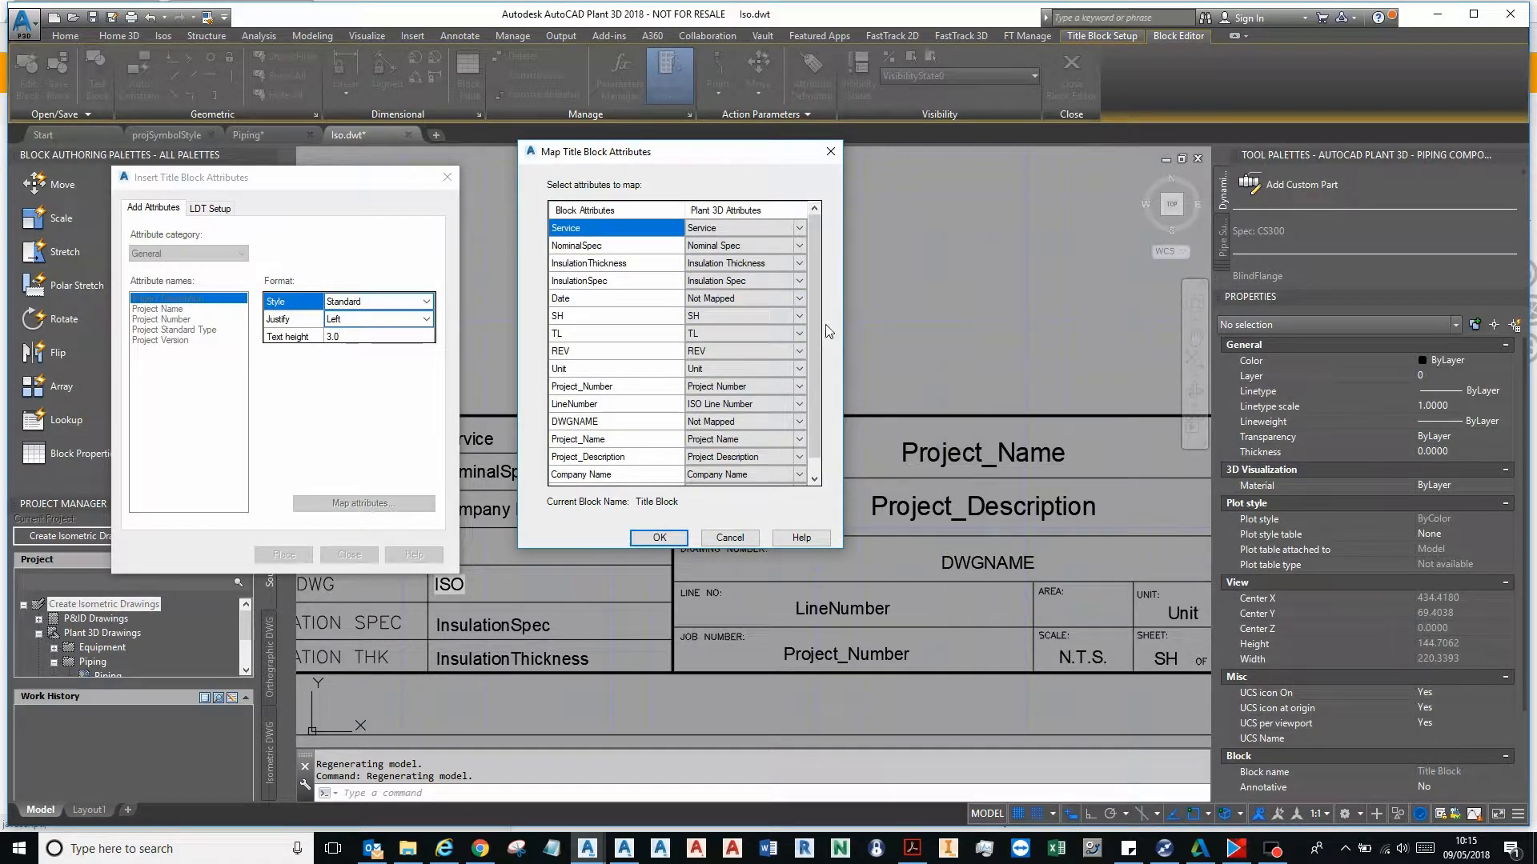
{"action": "scroll", "scroll_direction": "down", "scroll_amount": 3}
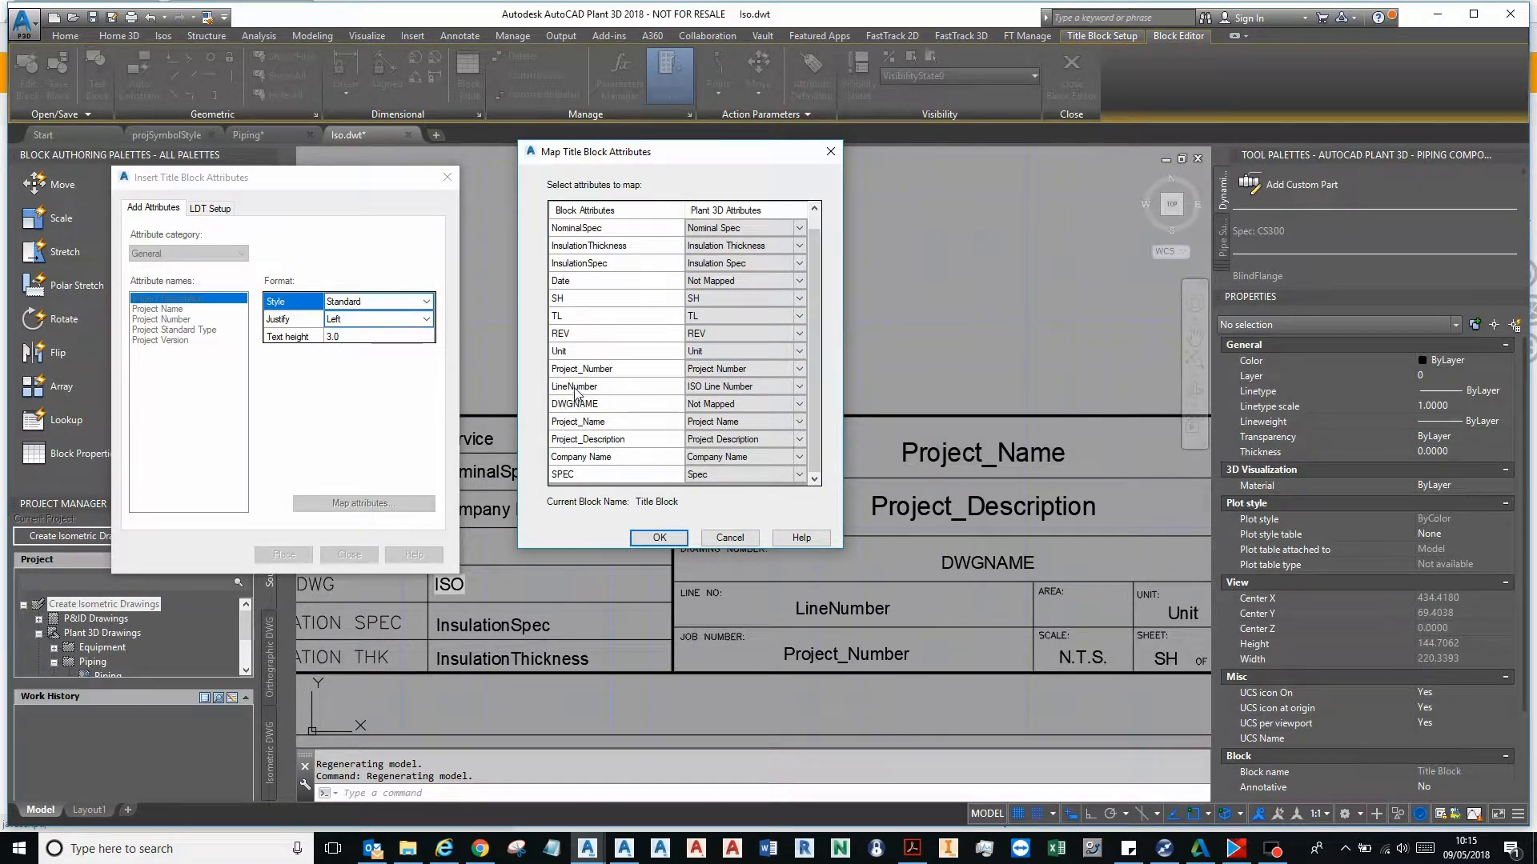
{"action": "left_click", "coordinate": [799, 386]}
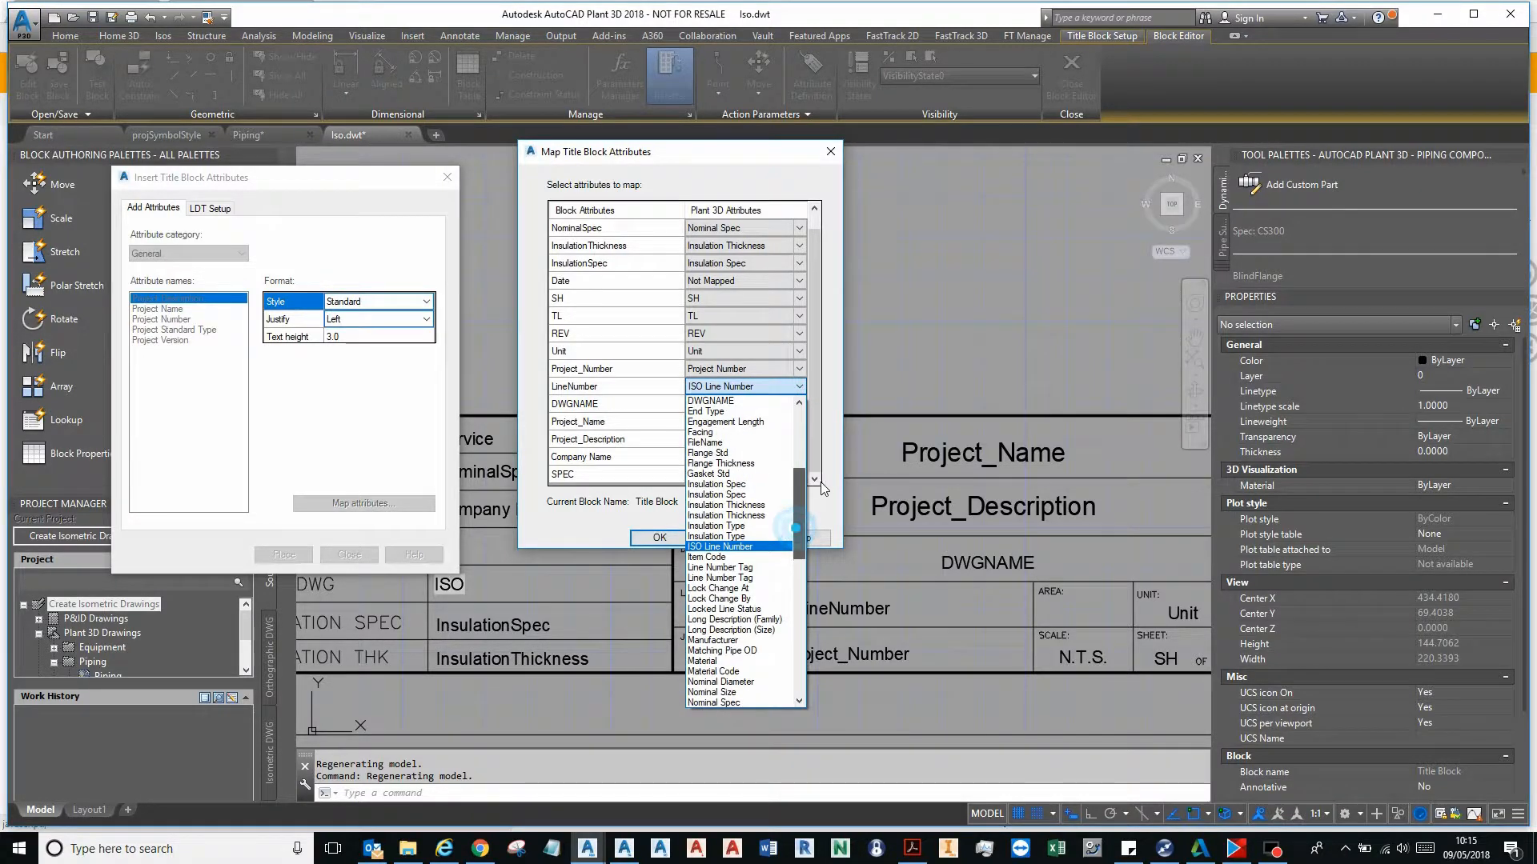
{"action": "scroll", "scroll_direction": "down", "scroll_amount": 3}
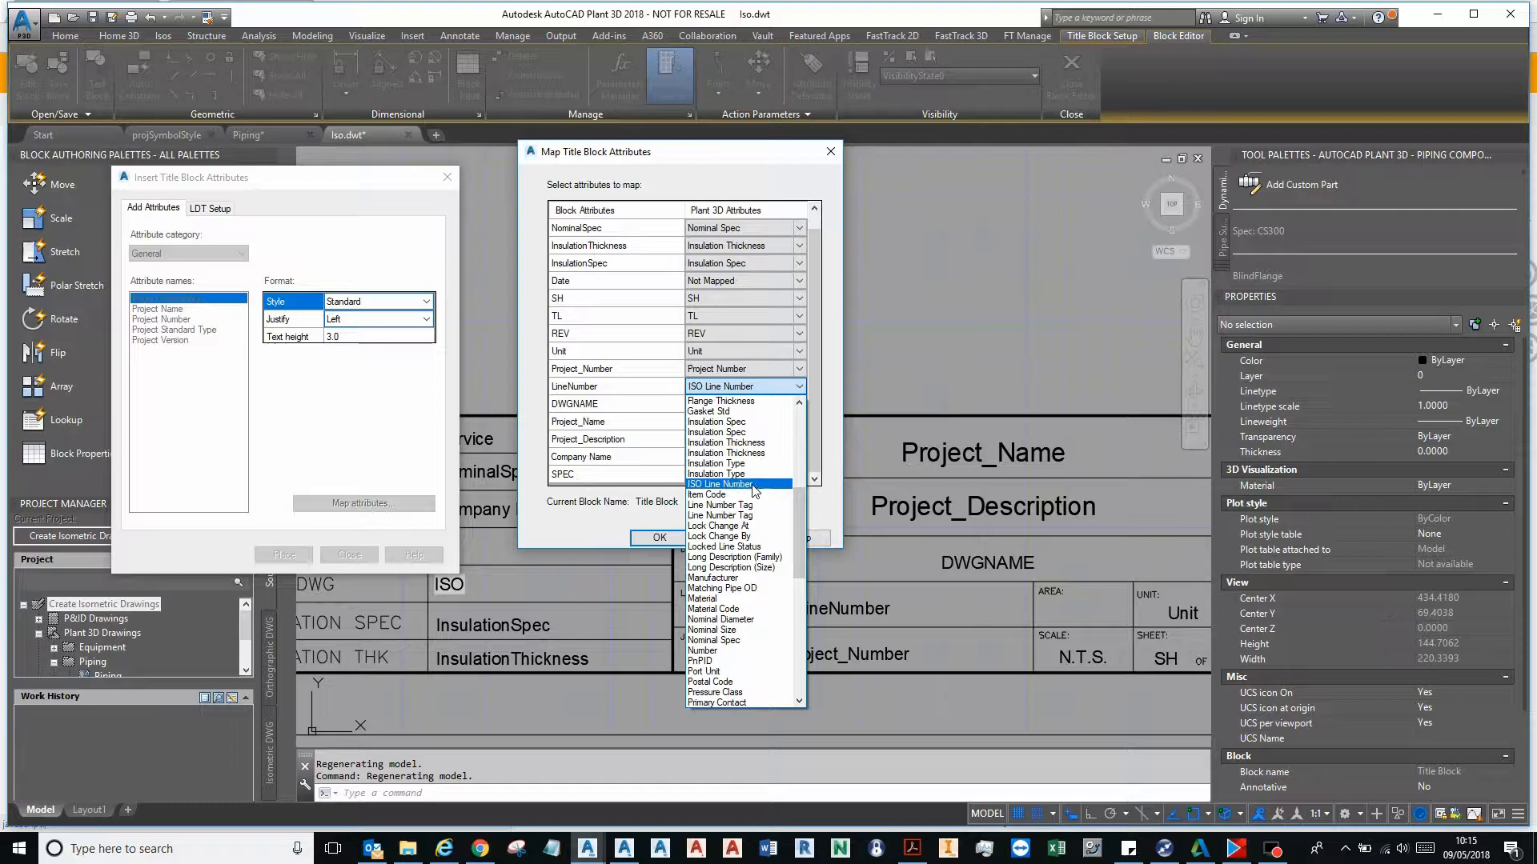
{"action": "left_click", "coordinate": [738, 484]}
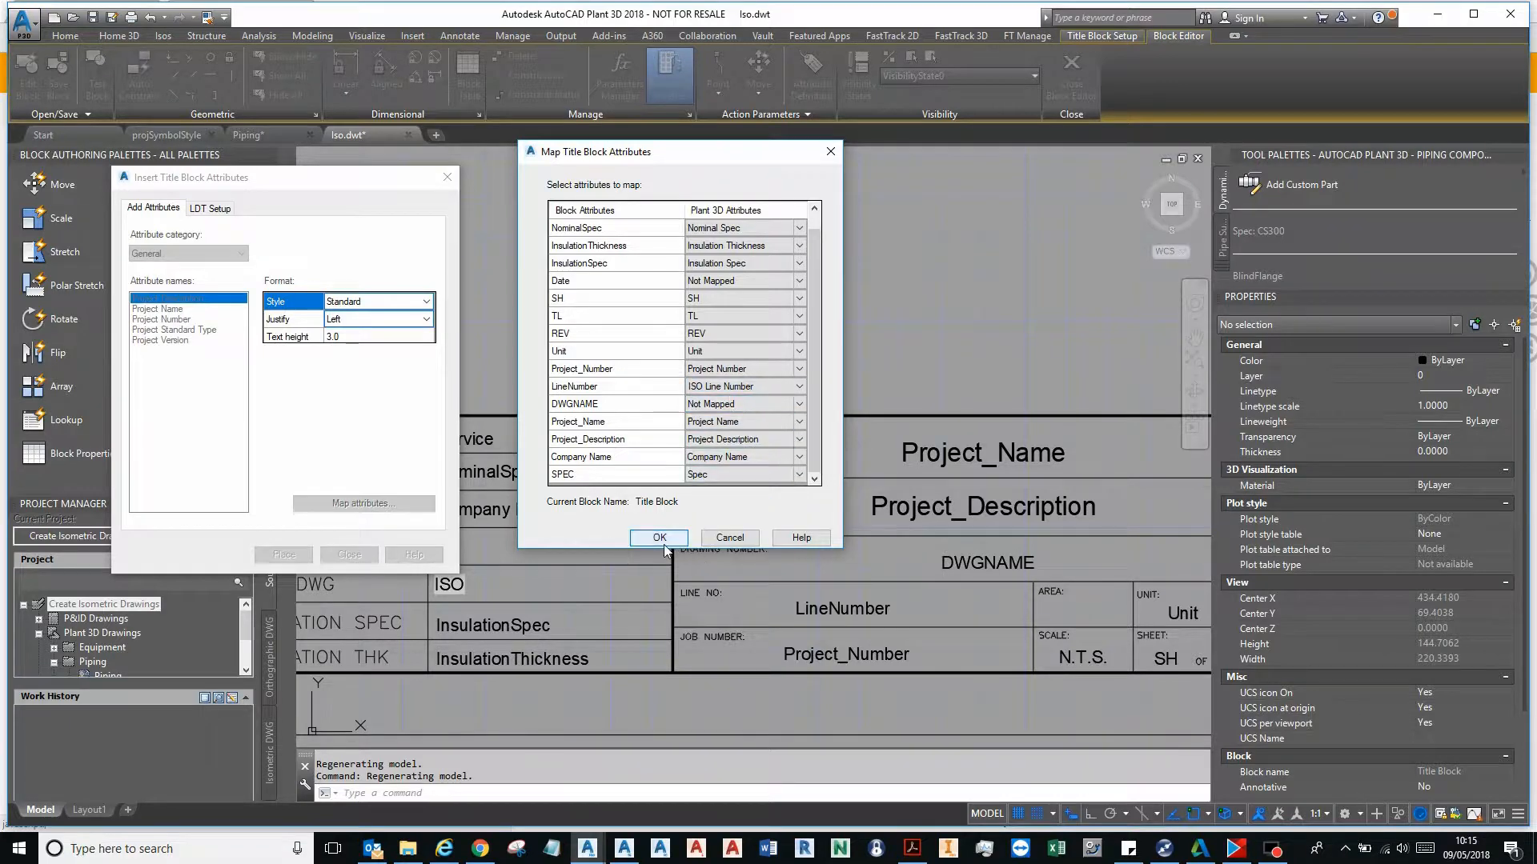
{"action": "left_click", "coordinate": [658, 537]}
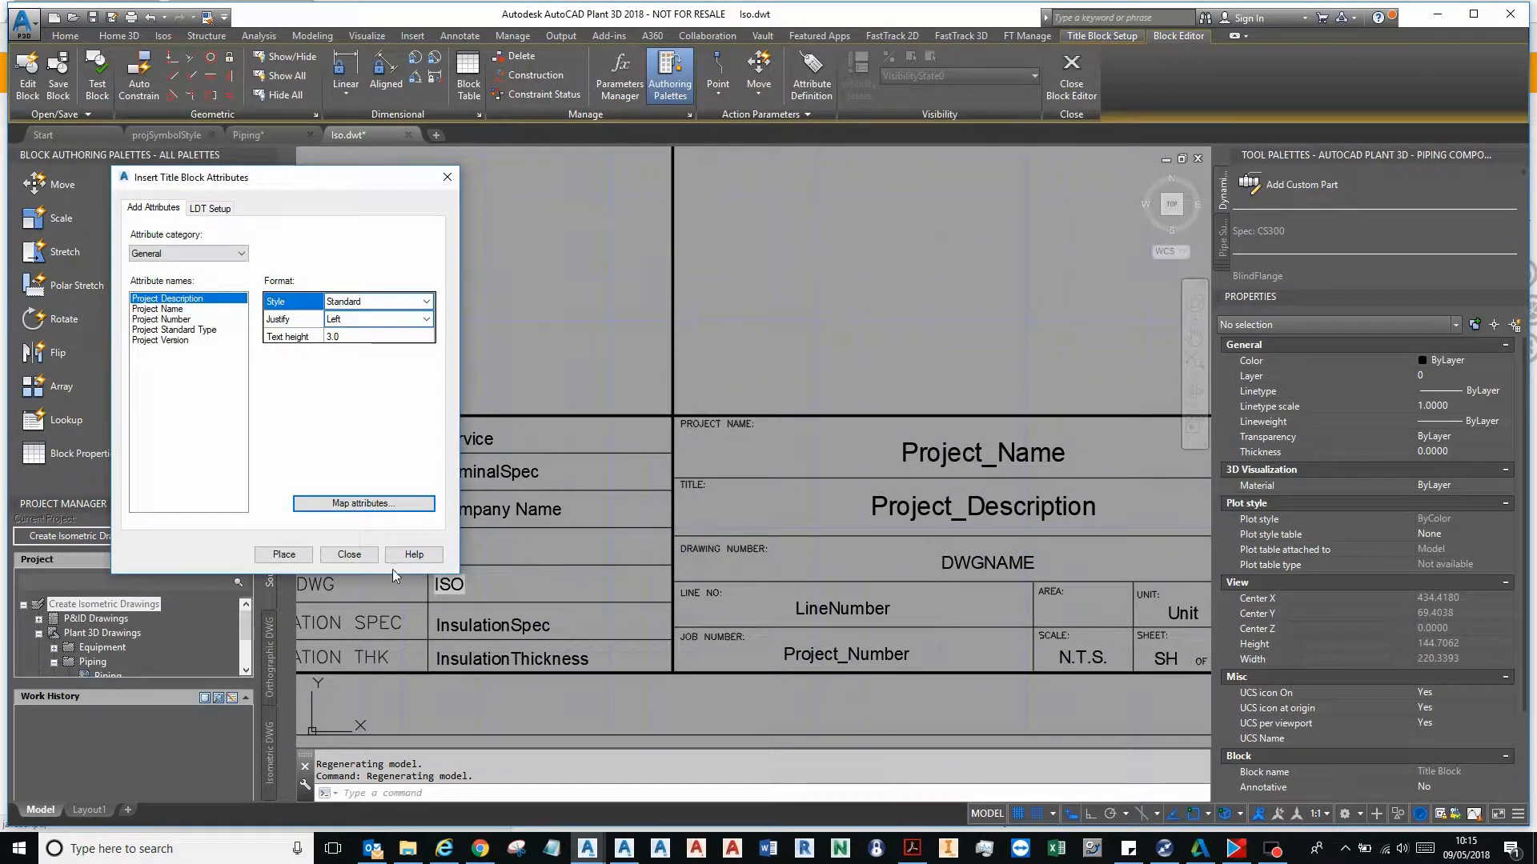
{"action": "left_click", "coordinate": [348, 554]}
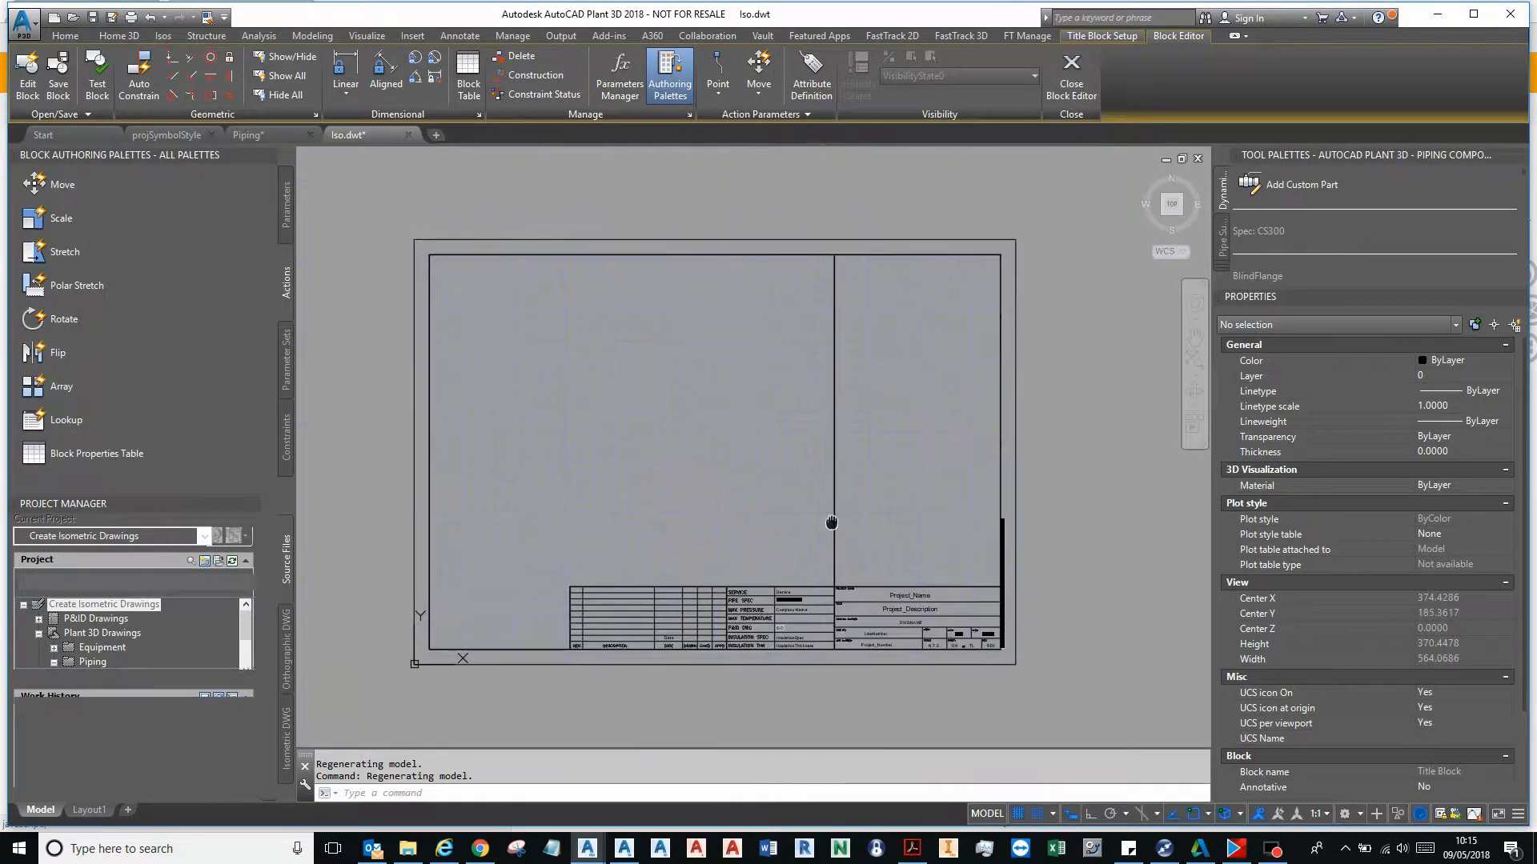
- Close the block editor saving Title Block, then return to Project Setup saving Iso.dwt
{"action": "left_click", "coordinate": [1070, 74]}
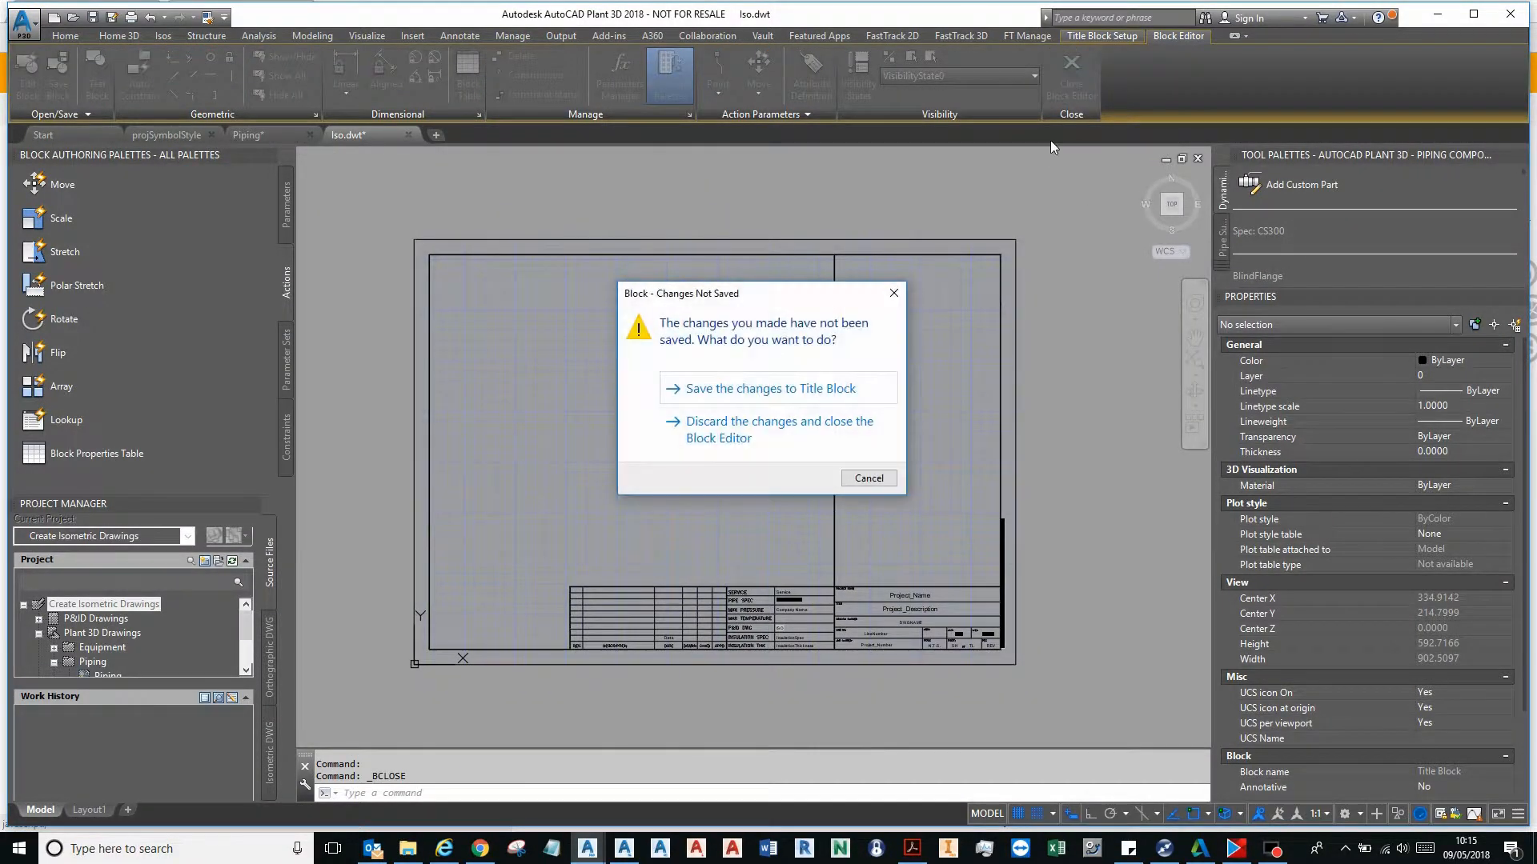
{"action": "left_click", "coordinate": [779, 429]}
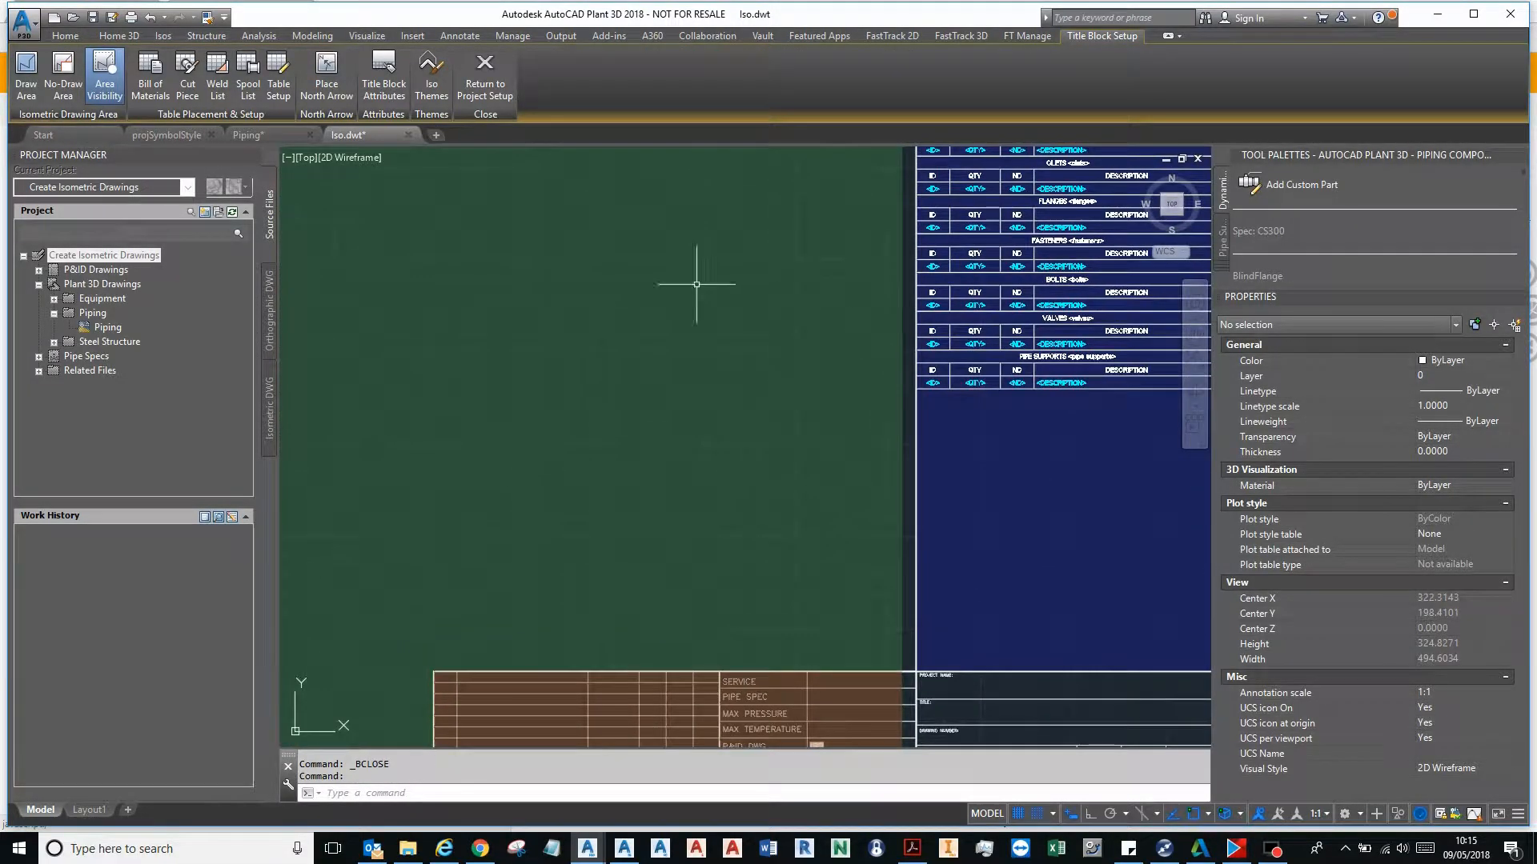
{"action": "left_click", "coordinate": [485, 87]}
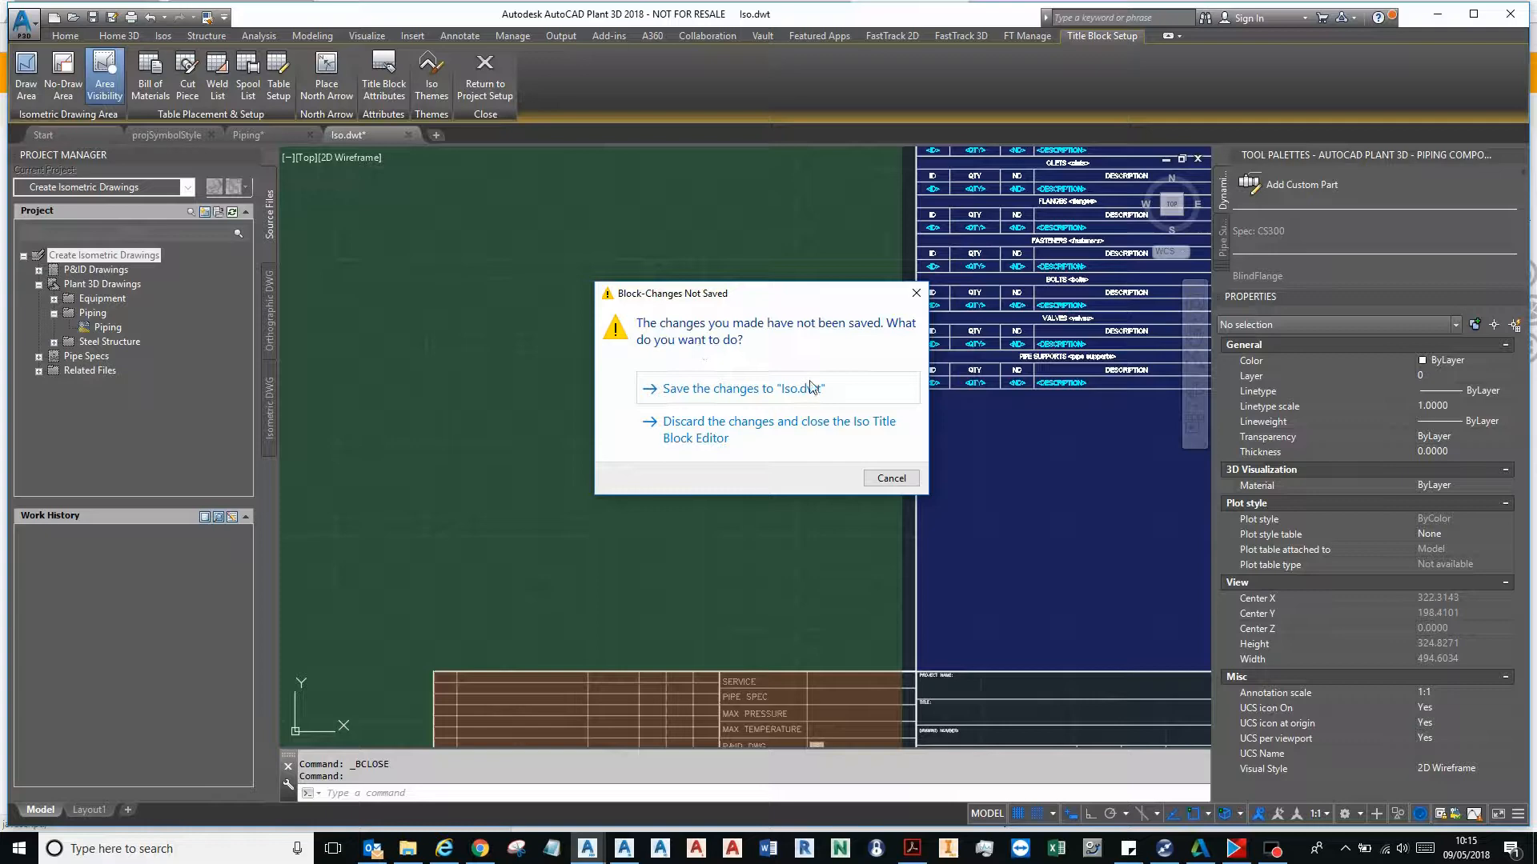
{"action": "left_click", "coordinate": [785, 429]}
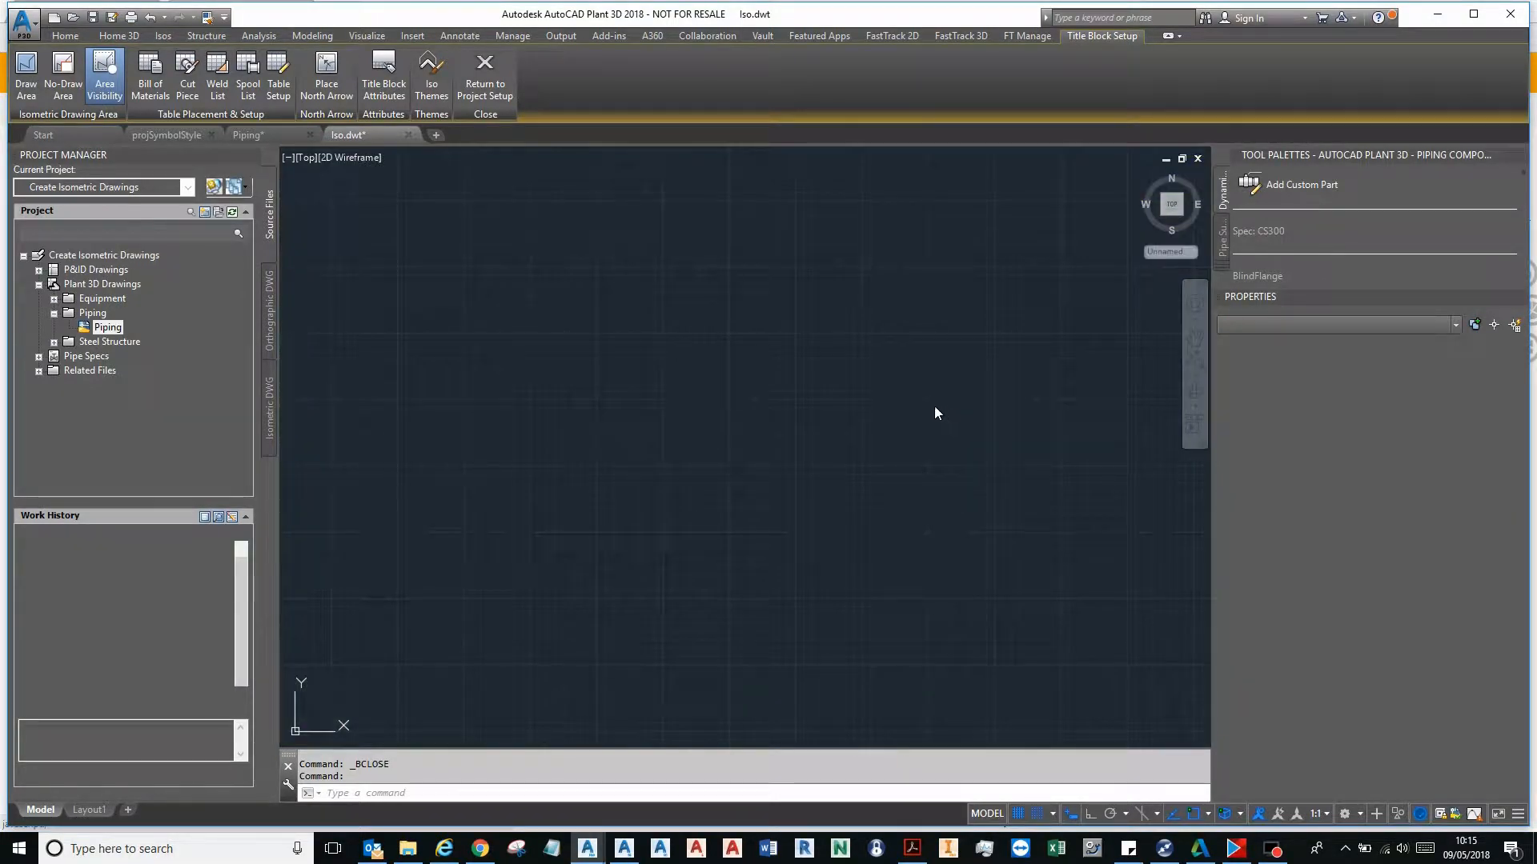
{"action": "mouse_move", "coordinate": [950, 489]}
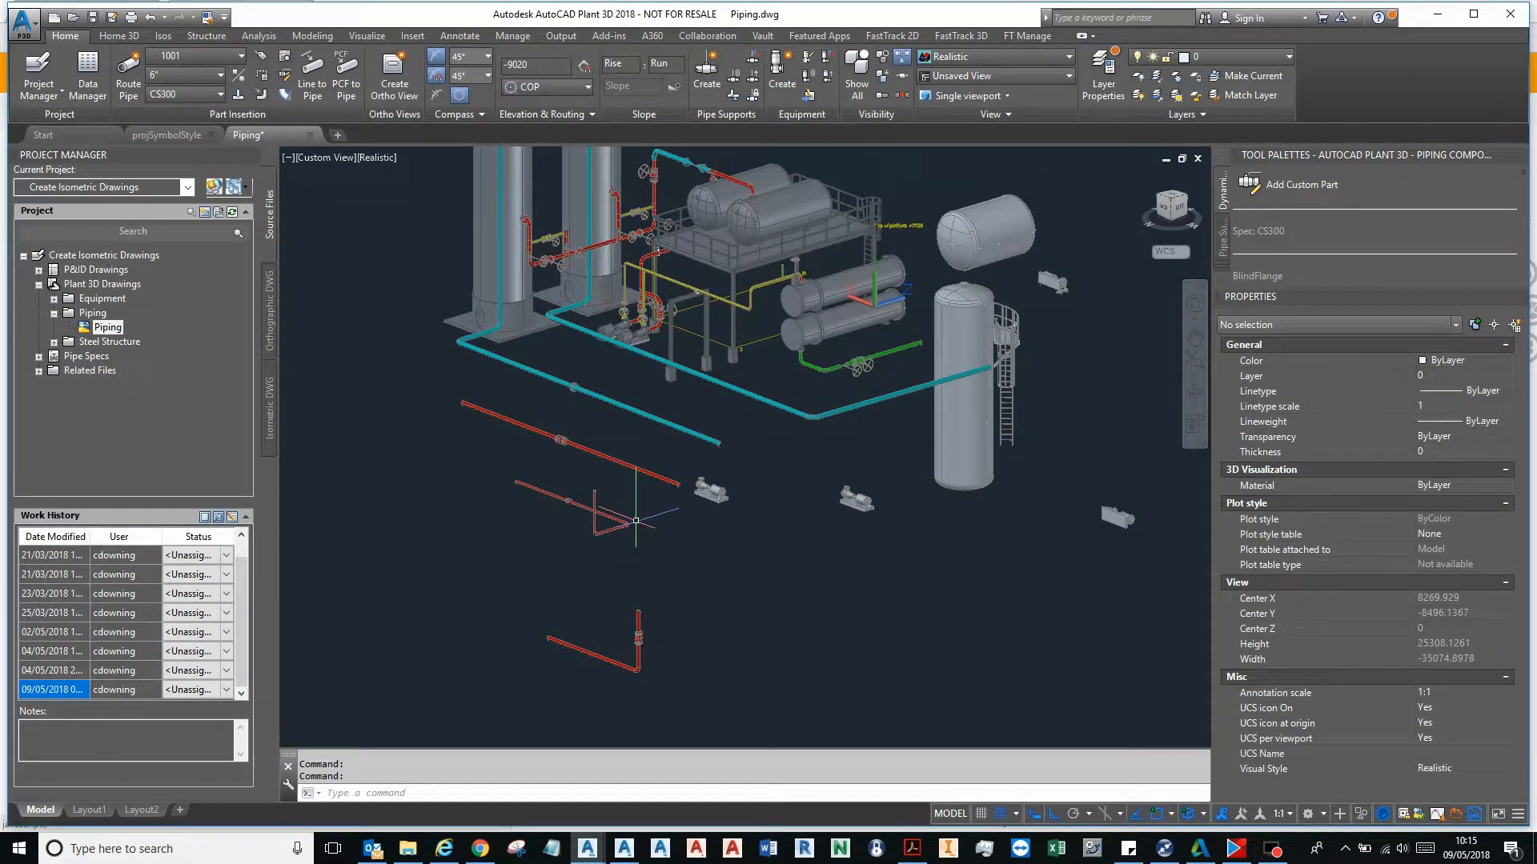
- Assign the new line number tag 1555 to the pipe, set its Service, and deselect
{"action": "left_click", "coordinate": [233, 56]}
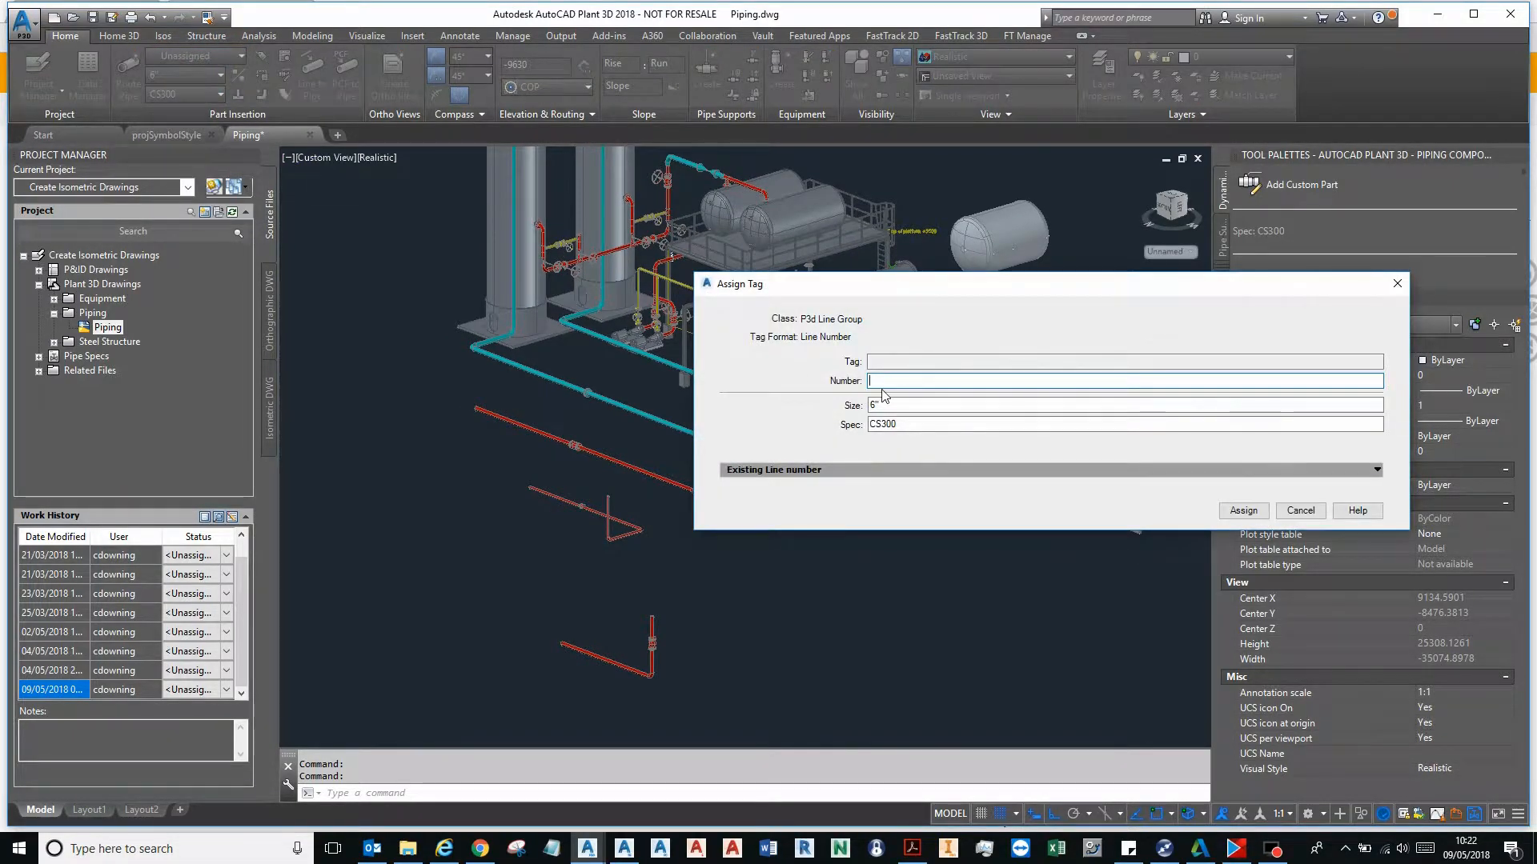
{"action": "type", "text": "1555"}
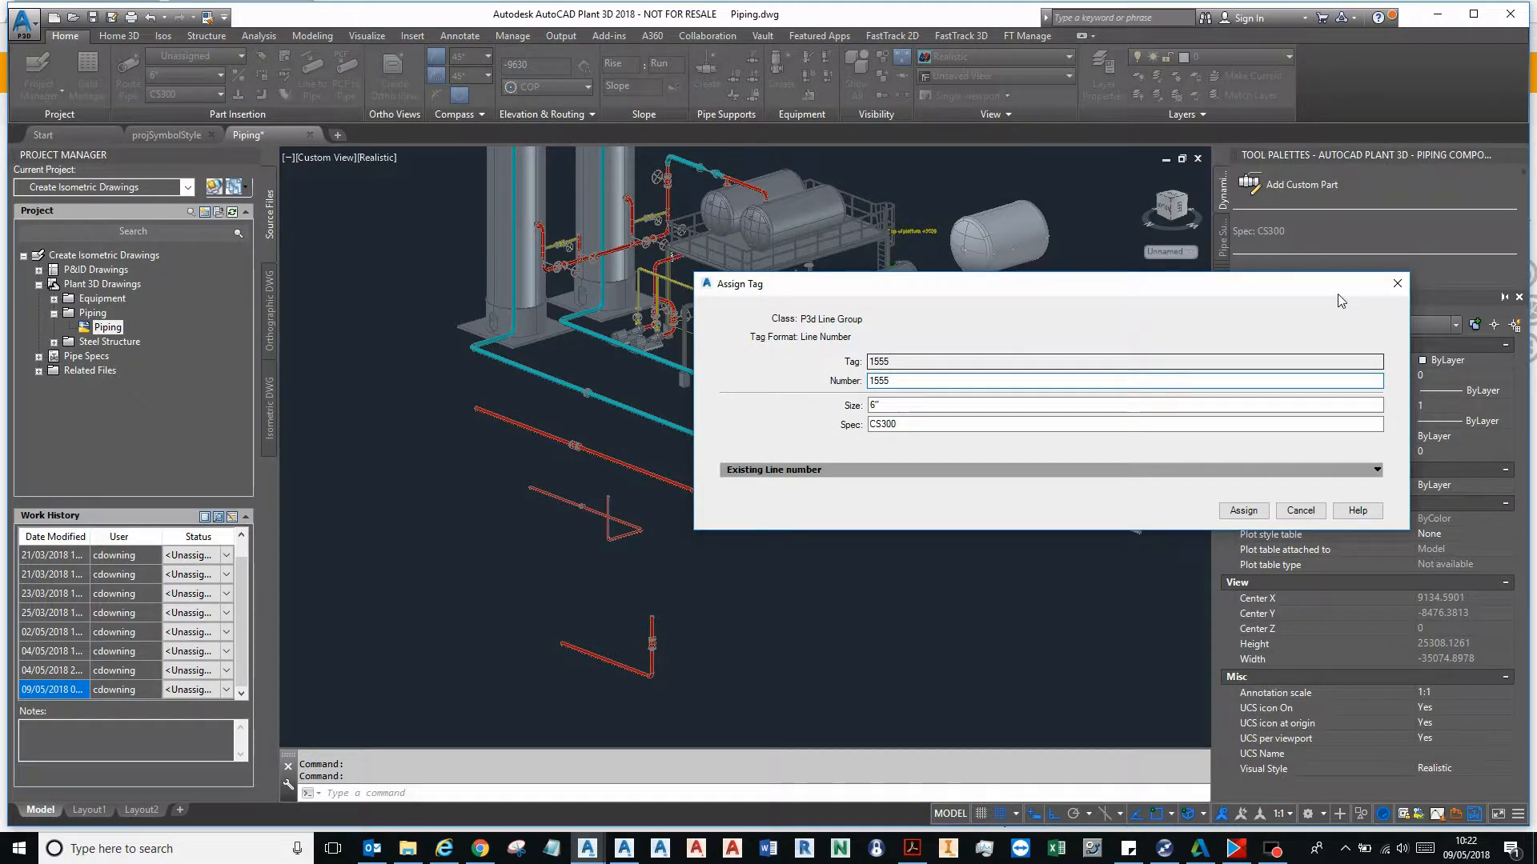
{"action": "left_click", "coordinate": [1242, 510]}
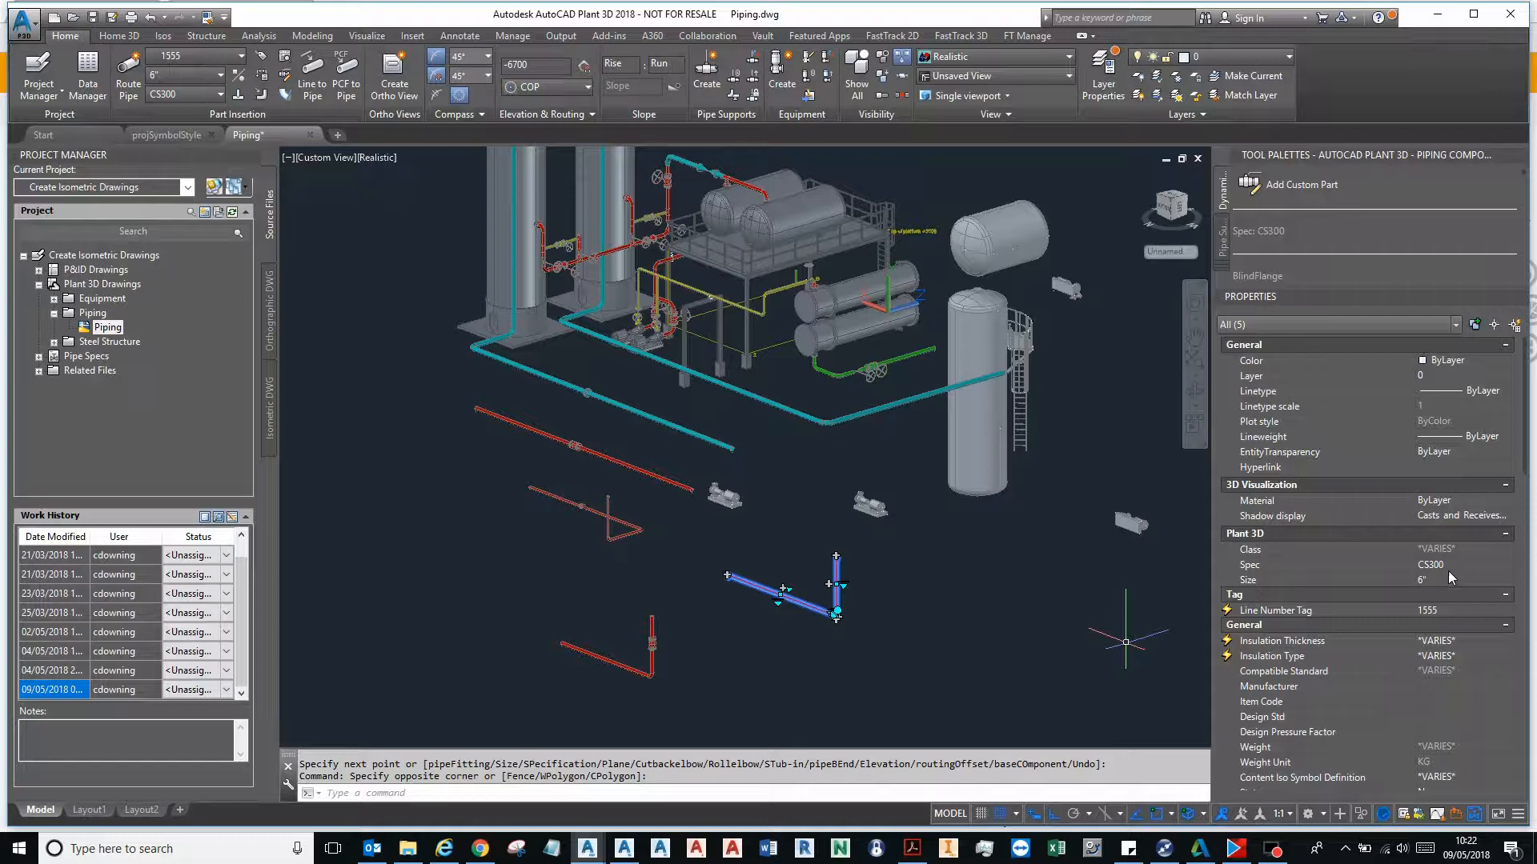
{"action": "mouse_move", "coordinate": [1518, 548]}
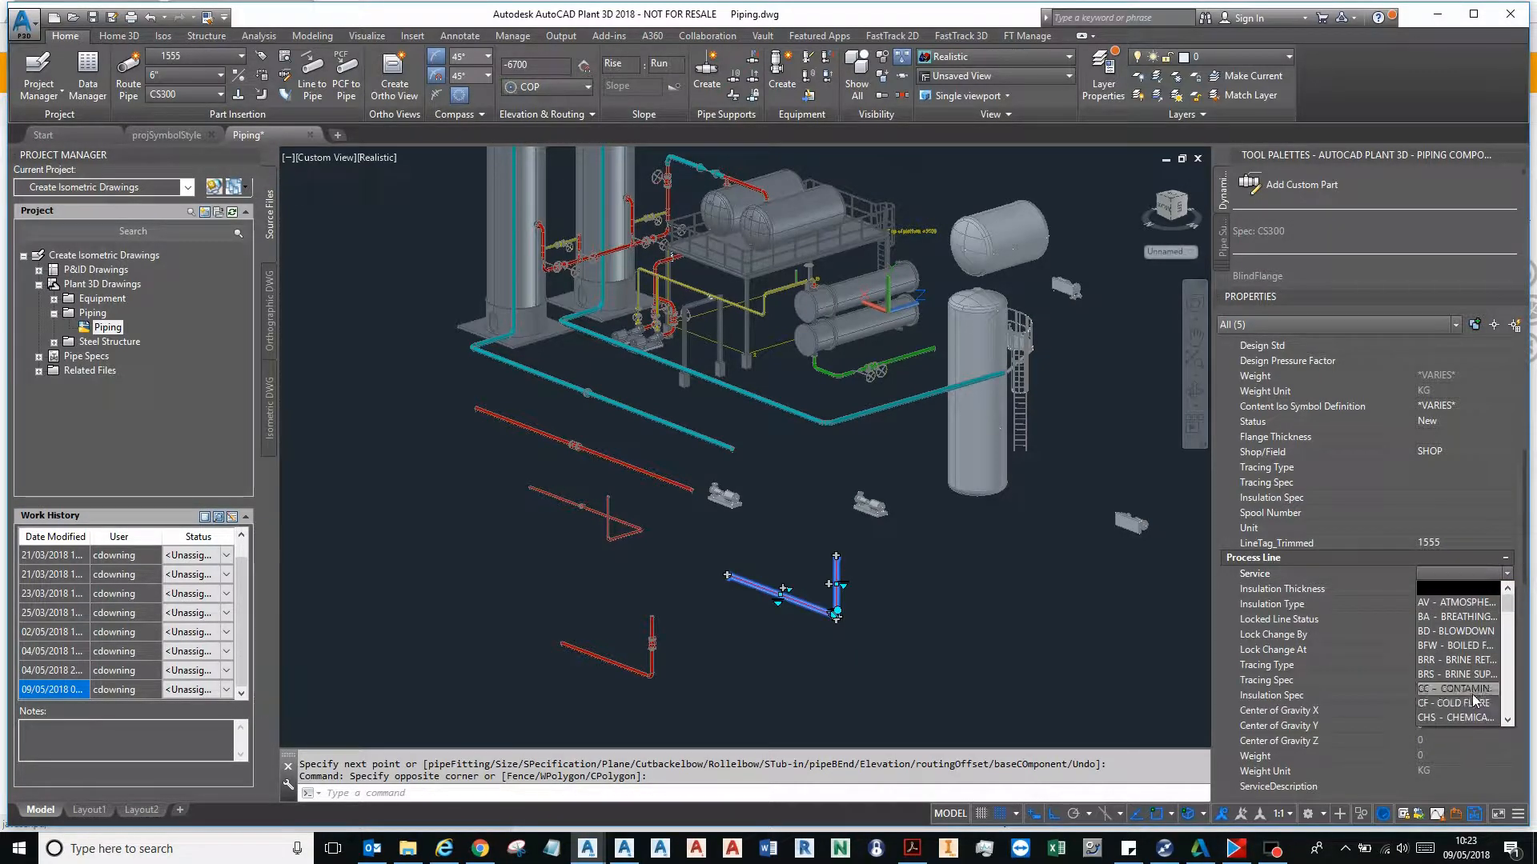
{"action": "scroll", "scroll_direction": "down", "scroll_amount": 3}
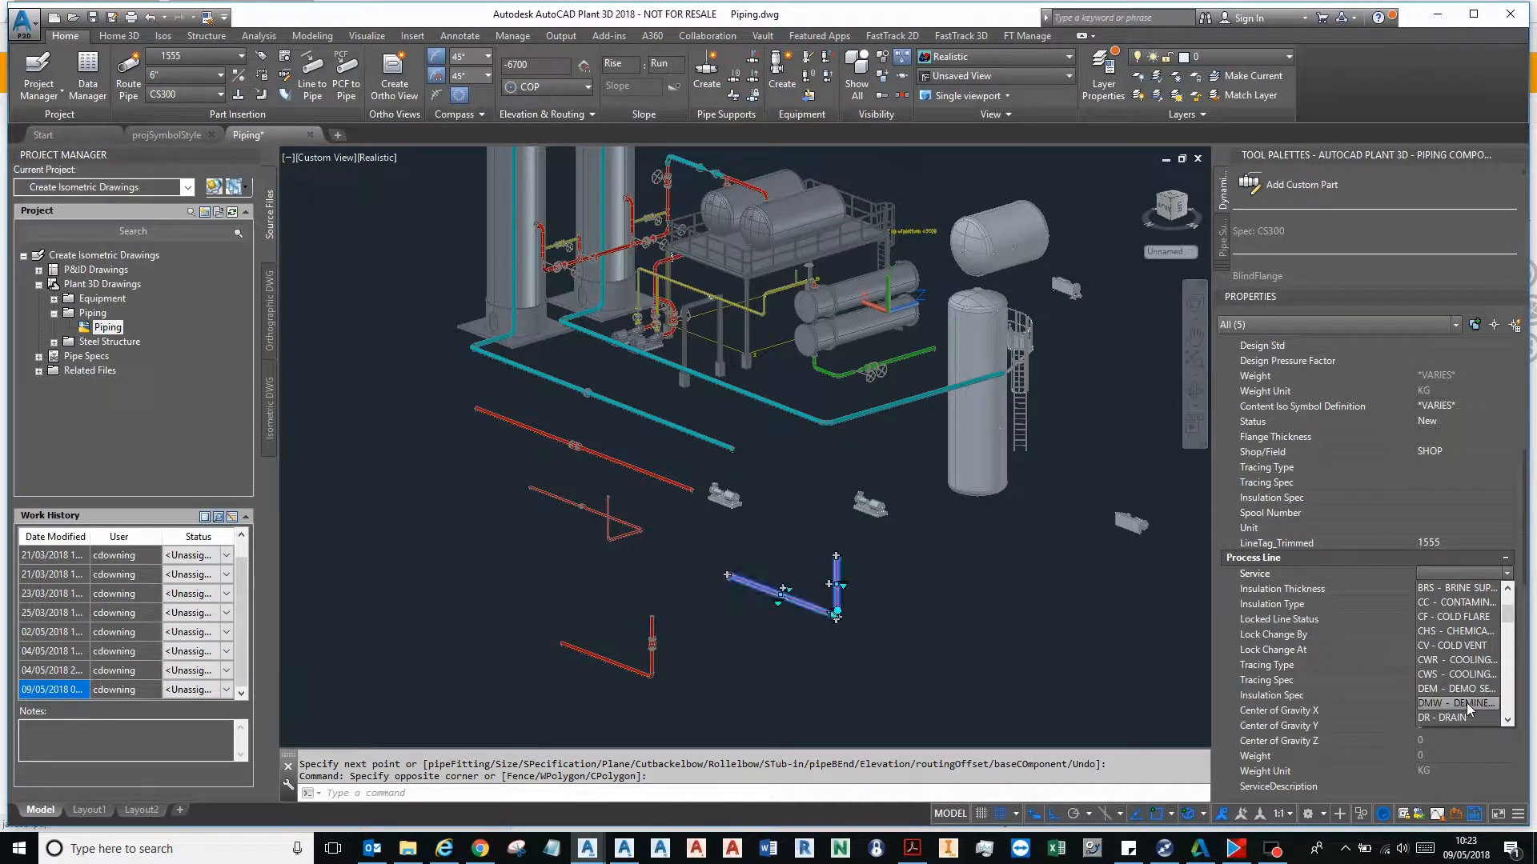
{"action": "key", "text": "Escape"}
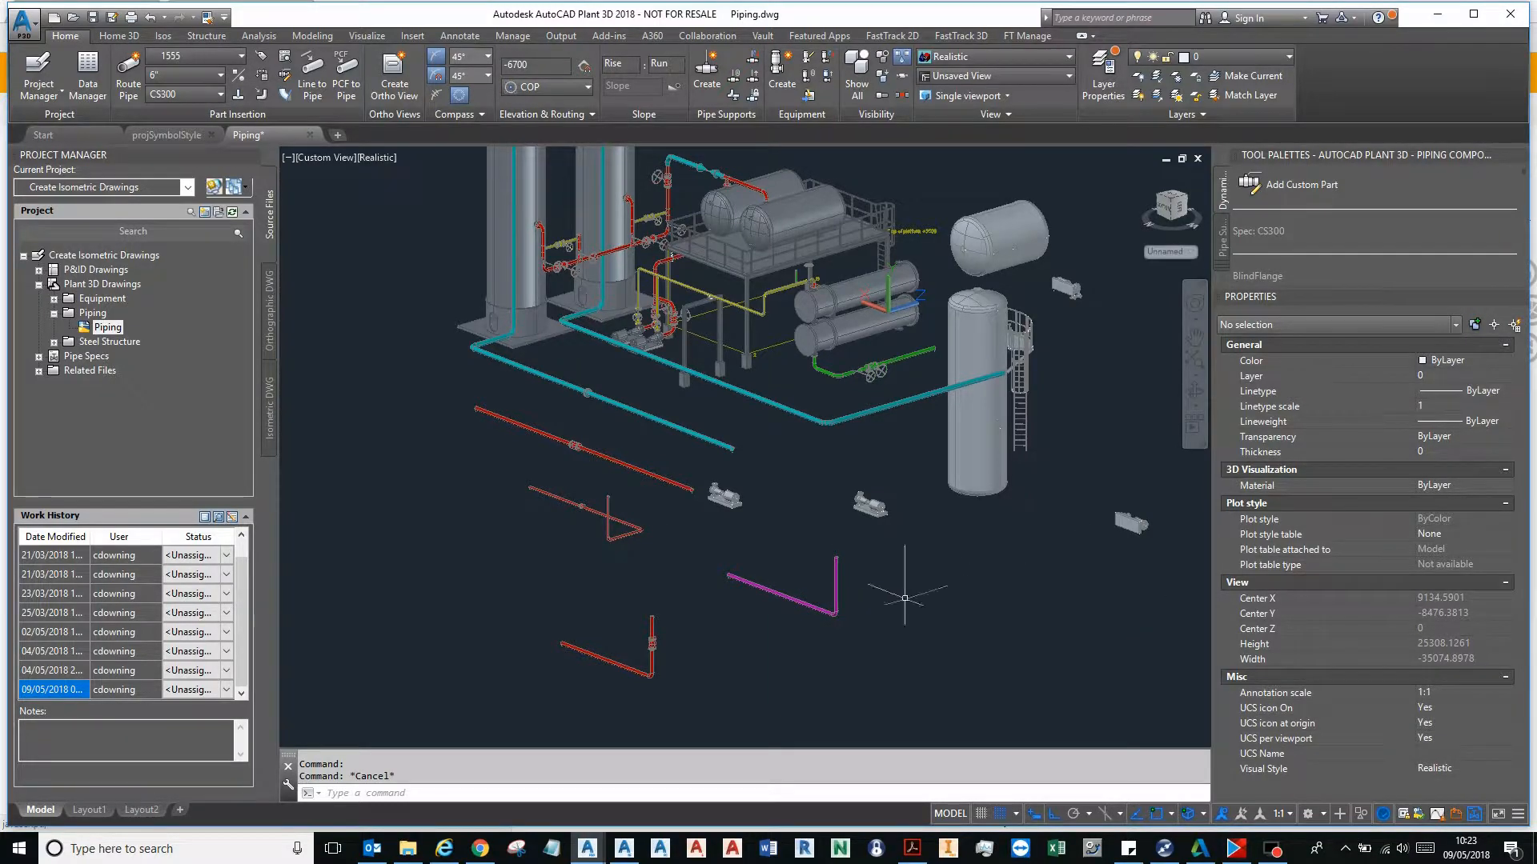
- Run PLANTREFRESHACQPROPERTY for the Drawing and check the new pipe run's properties
{"action": "left_click", "coordinate": [784, 590]}
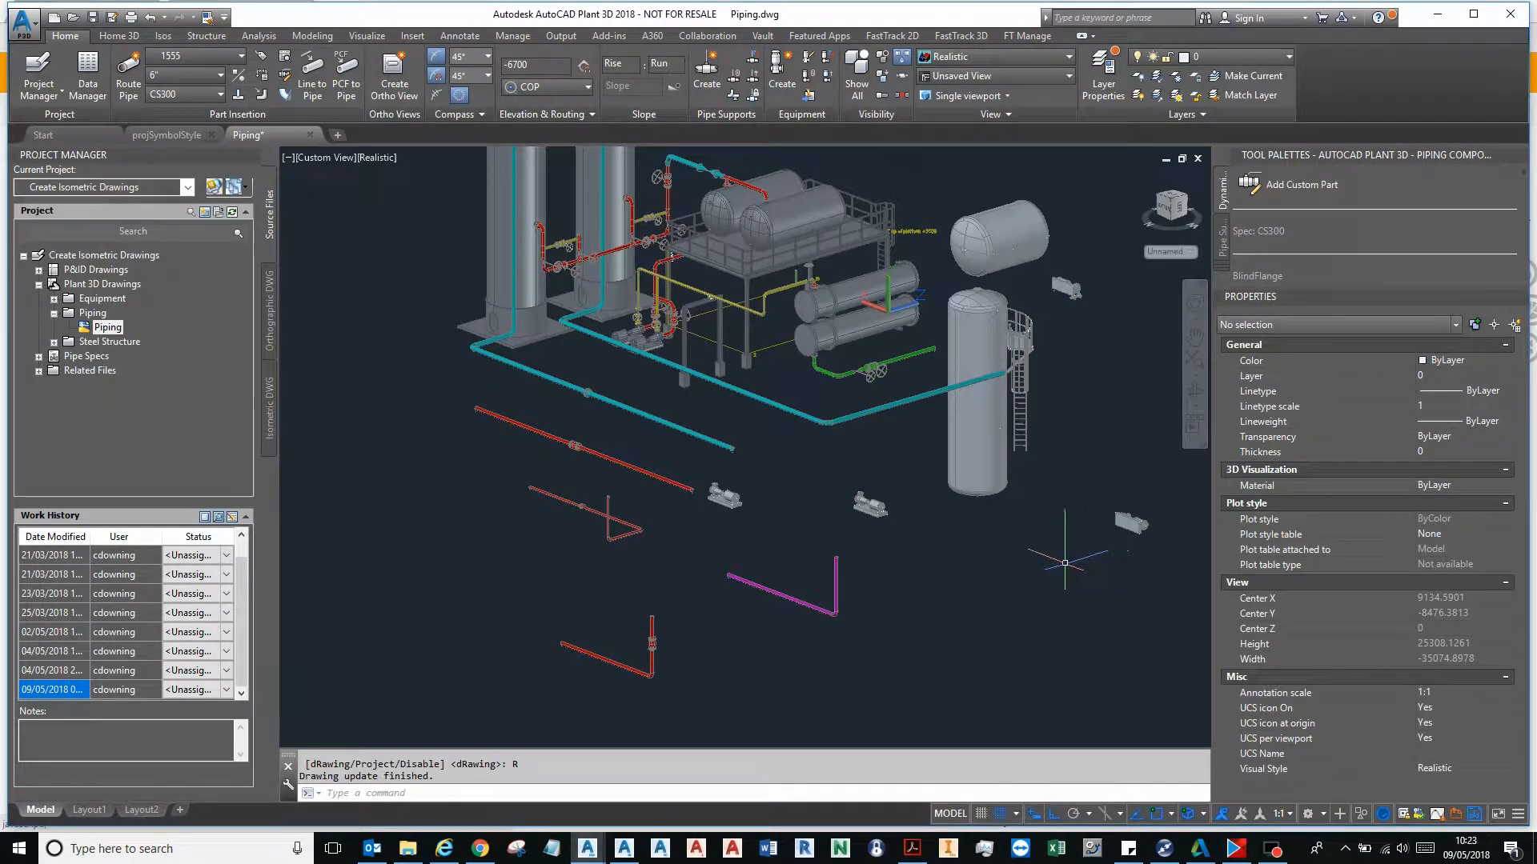
{"action": "type", "text": "PL"}
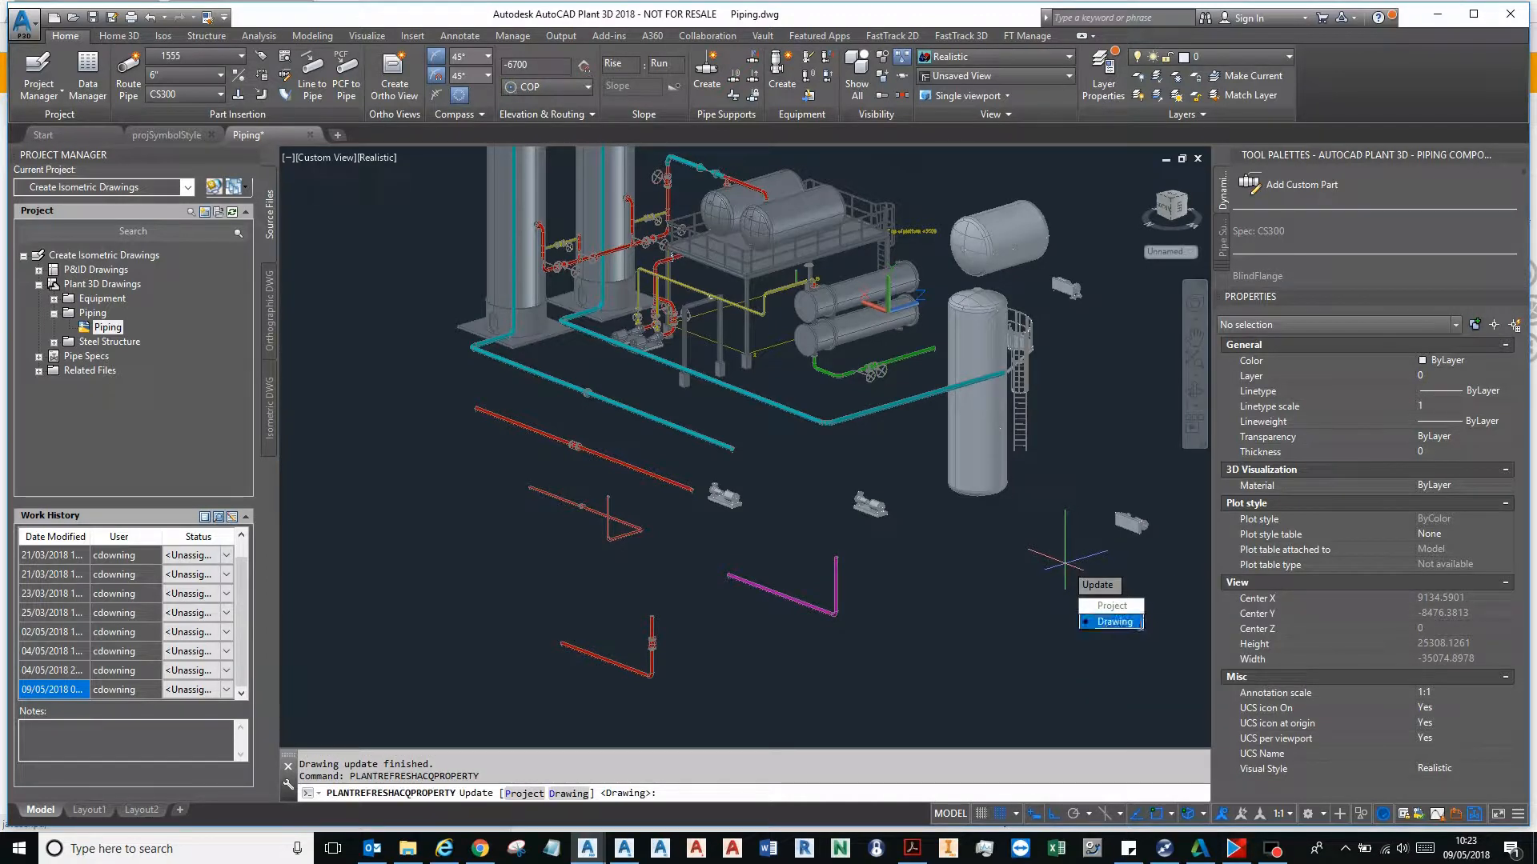
{"action": "left_click", "coordinate": [1113, 621]}
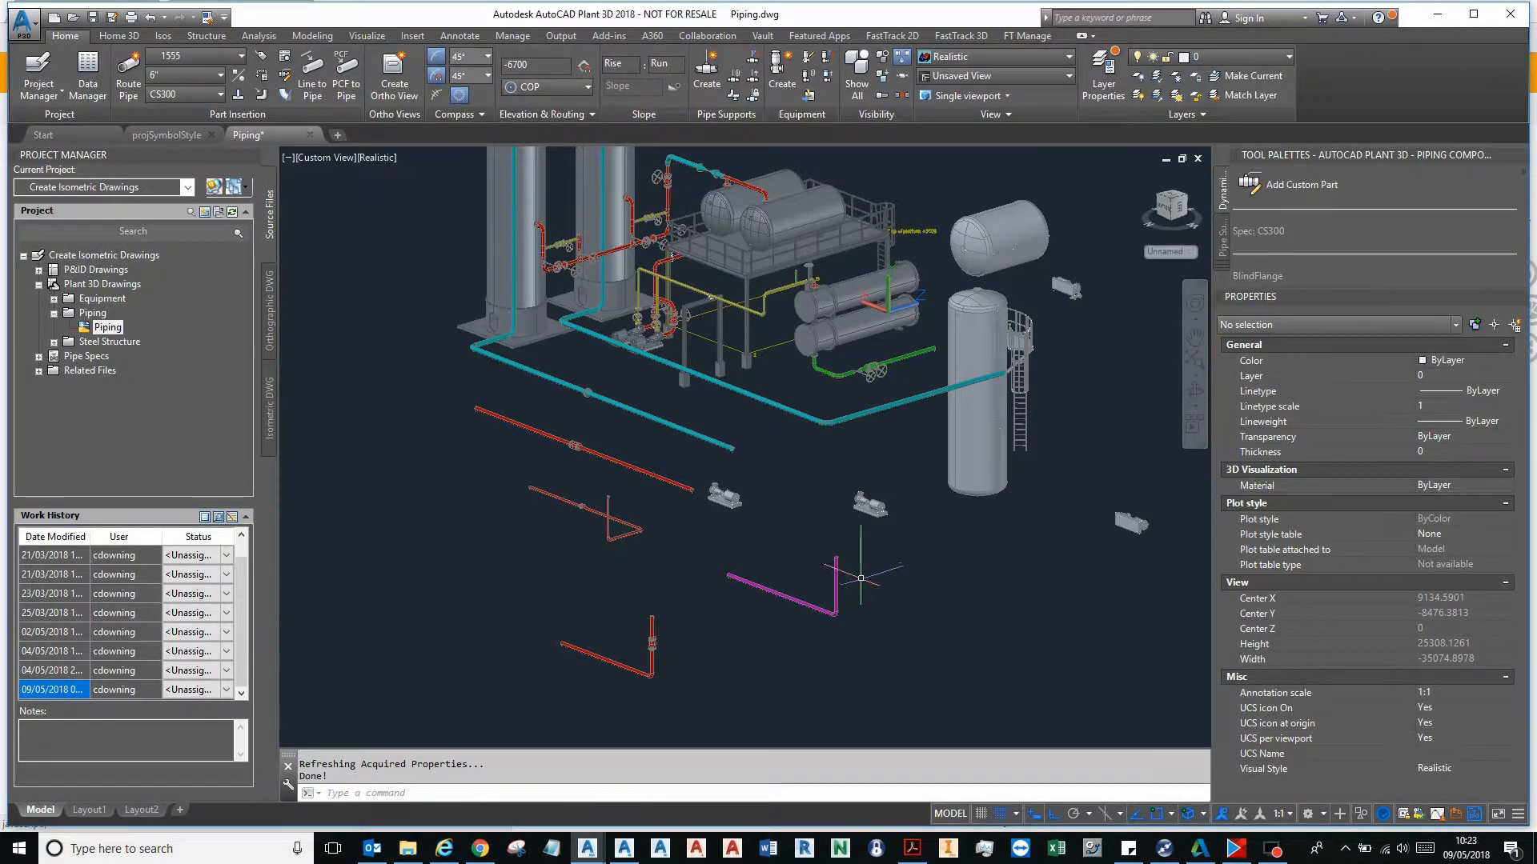
{"action": "left_click", "coordinate": [784, 589]}
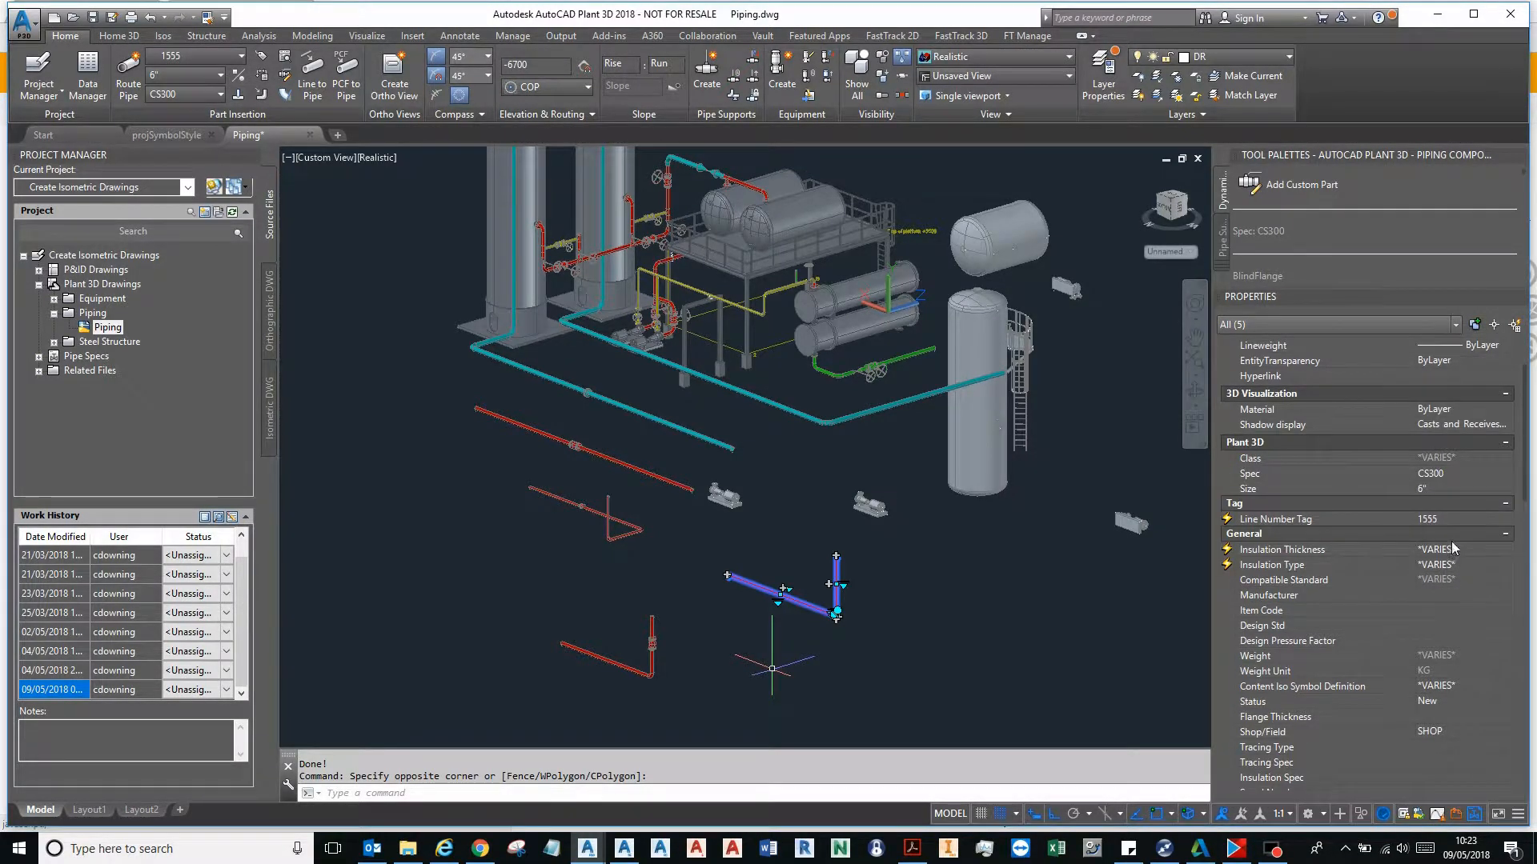
{"action": "key", "text": "Escape"}
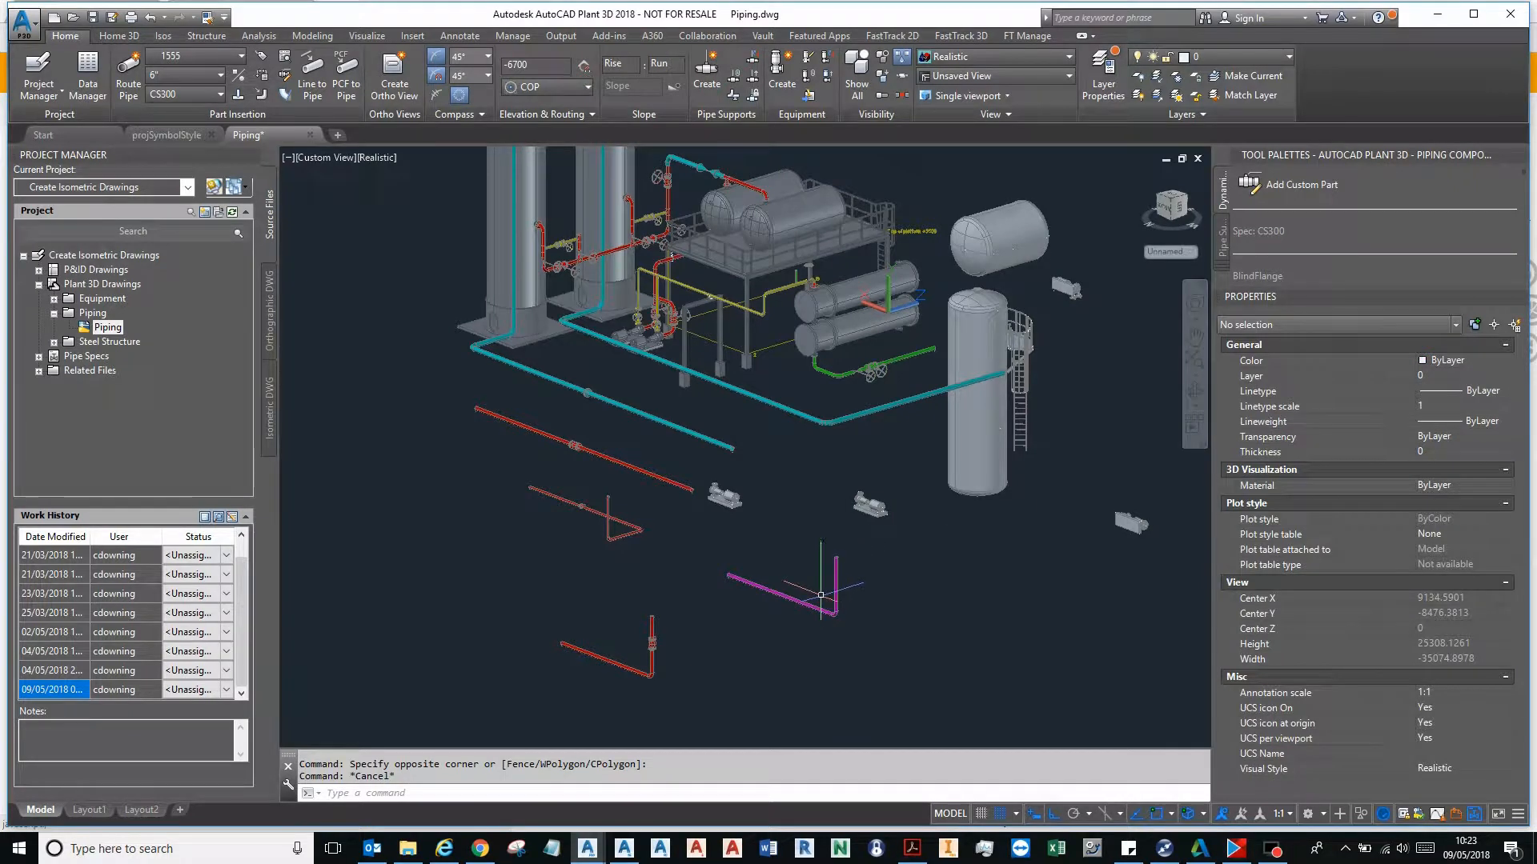
{"action": "left_click", "coordinate": [774, 598]}
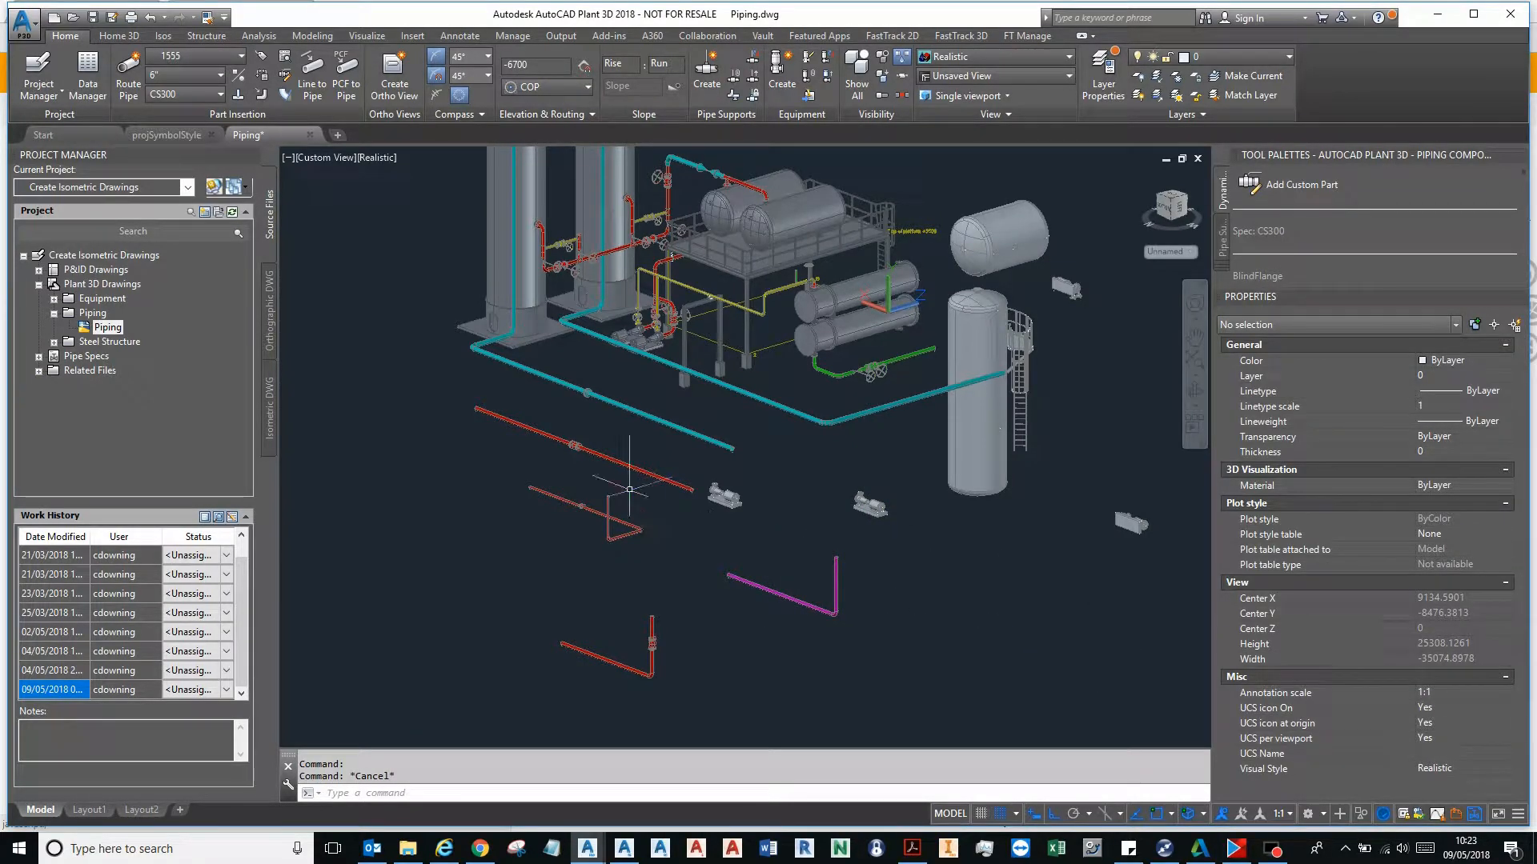
{"action": "mouse_move", "coordinate": [176, 41]}
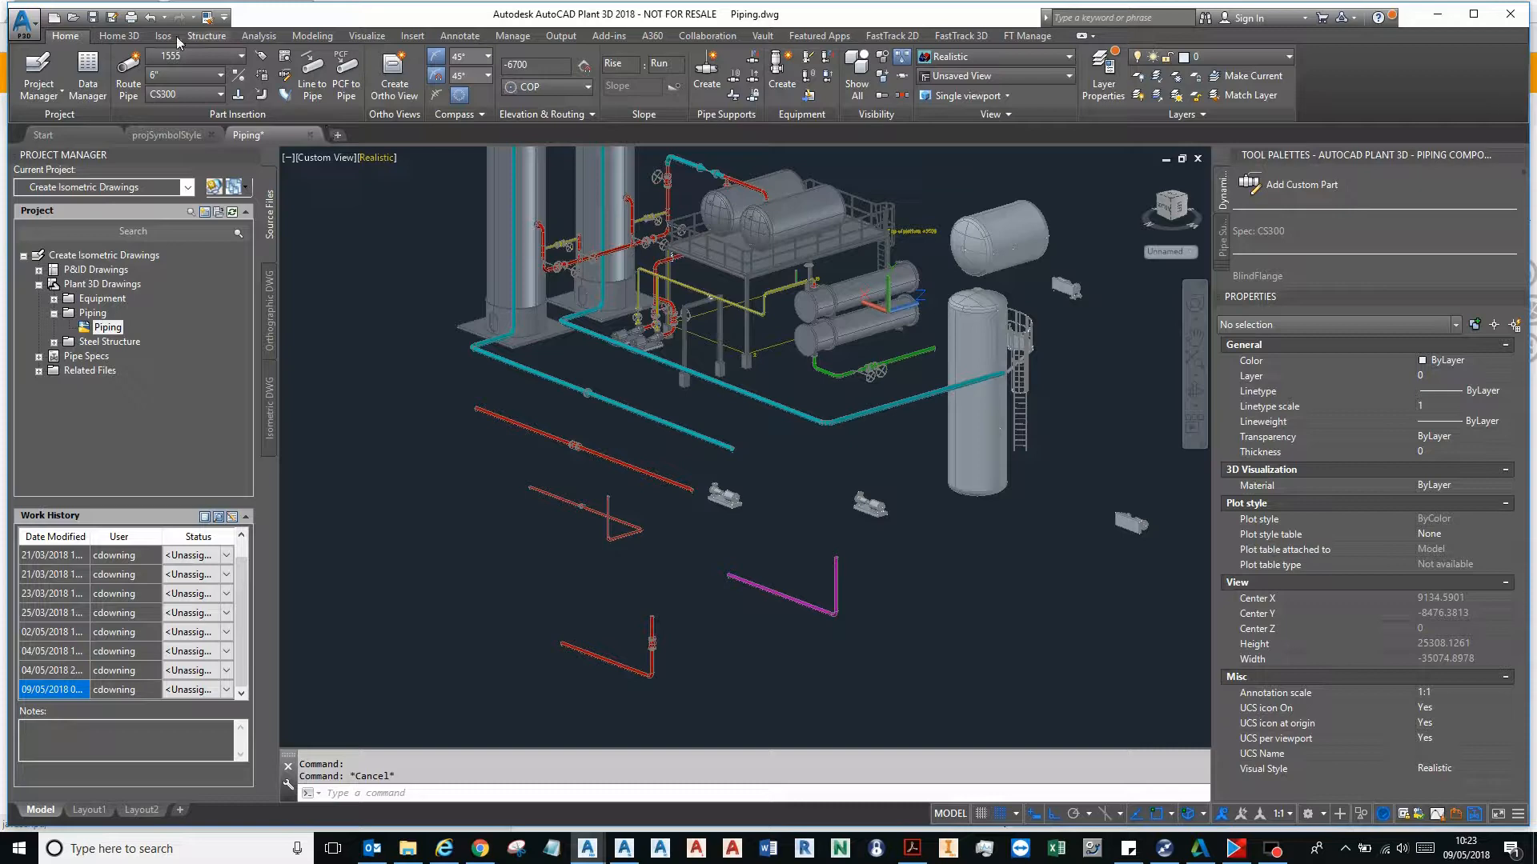
- Create a Production Iso for line 1555 with the Final_A2 iso style
{"action": "left_click", "coordinate": [163, 35]}
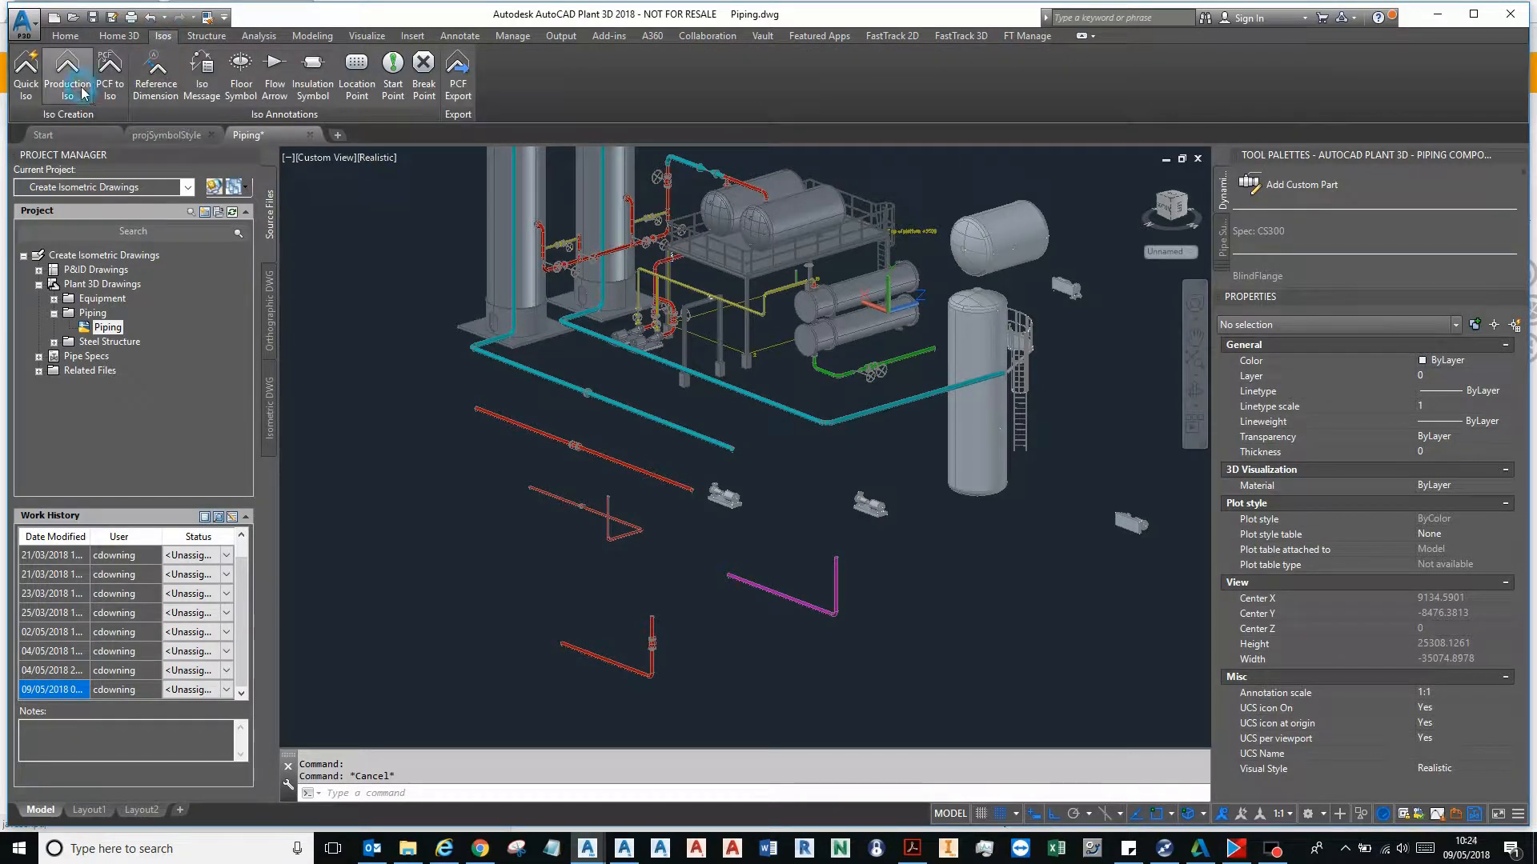
{"action": "left_click", "coordinate": [67, 77]}
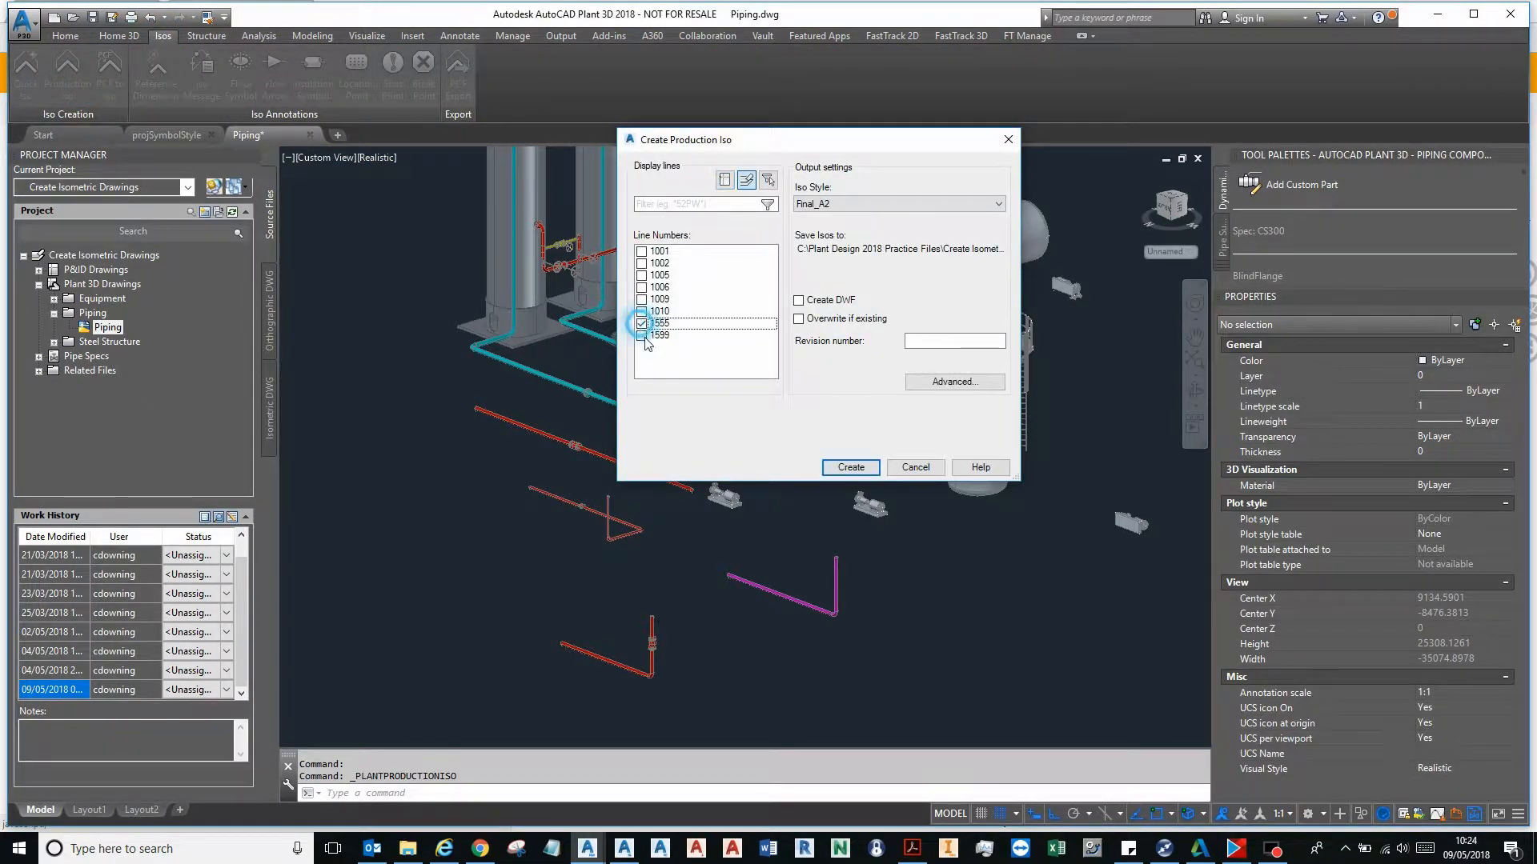
{"action": "left_click", "coordinate": [642, 323]}
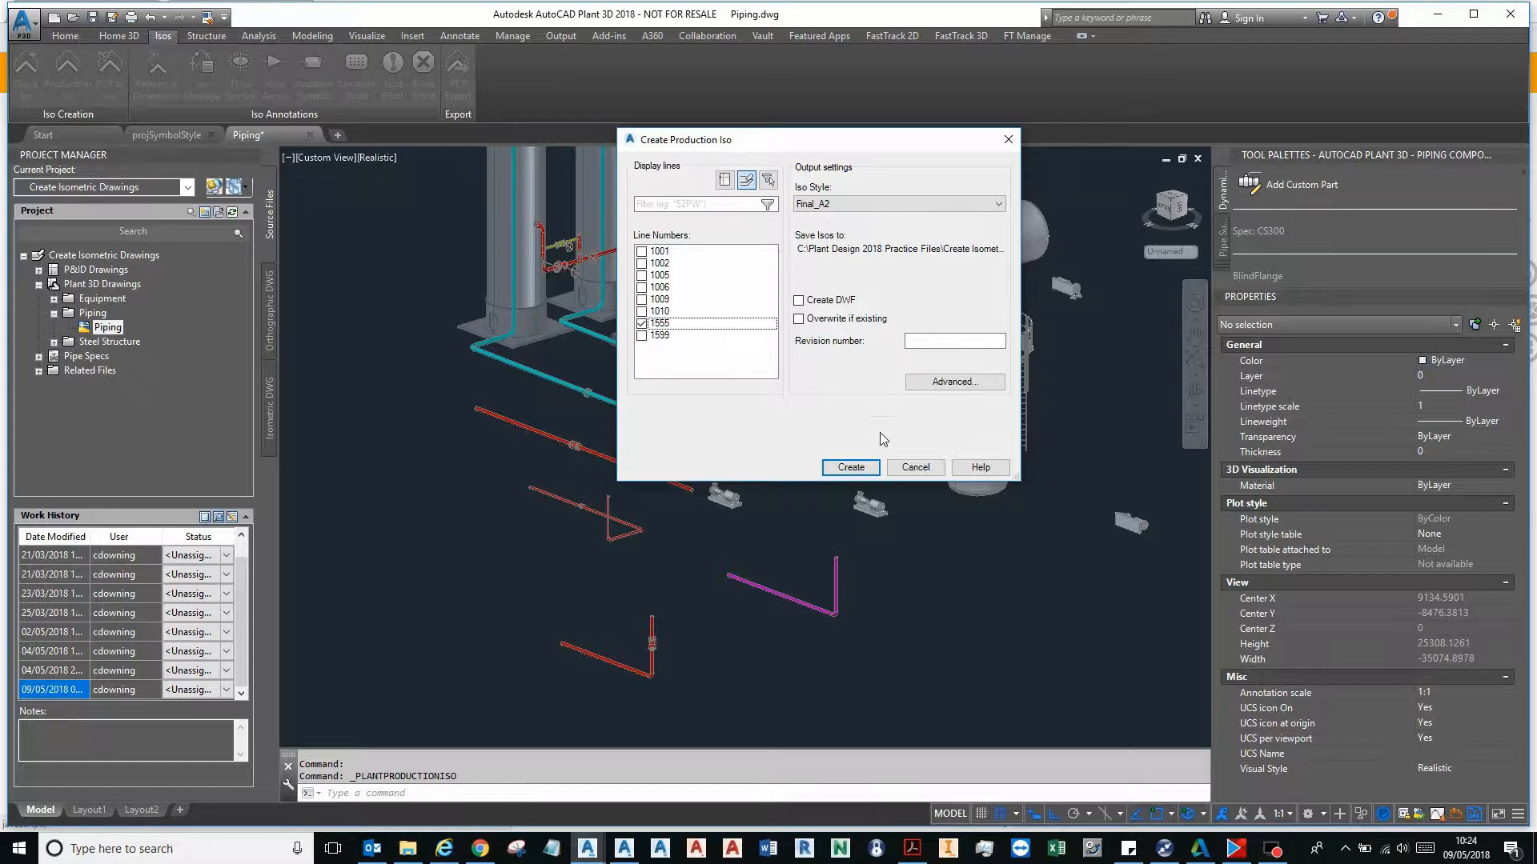
{"action": "left_click", "coordinate": [849, 468]}
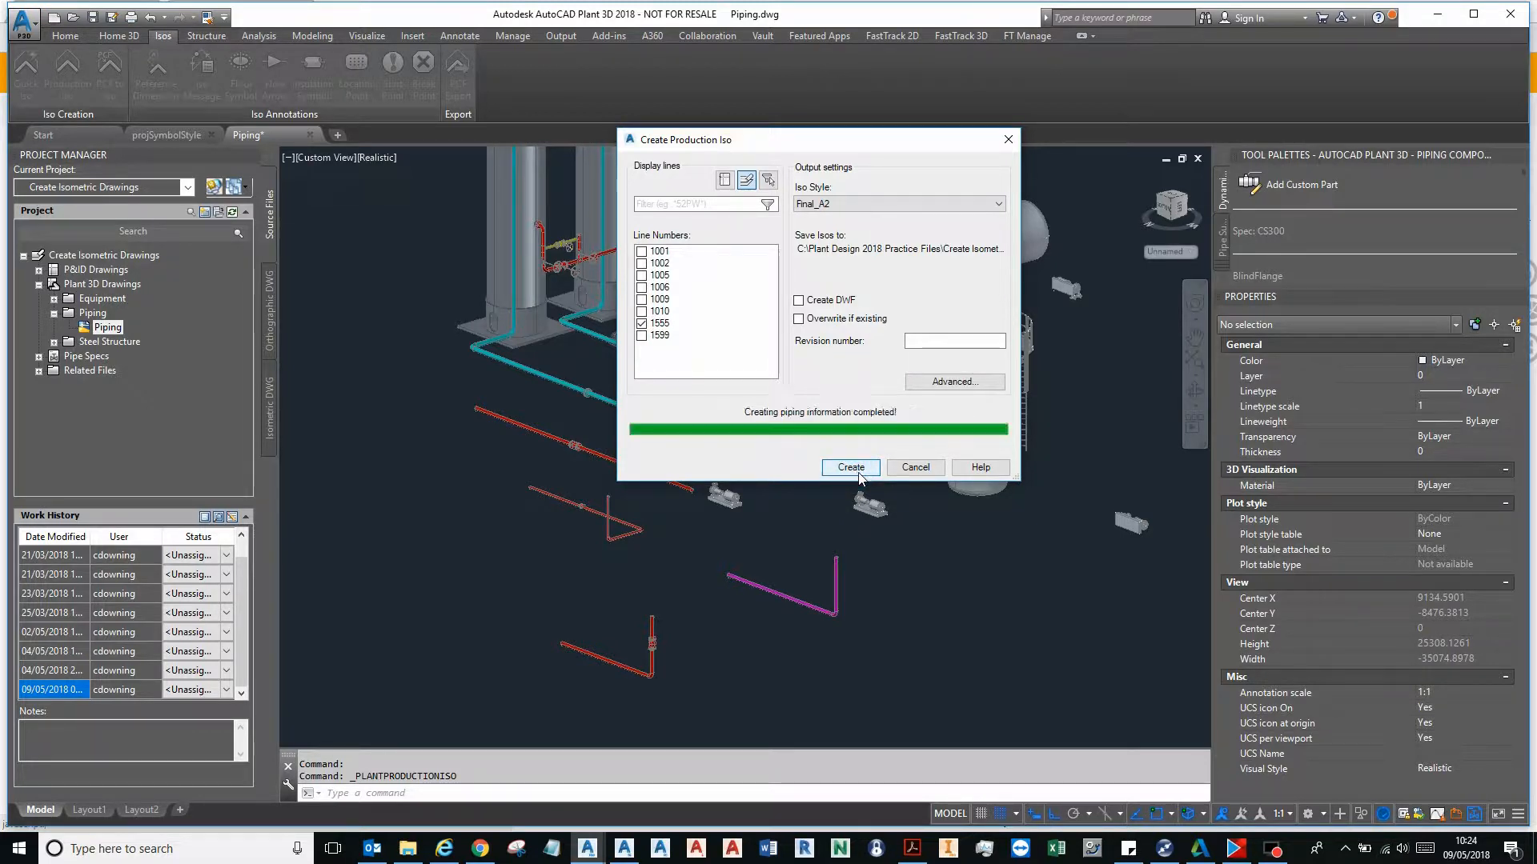
{"action": "left_click", "coordinate": [848, 466]}
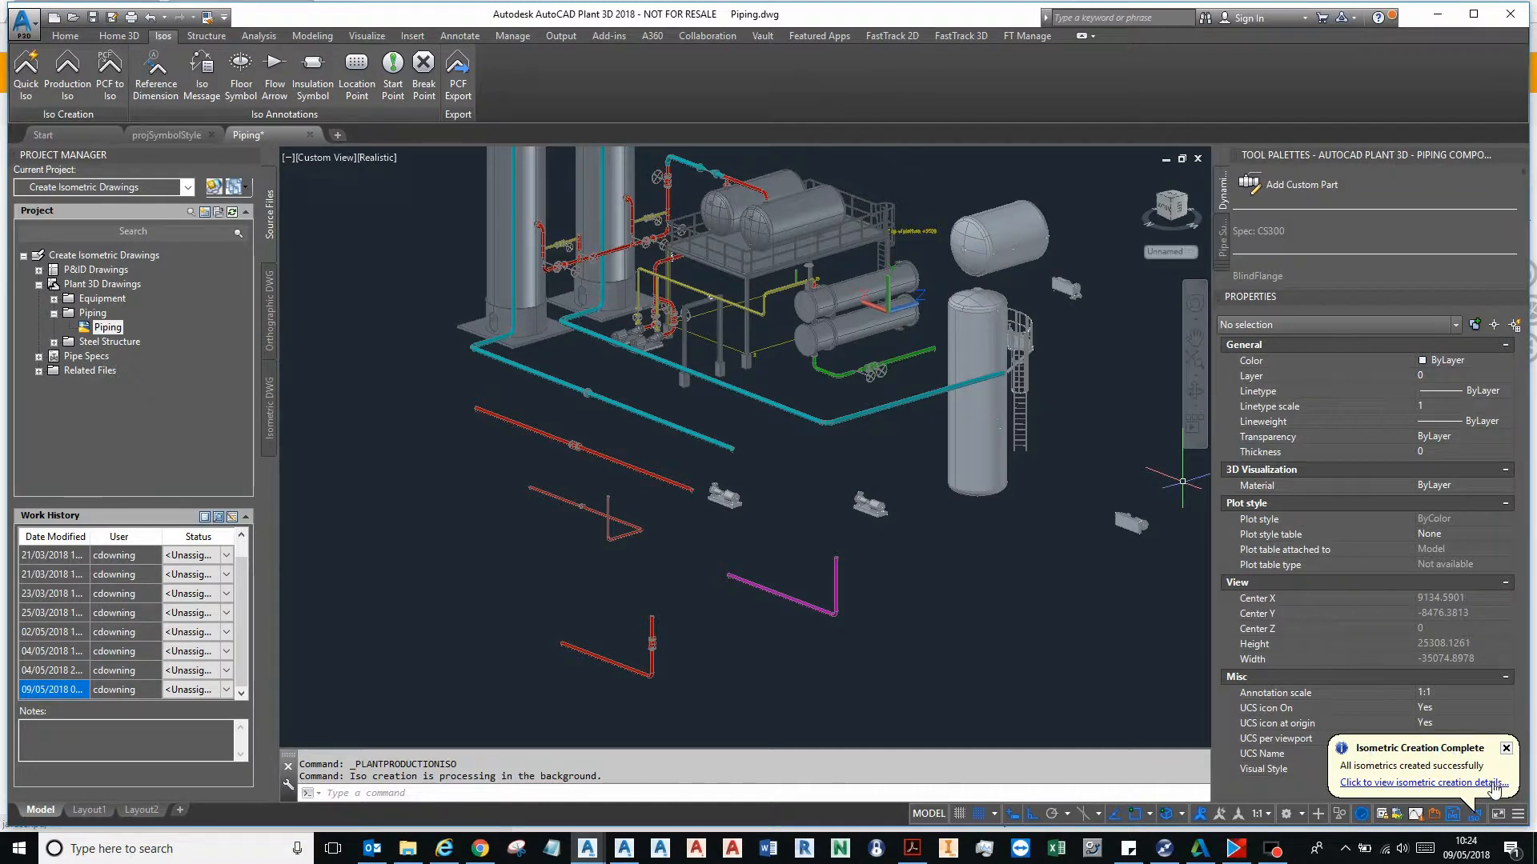
- Open the generated 1555.dwg isometric from the Isometric Creation Complete balloon's details link
{"action": "left_click", "coordinate": [1418, 782]}
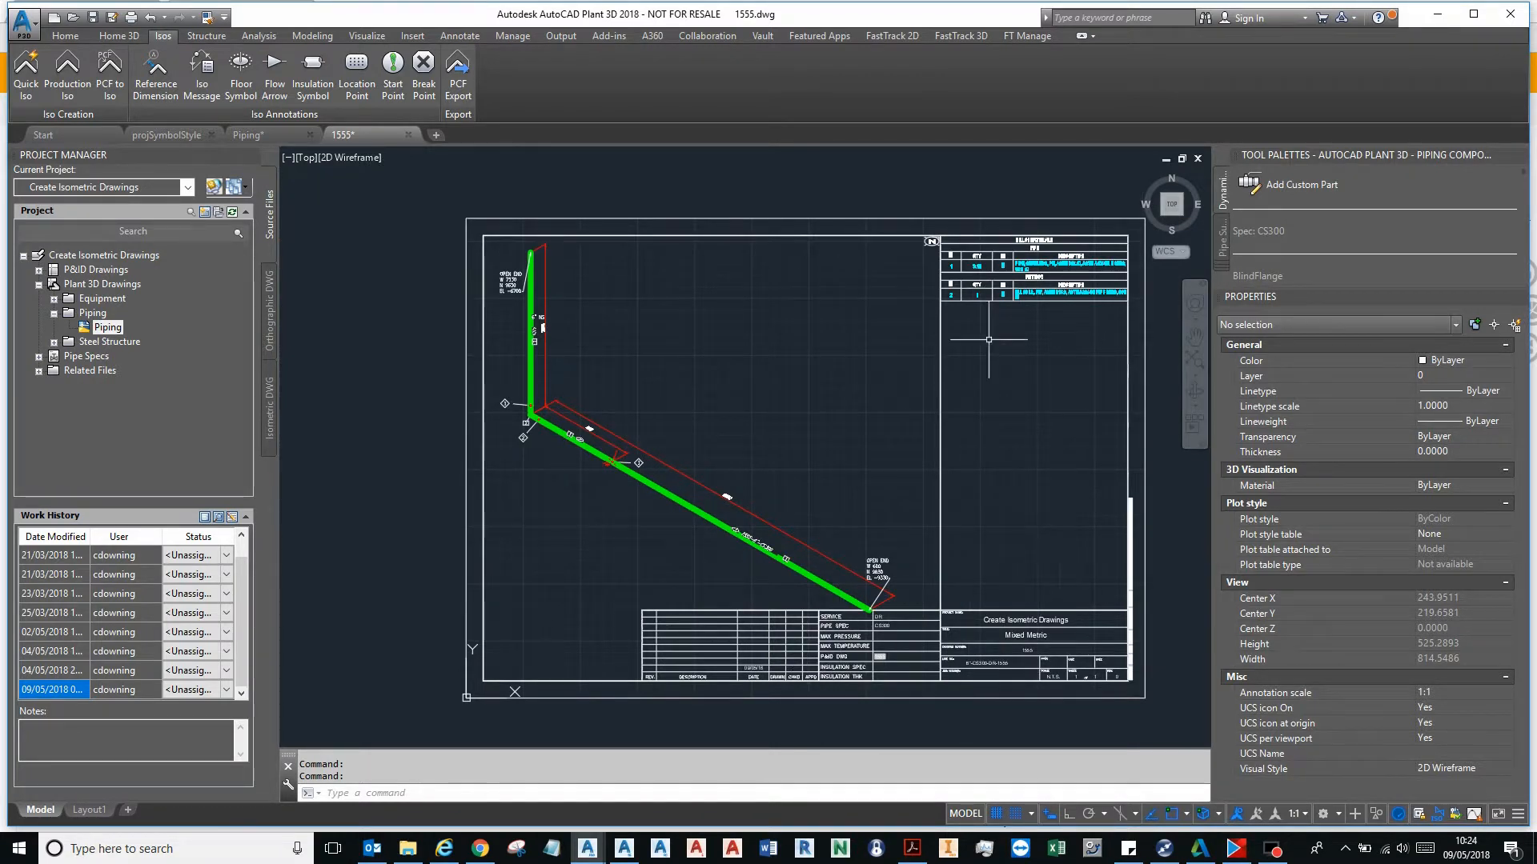
{"action": "mouse_move", "coordinate": [1018, 327]}
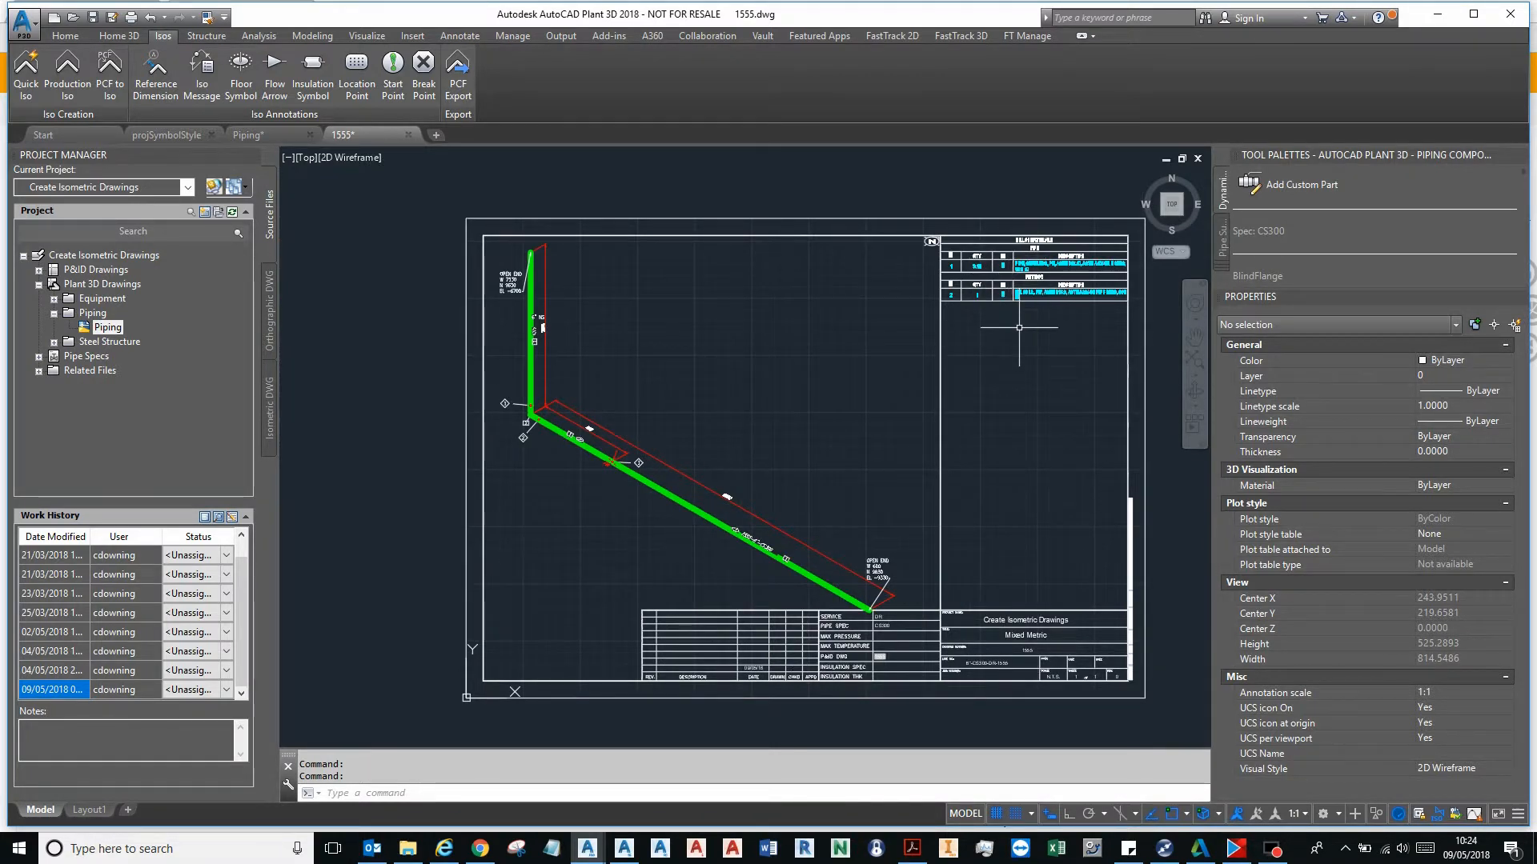
{"action": "mouse_move", "coordinate": [974, 369]}
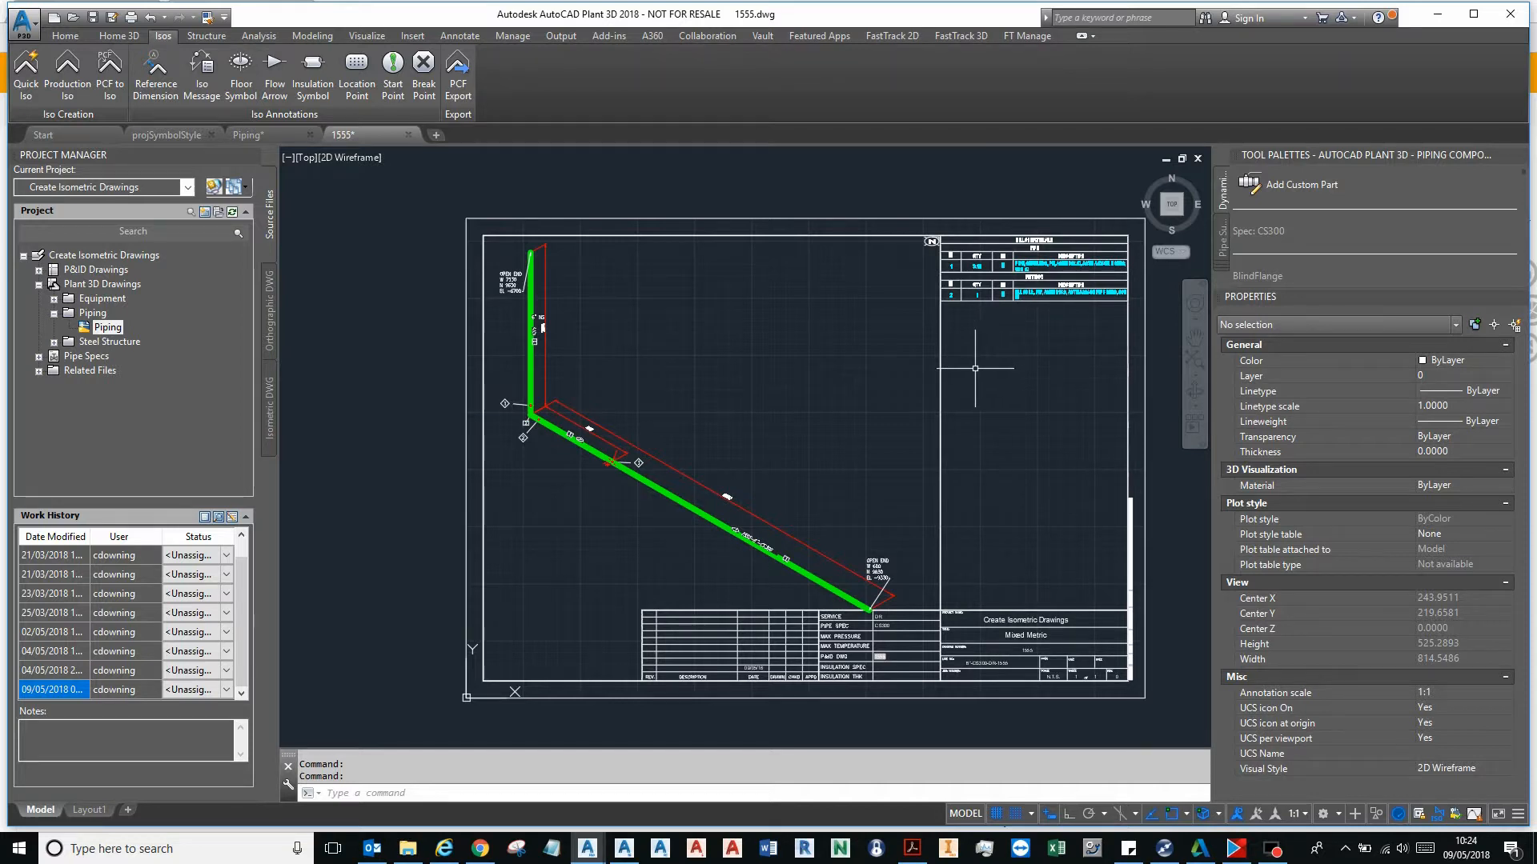
{"action": "mouse_move", "coordinate": [968, 377]}
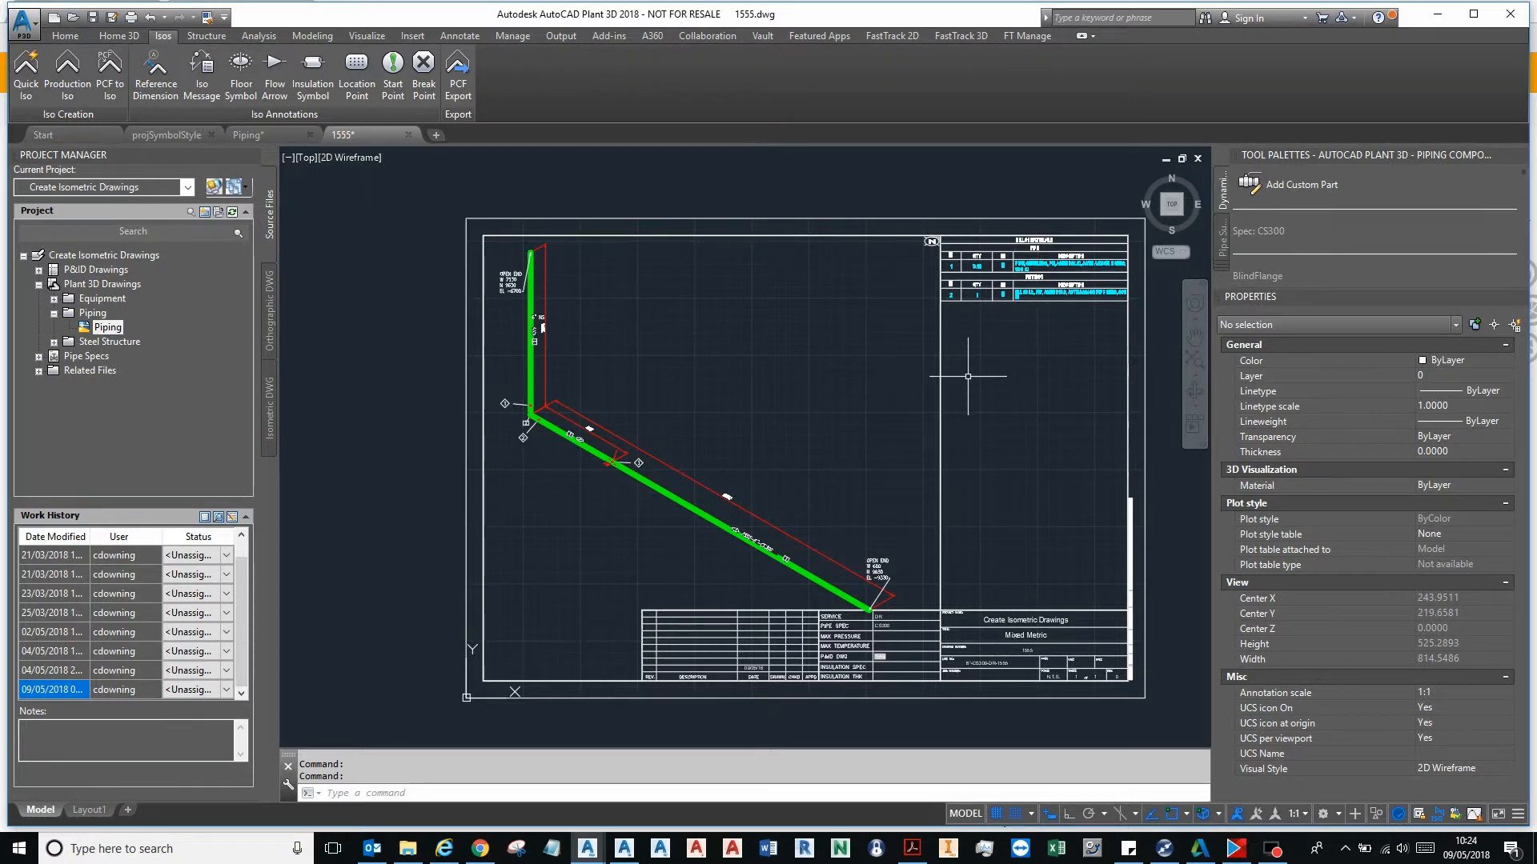